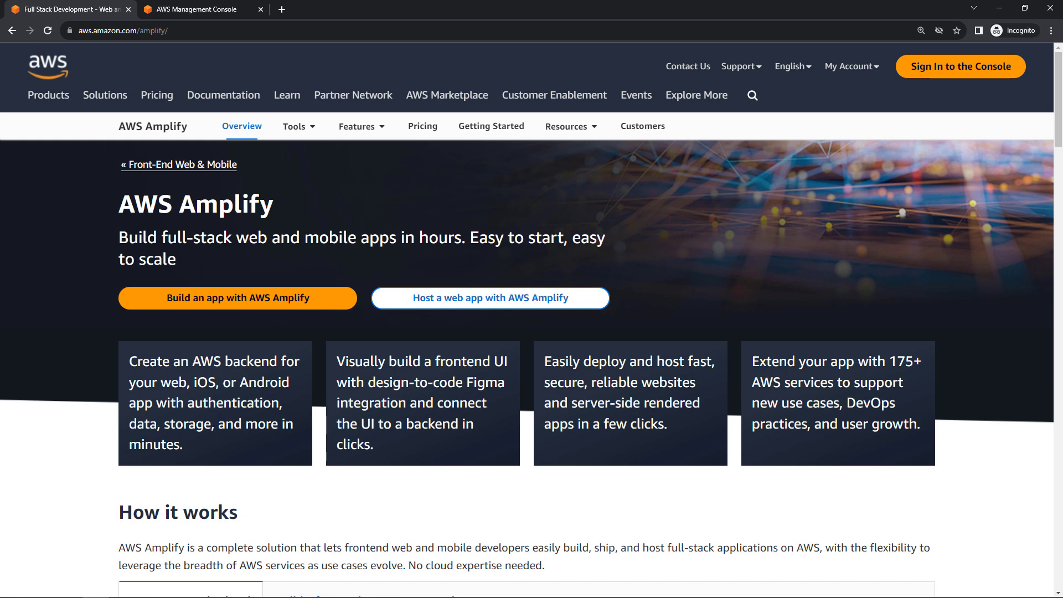
Step: Leave the AWS Amplify overview page for the AWS Management Console home tab
left_click(196, 9)
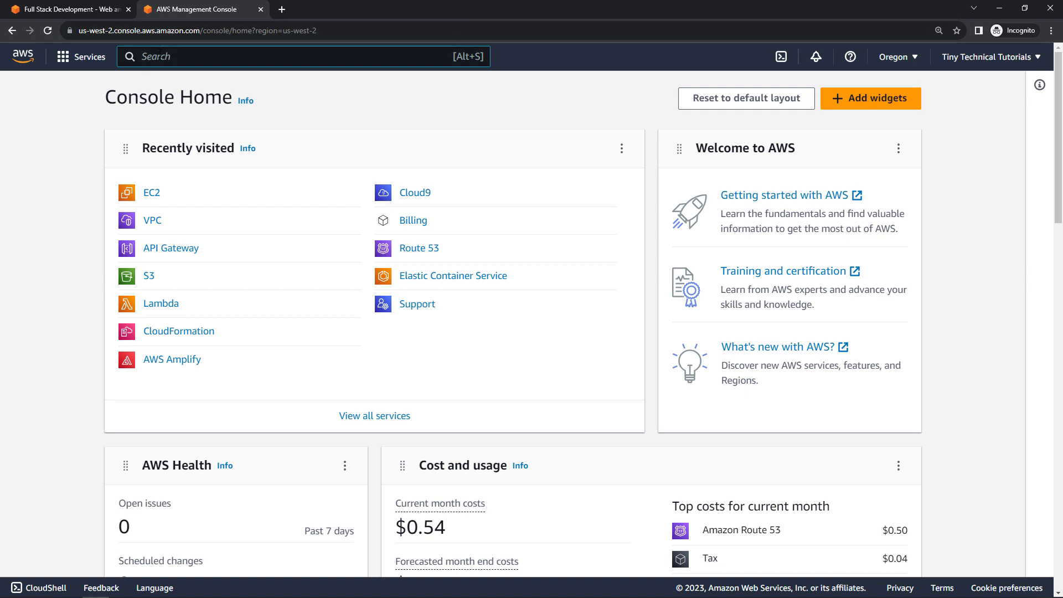
Step: Find Amplify via 'ampli' and deploy a new app backend named MyAppFromBrowser
type("ampli")
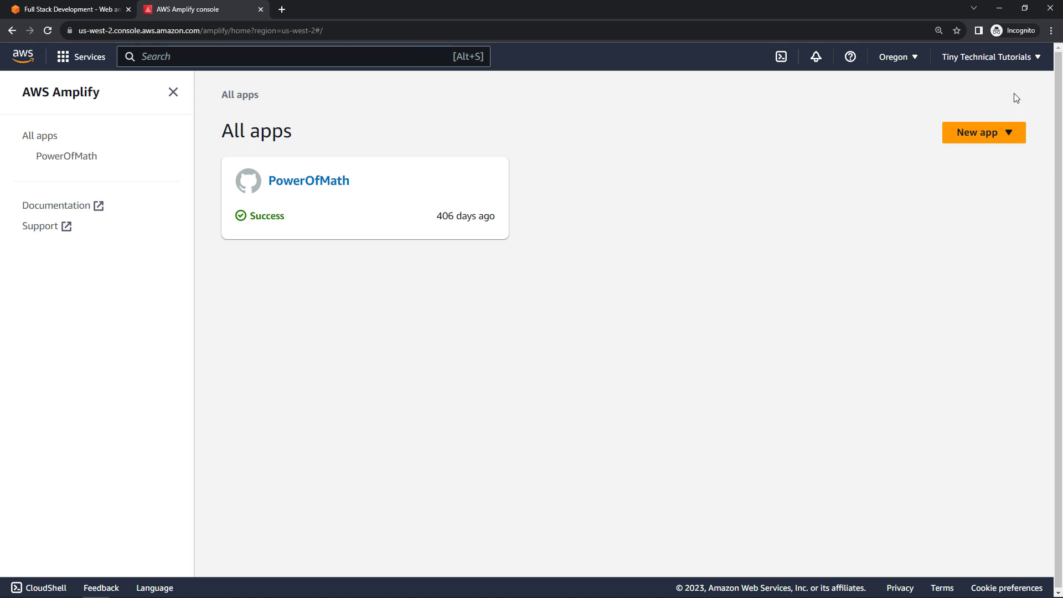
left_click(983, 132)
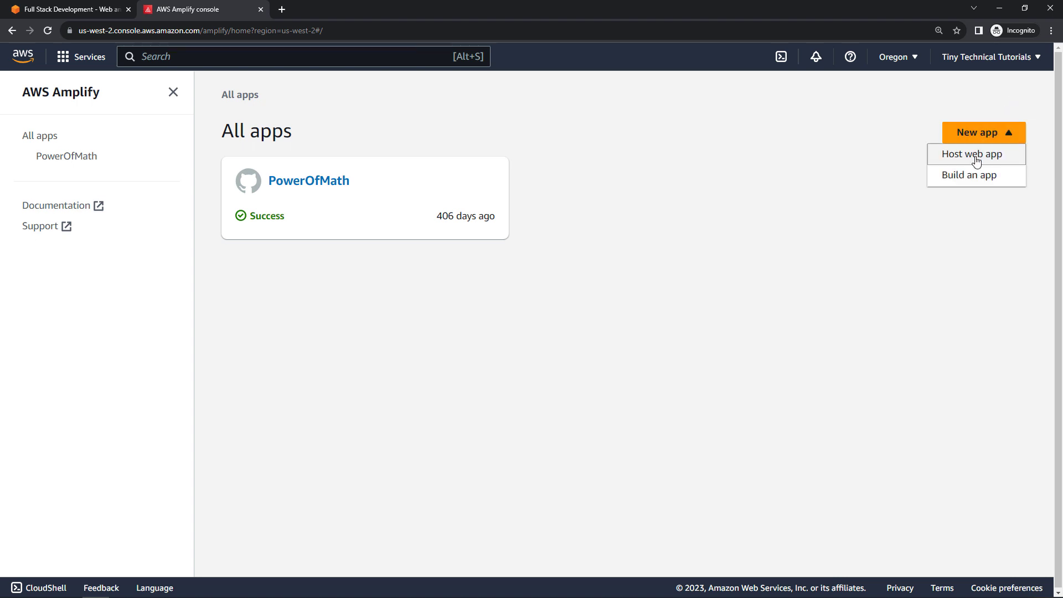
mouse_move(976, 175)
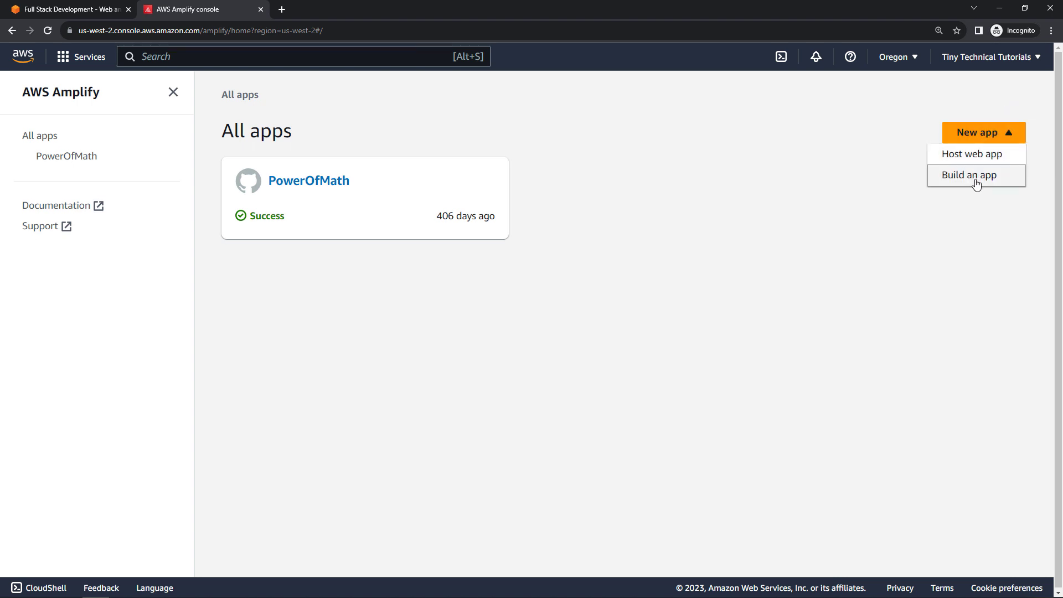
mouse_move(975, 153)
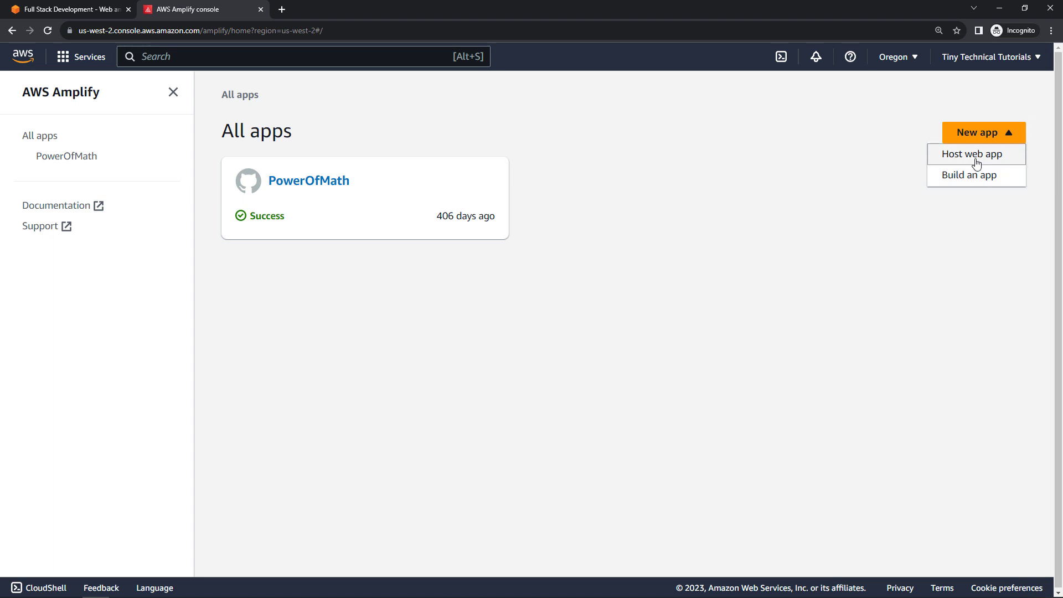
left_click(967, 174)
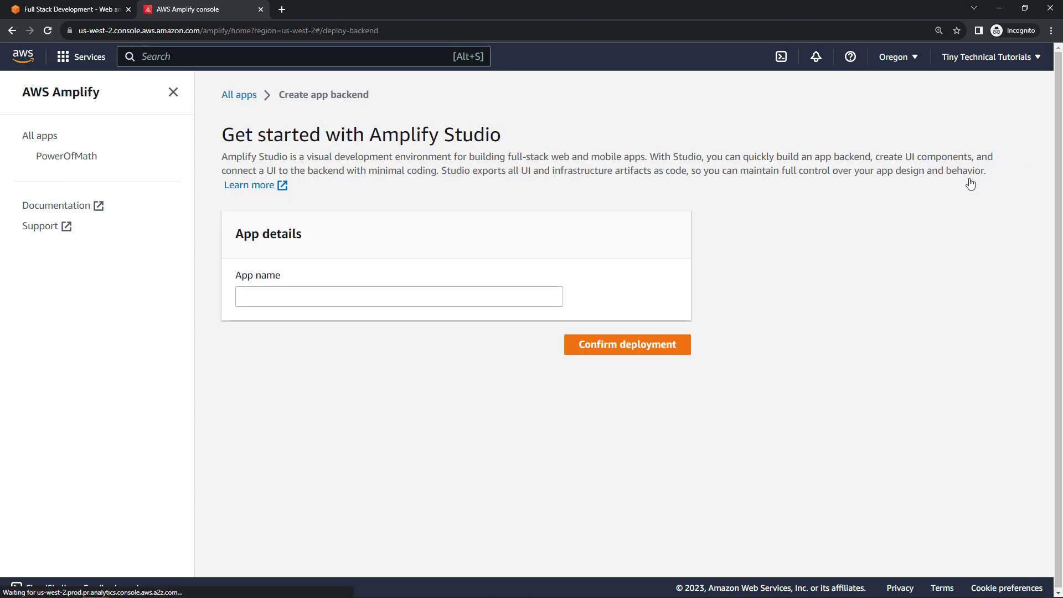
left_click(399, 296)
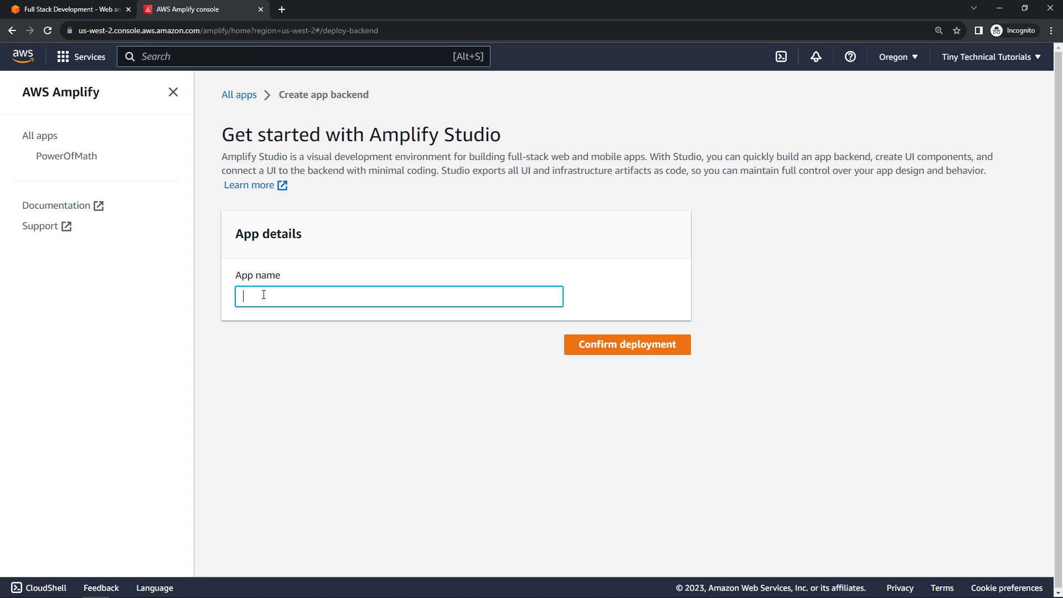
type("MyAppFromBrowser")
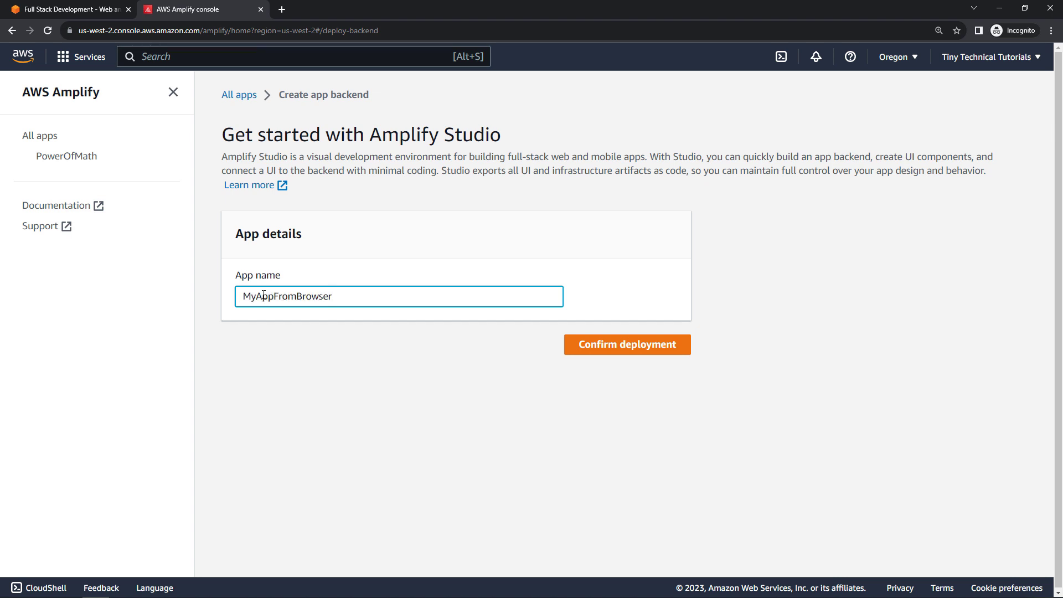
mouse_move(579, 349)
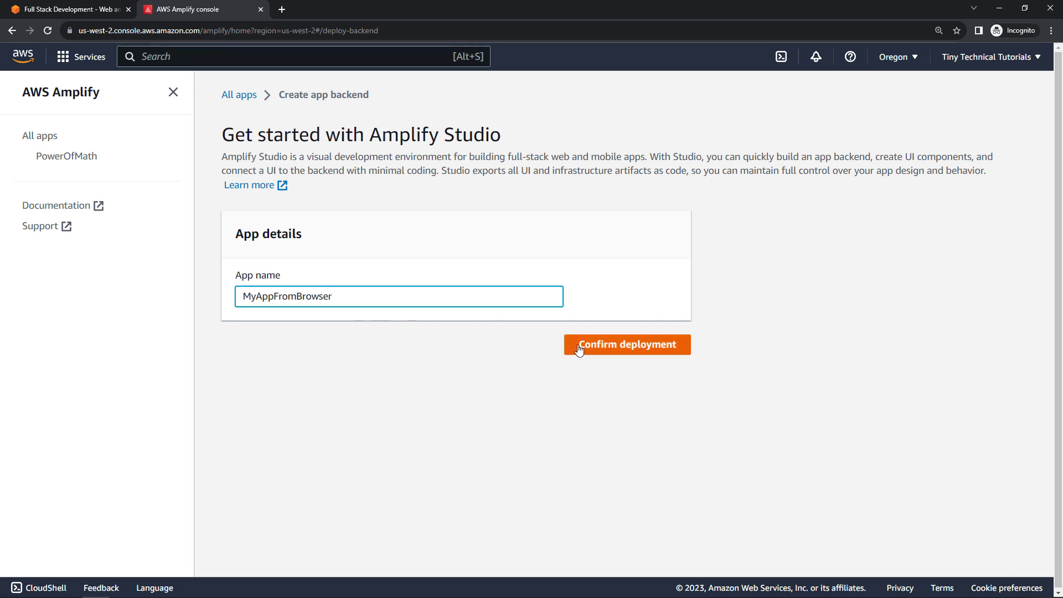
left_click(625, 344)
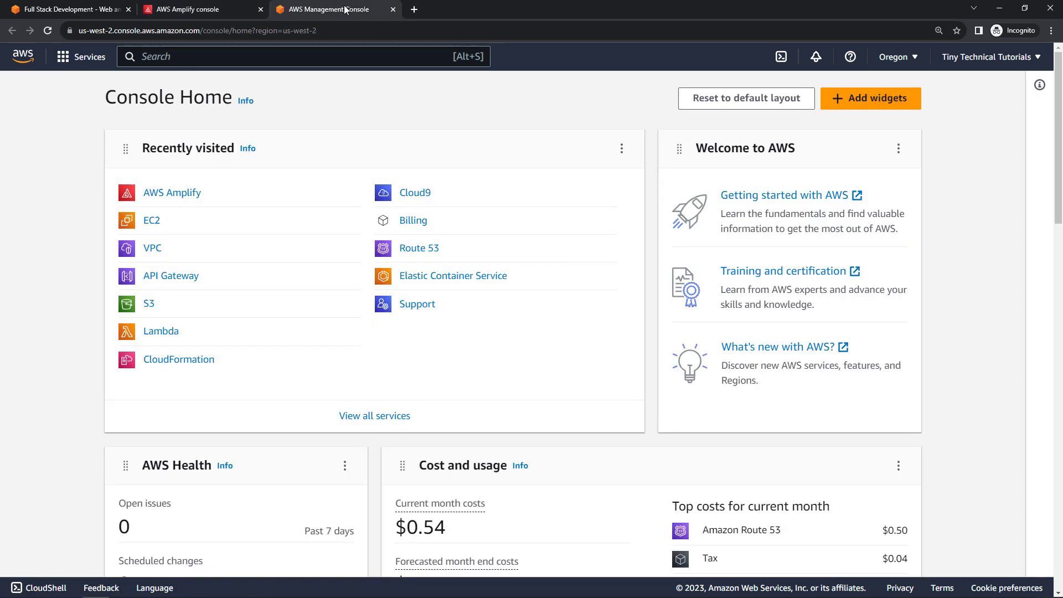
left_click(414, 193)
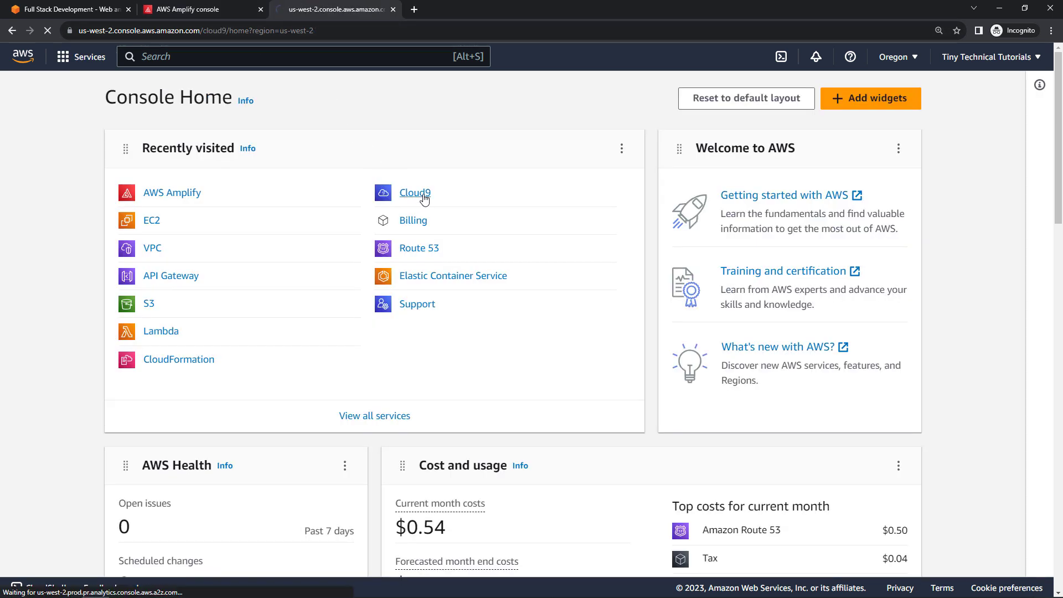
left_click(414, 192)
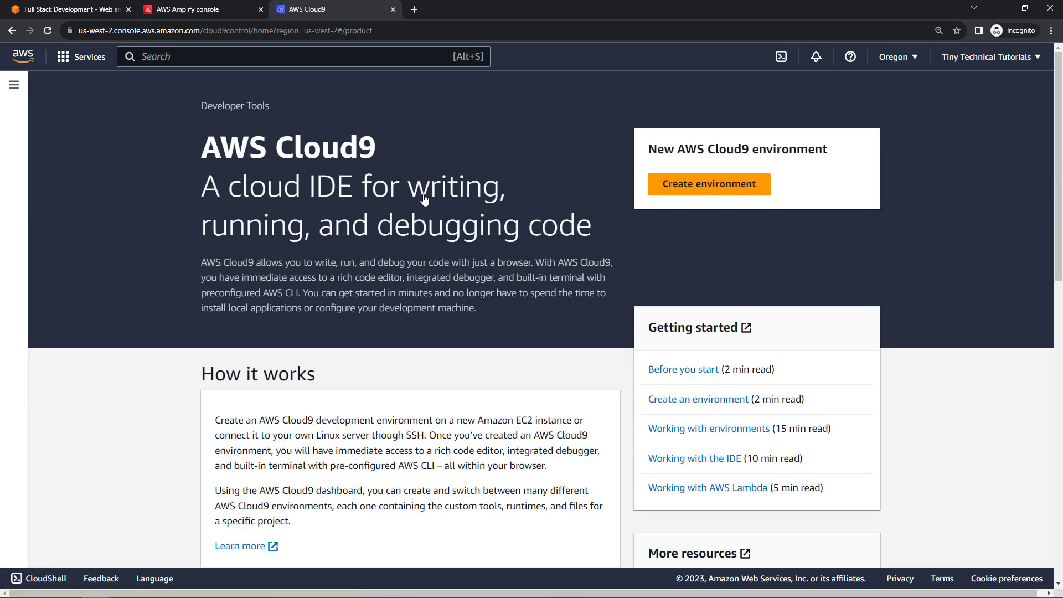
left_click(707, 183)
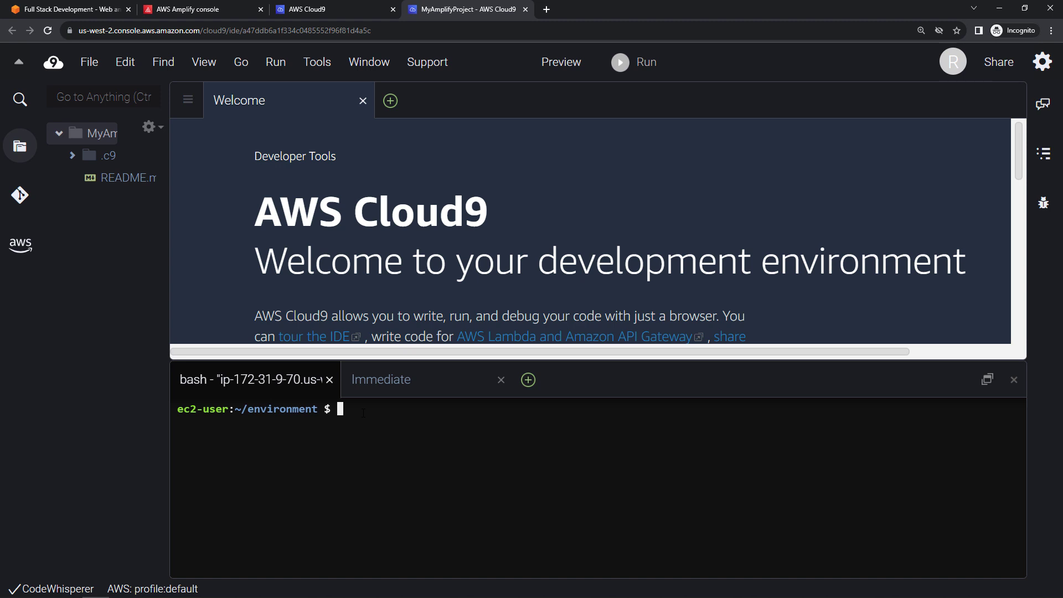
type("npm install -g")
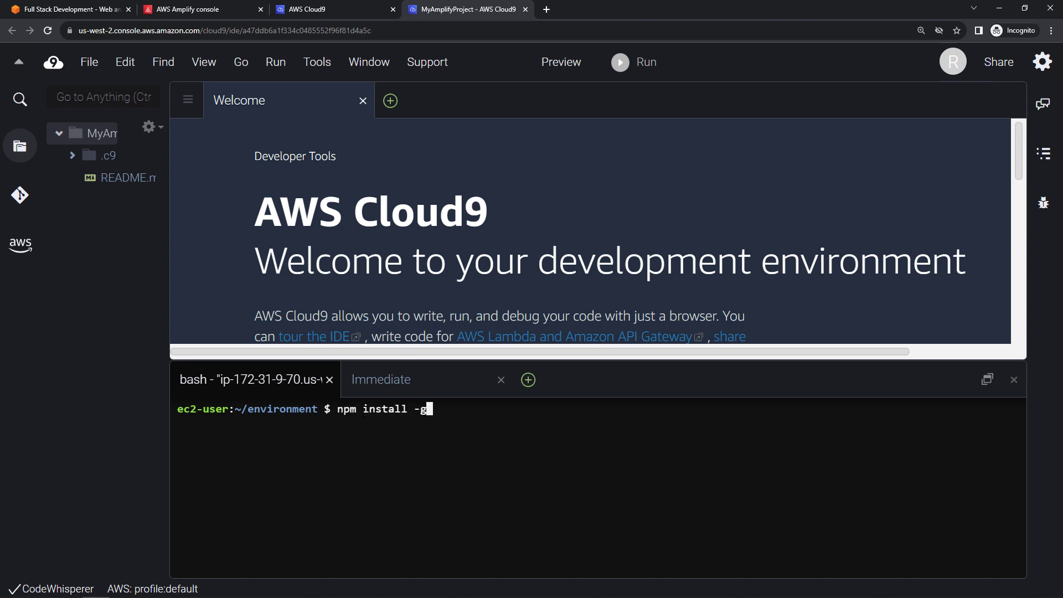
type("@aws-amplify/cli")
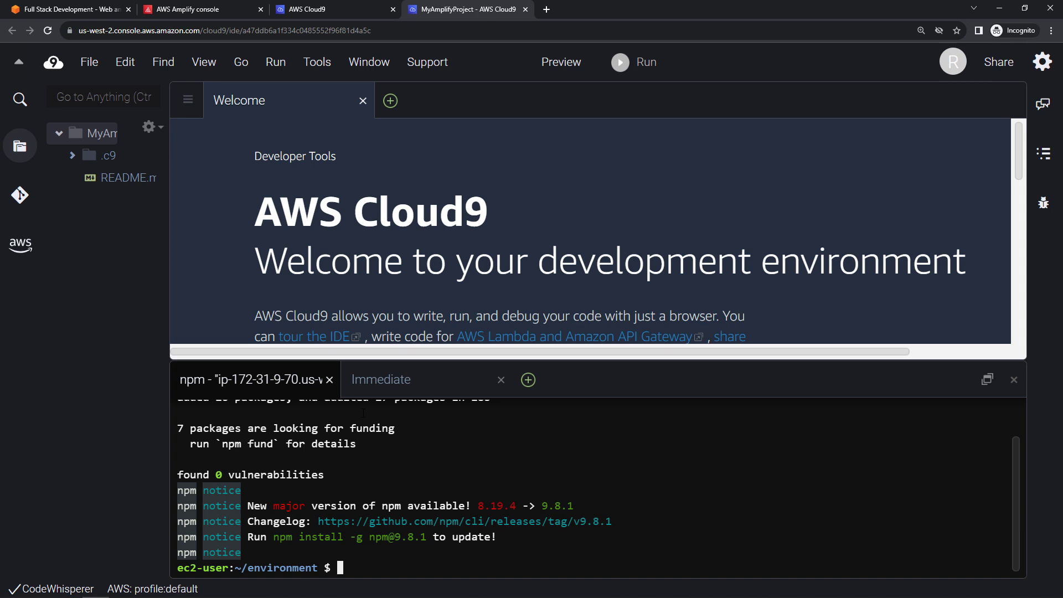
Step: Run amplify init for MyAppFromCLI, accept the defaults, and choose AWS access keys
type("amplify init")
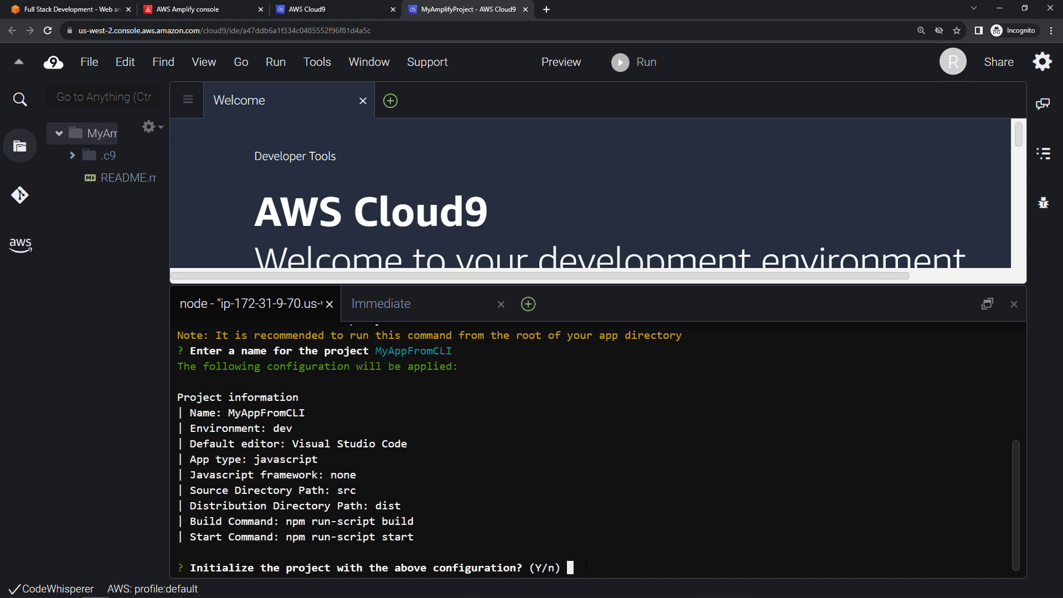
type("Y")
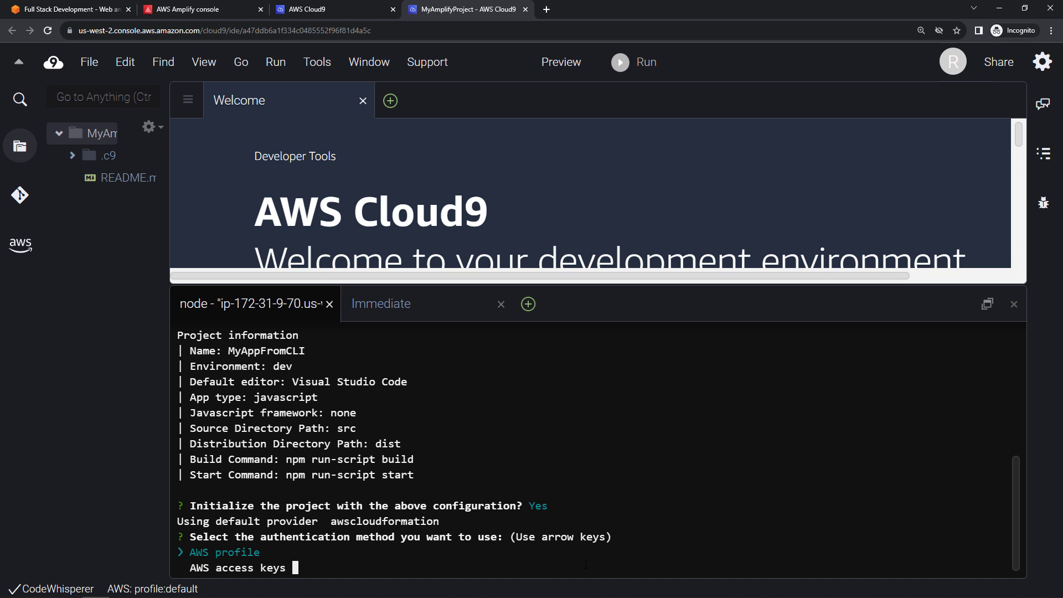
key("down")
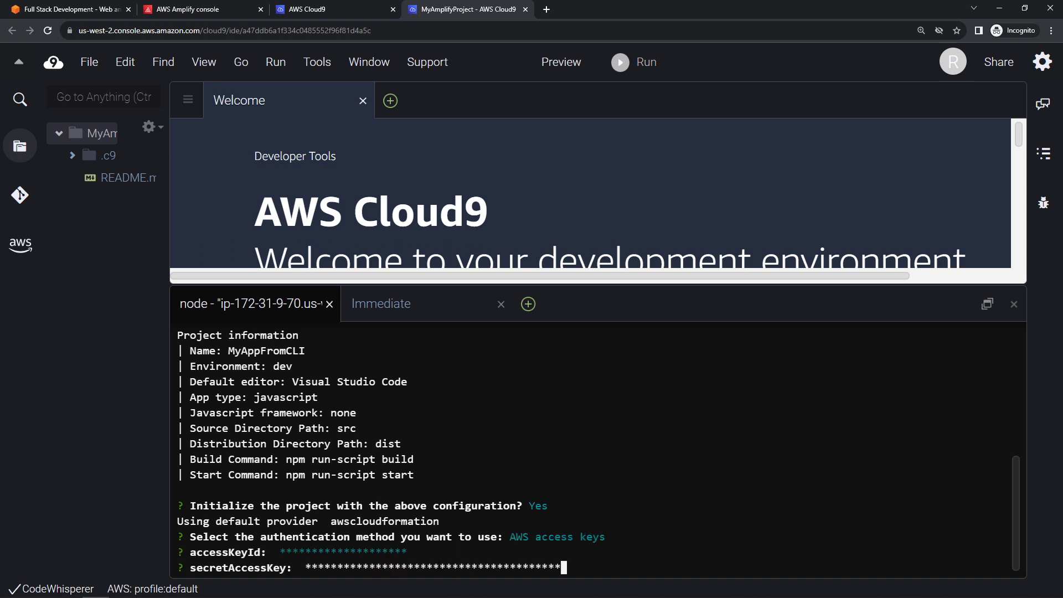
Step: Submit the secret key, pick region us-west-2, and decline sharing configurations
key("enter")
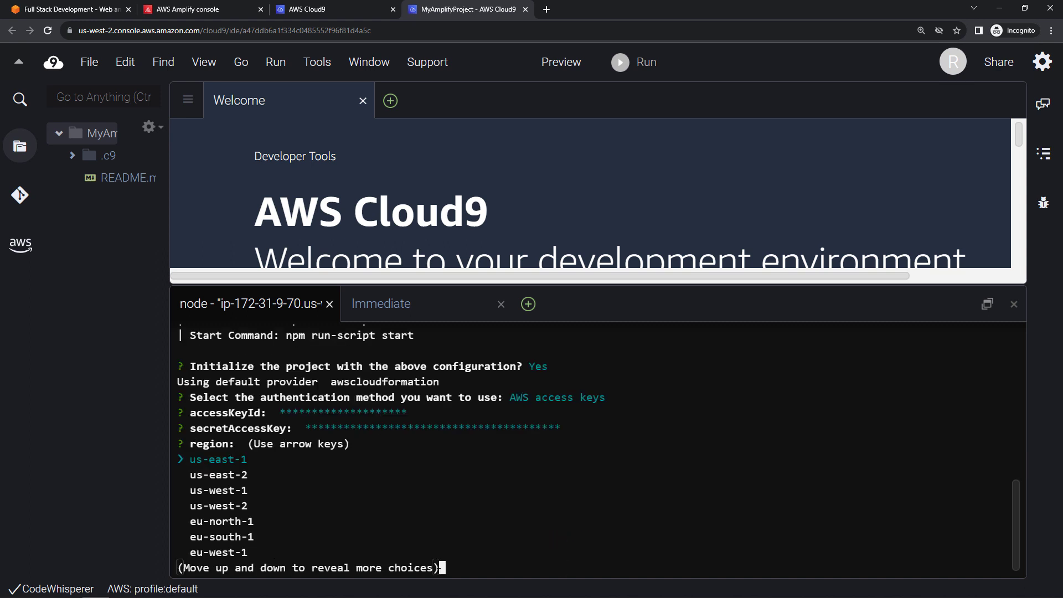
key("Down")
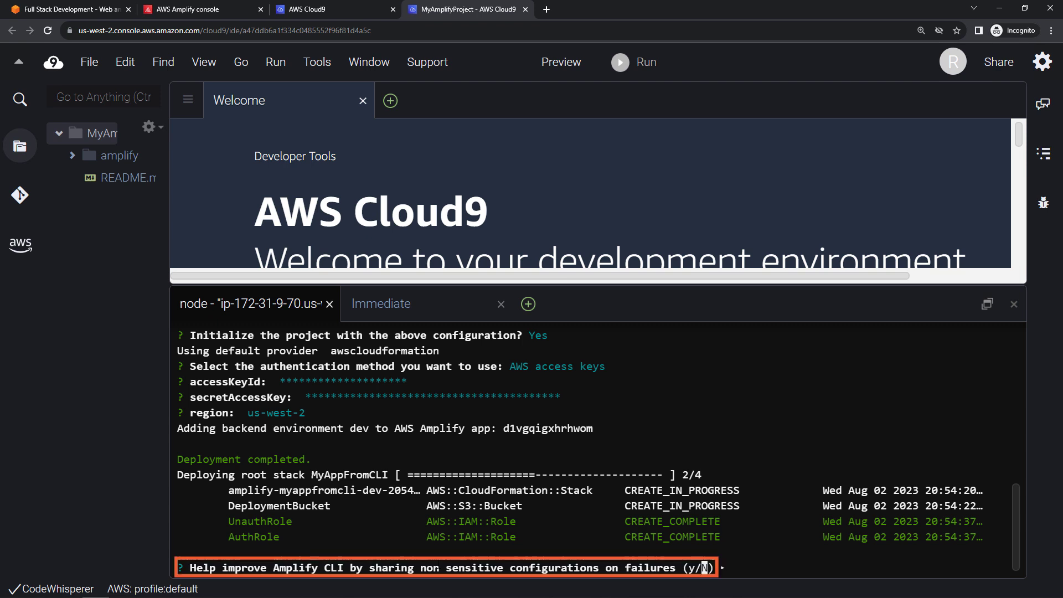
type("no")
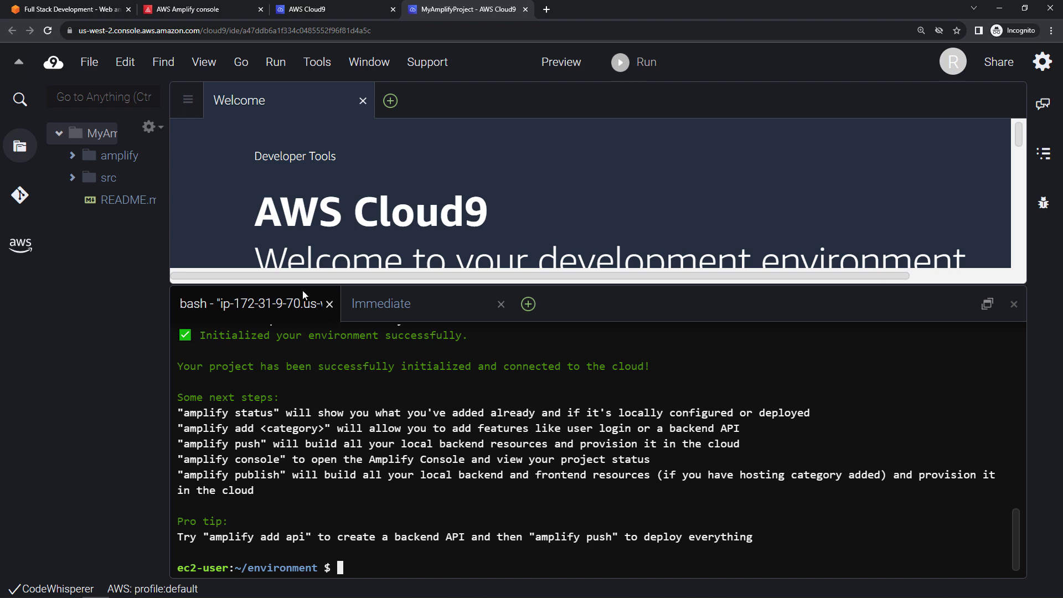
Step: Open MyAppFromCLI from the Amplify app list and choose hosting without a Git provider
left_click(196, 9)
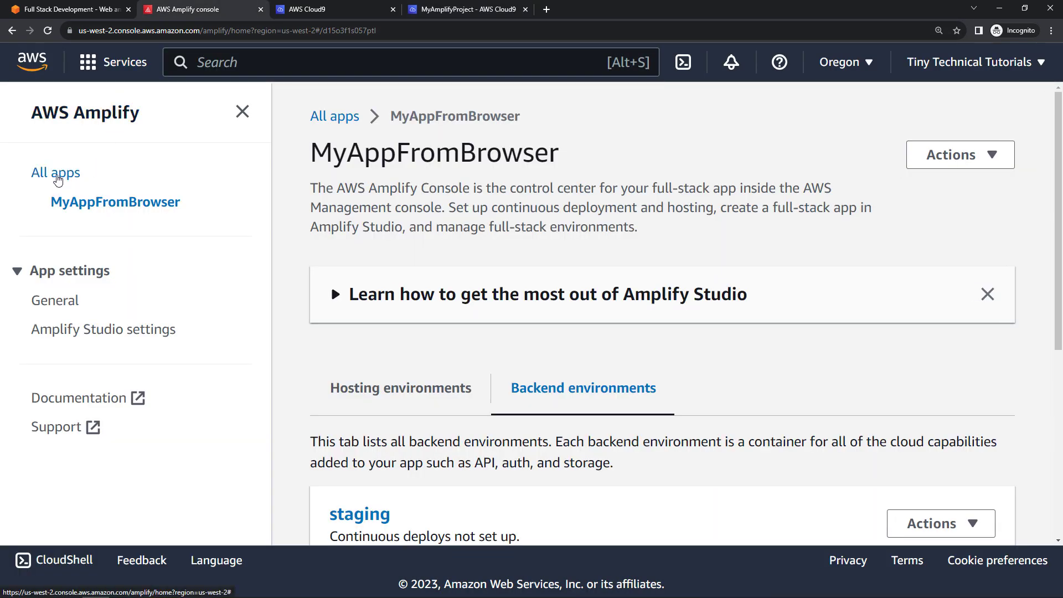
left_click(56, 173)
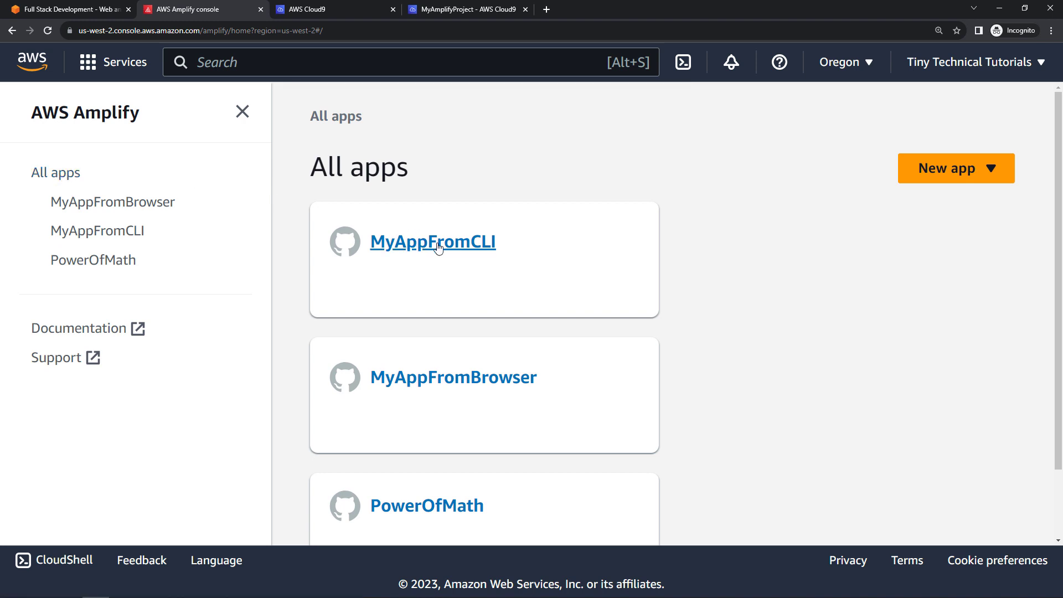
left_click(432, 241)
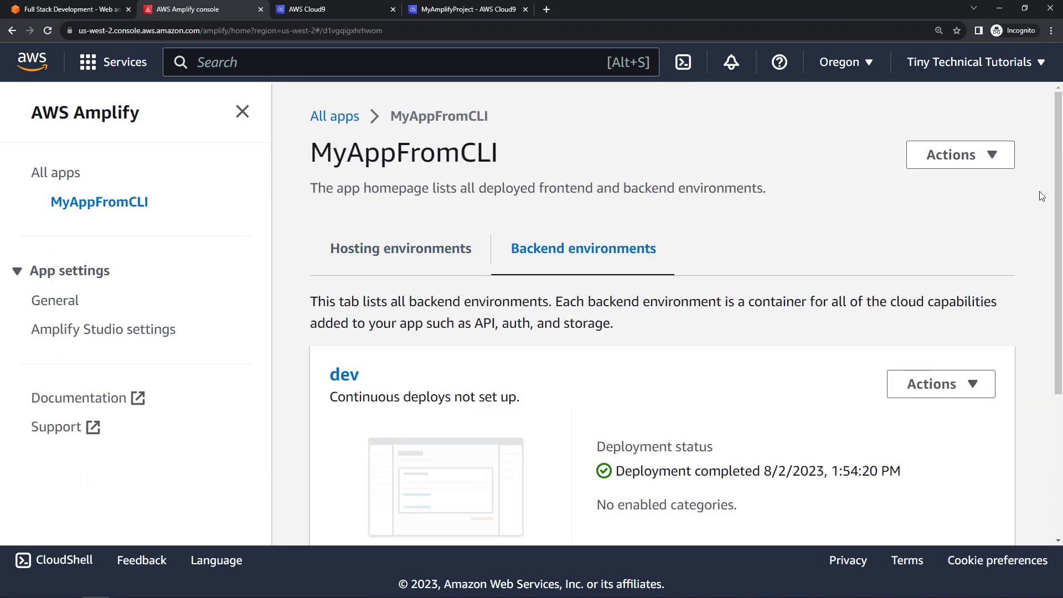
scroll("down", 3)
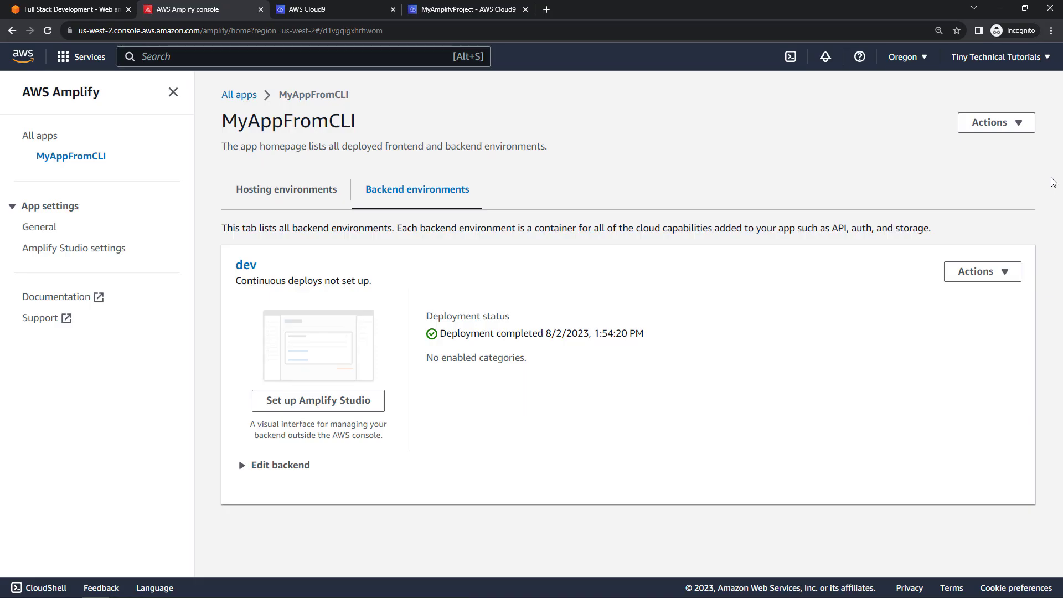
left_click(286, 190)
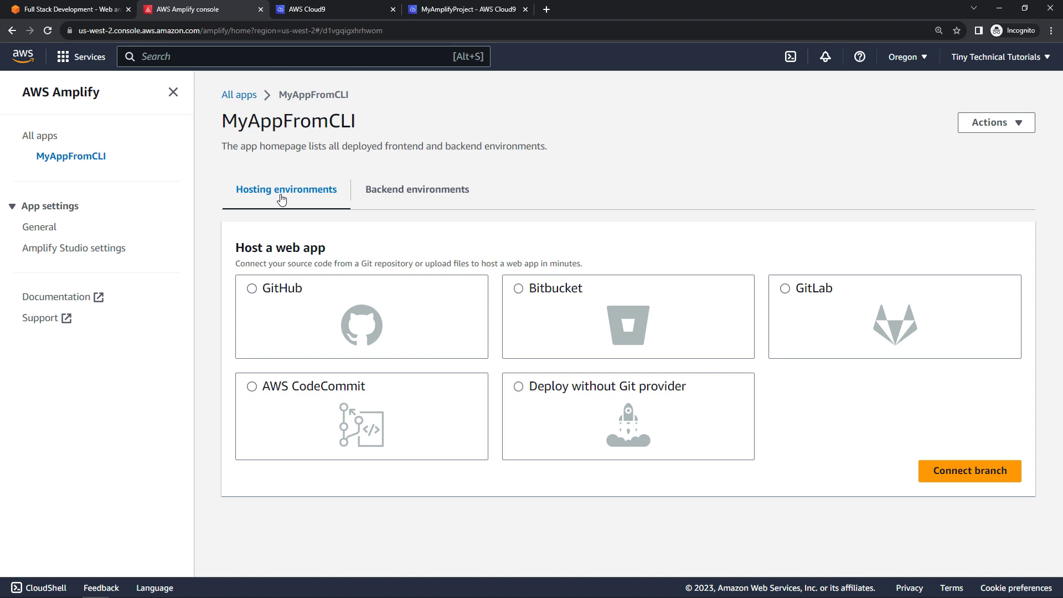
left_click(516, 386)
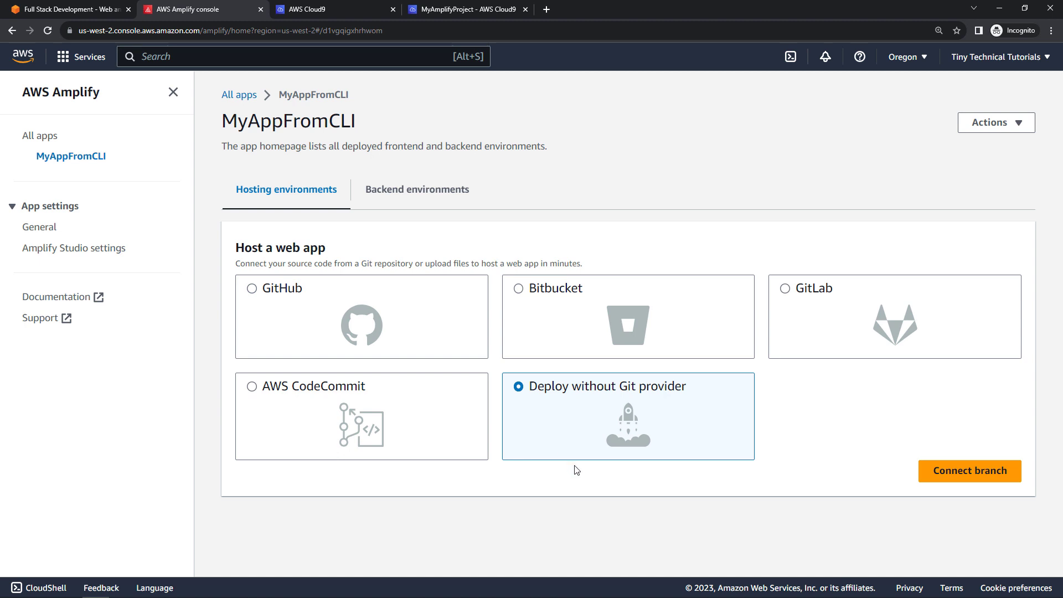
mouse_move(863, 480)
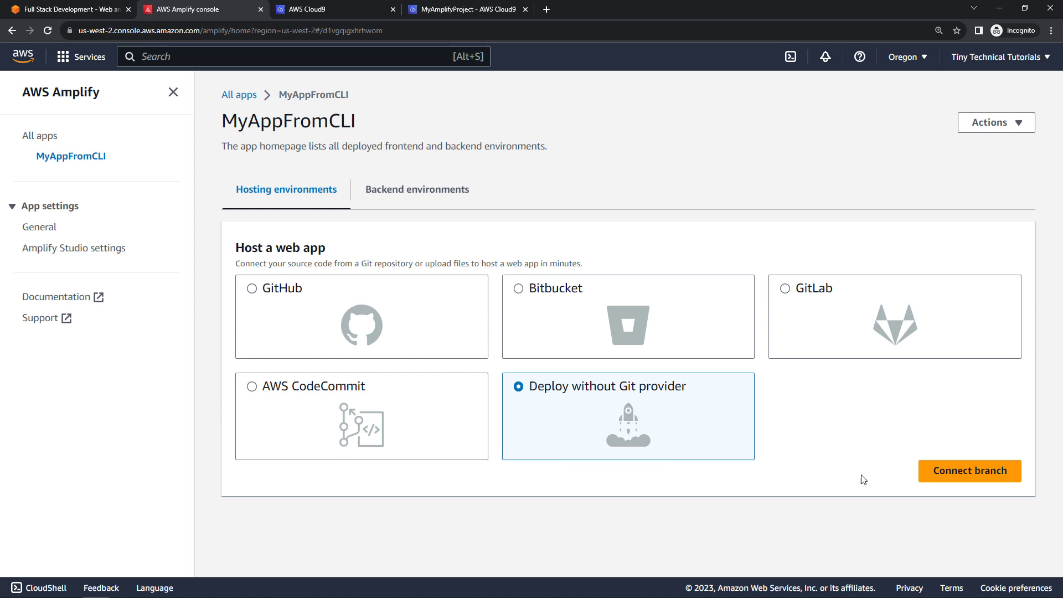
Step: Start the manual deployment and select cat.jpg and index.html in the Demo folder
left_click(968, 470)
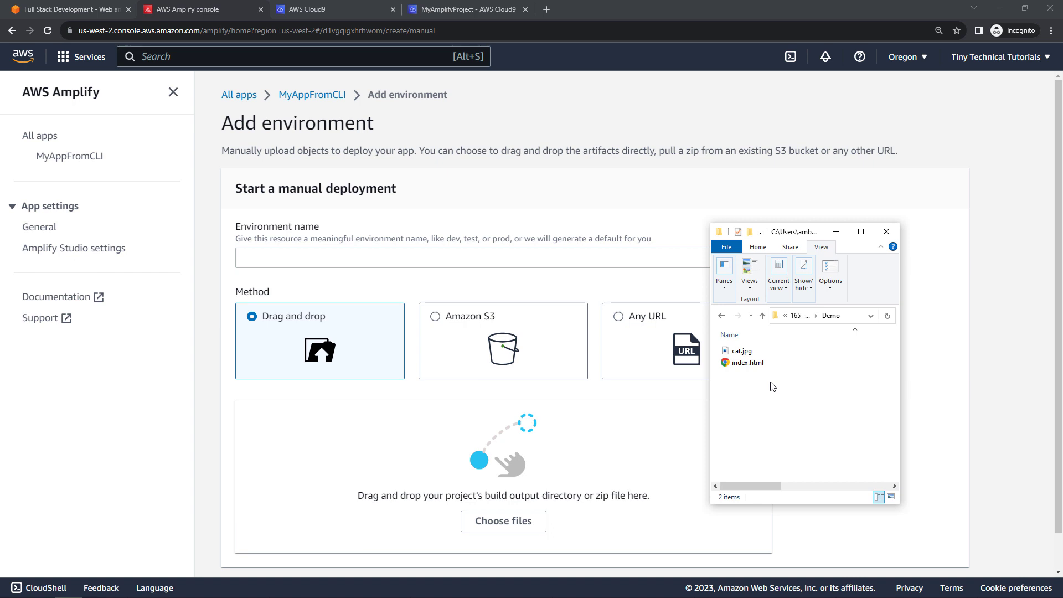
left_click(742, 350)
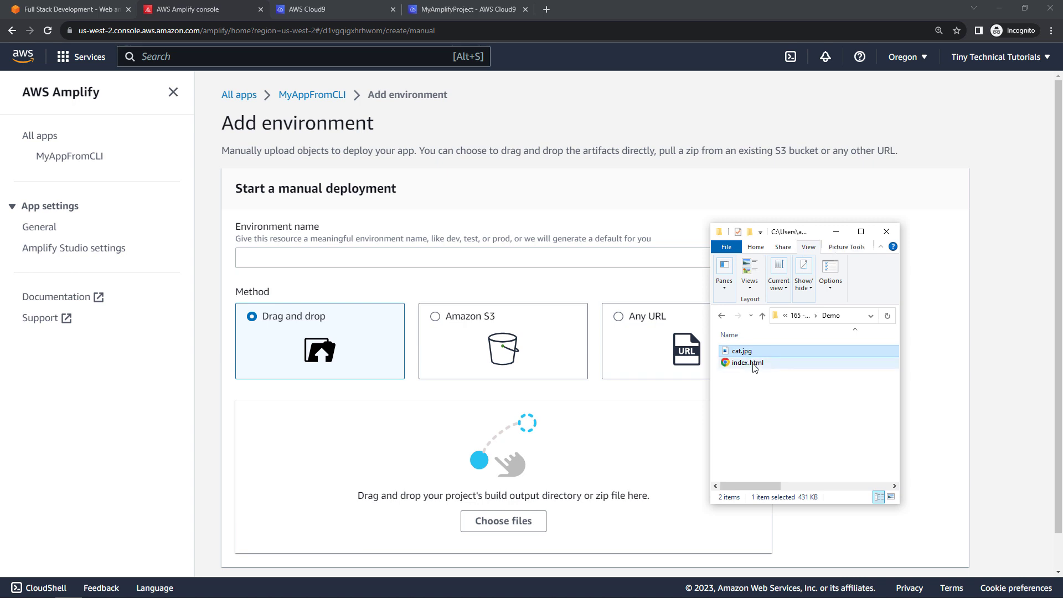
left_click(745, 362)
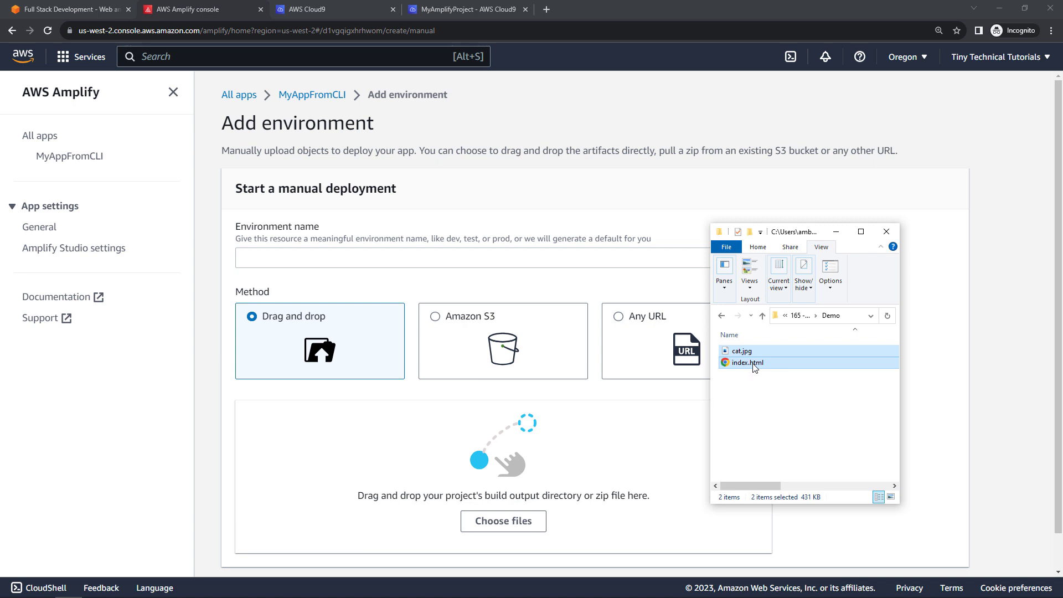
Step: Zip cat.jpg and index.html into index.zip and drop it onto the upload area
right_click(745, 363)
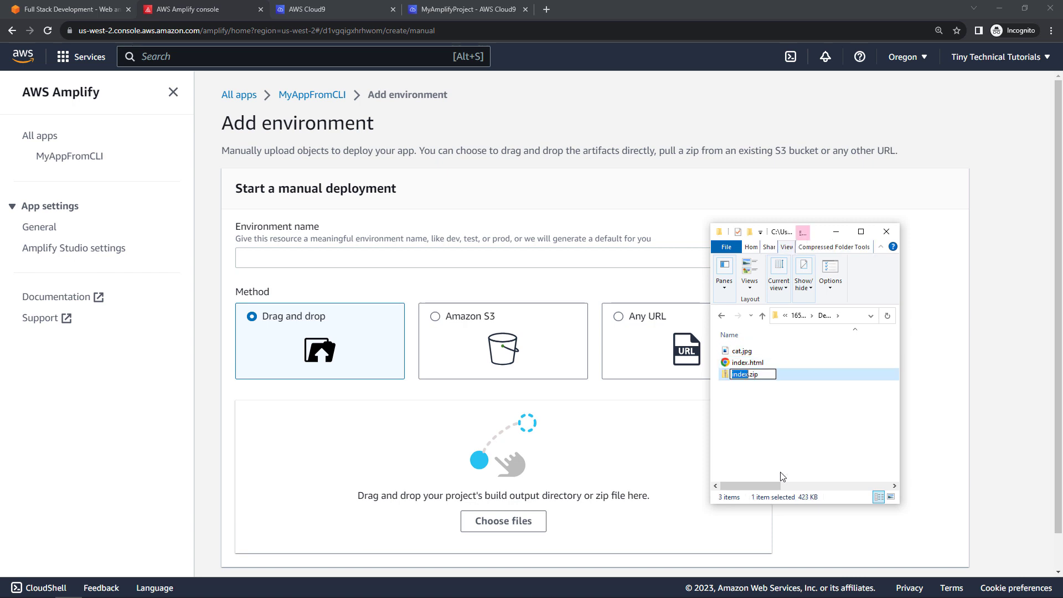
left_click(748, 404)
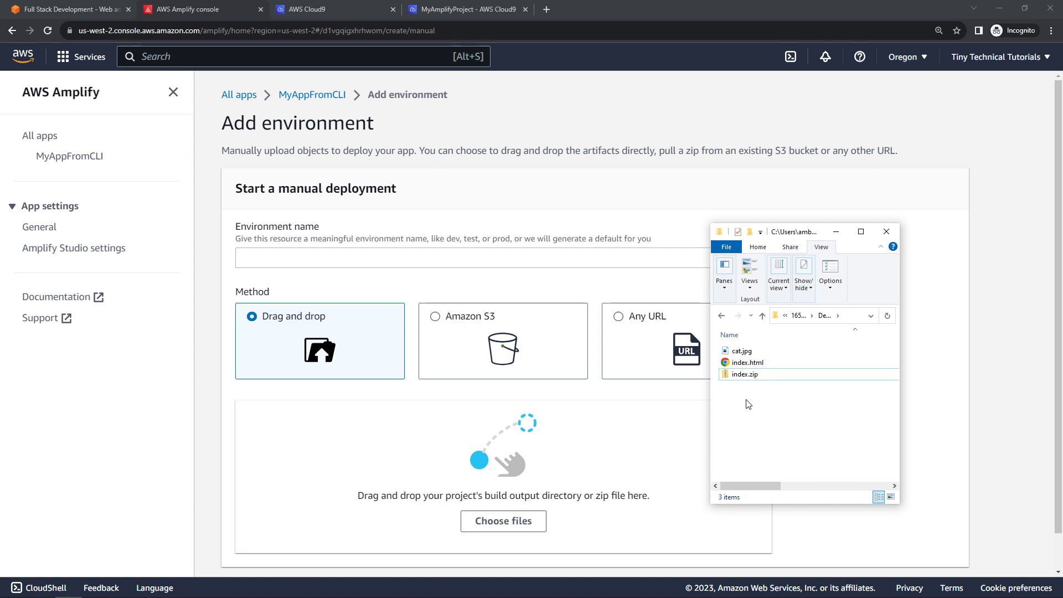
left_click(743, 375)
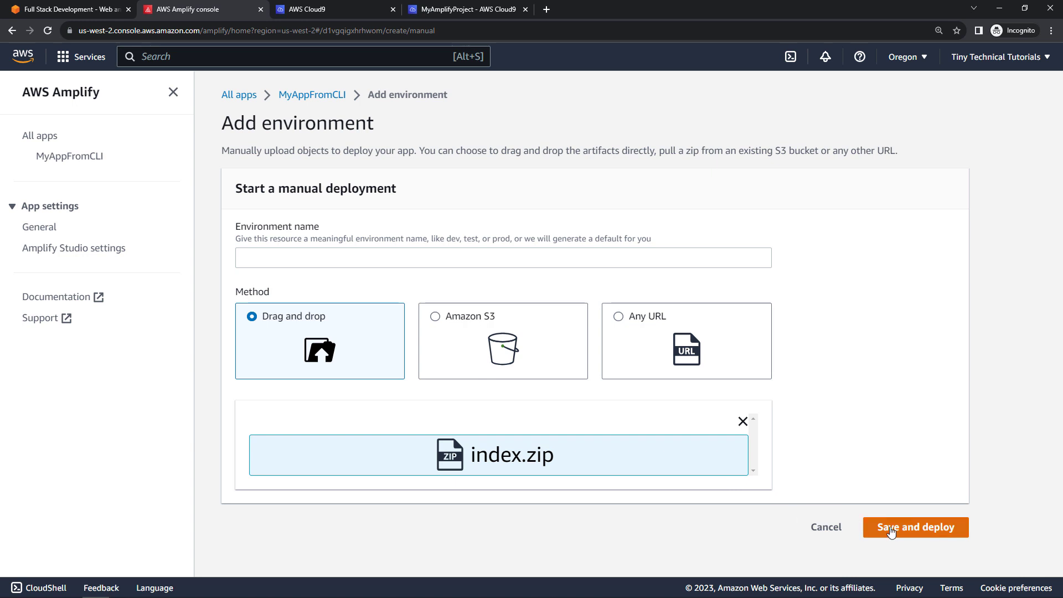
Step: Save and deploy the dev482 environment, then open its amplifyapp.com site
left_click(914, 526)
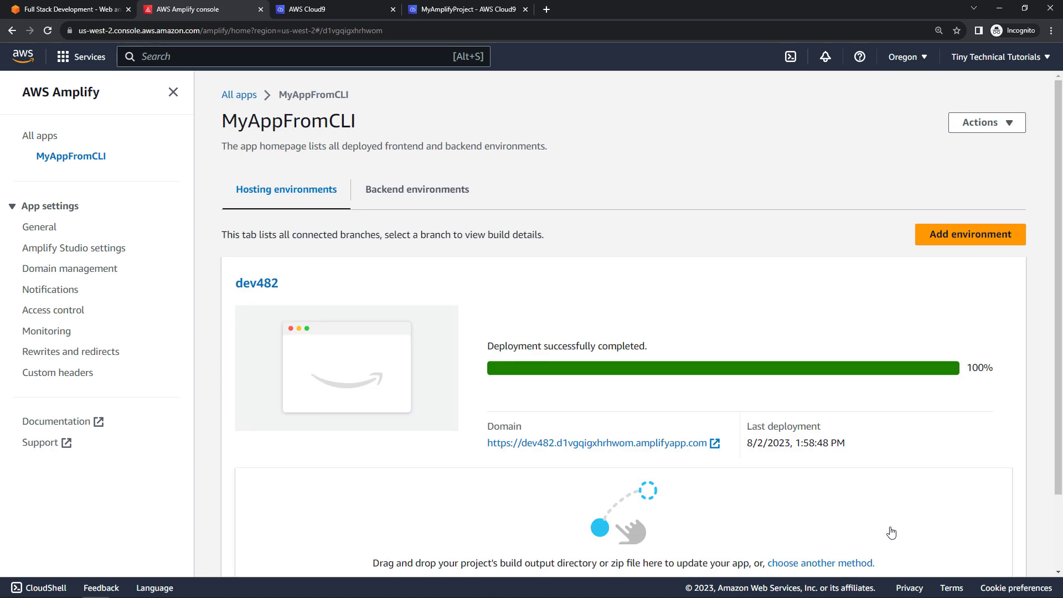
mouse_move(617, 459)
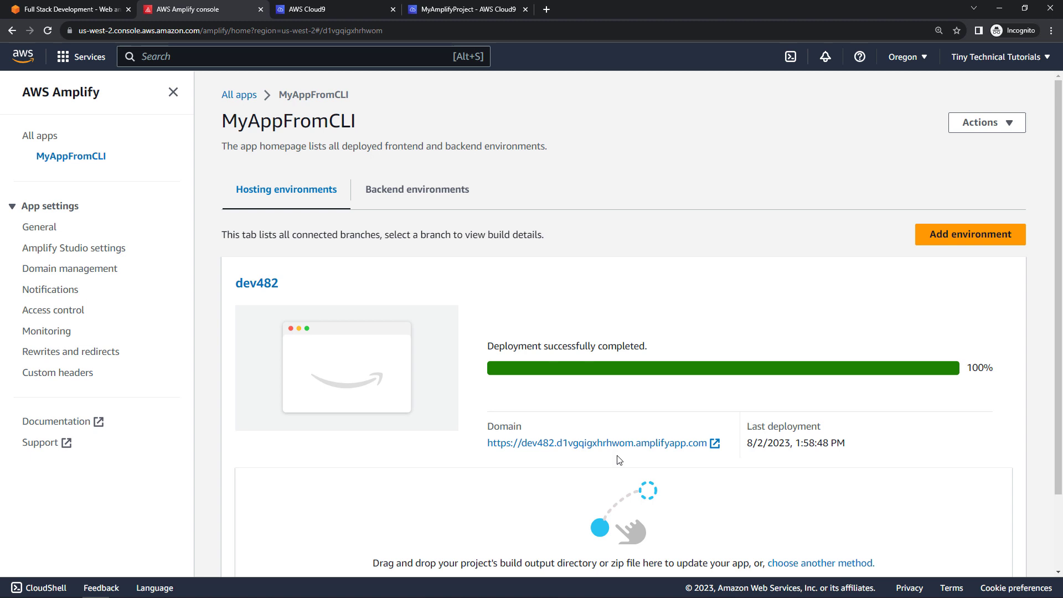
mouse_move(610, 454)
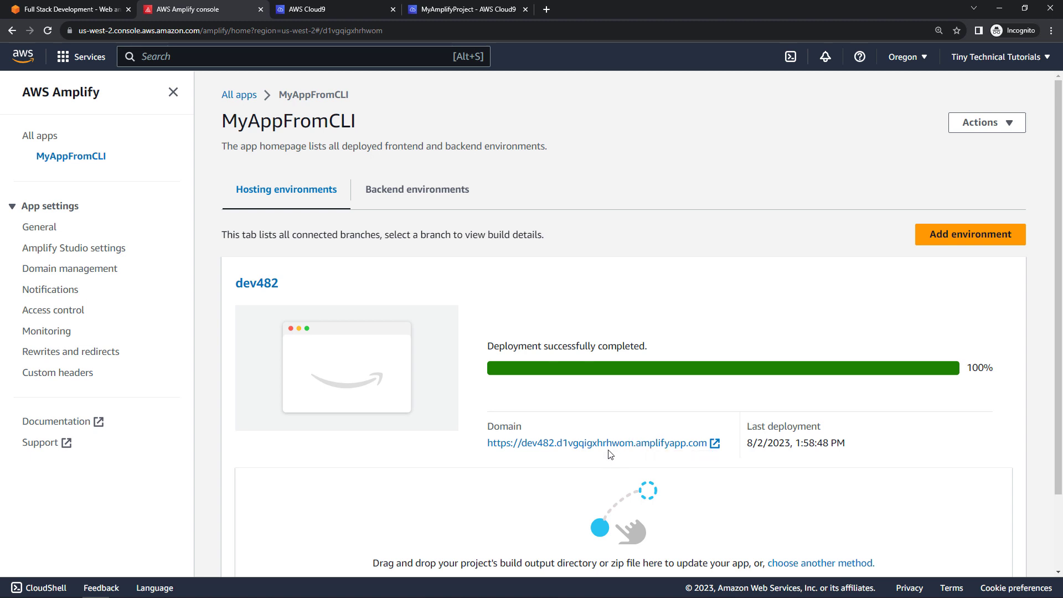
left_click(603, 442)
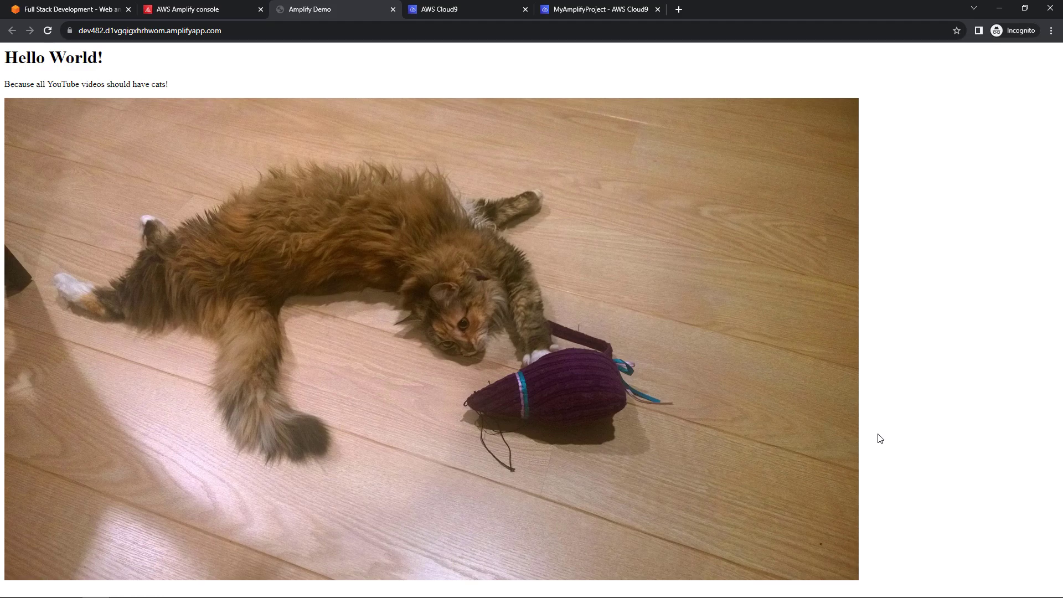
left_click(197, 9)
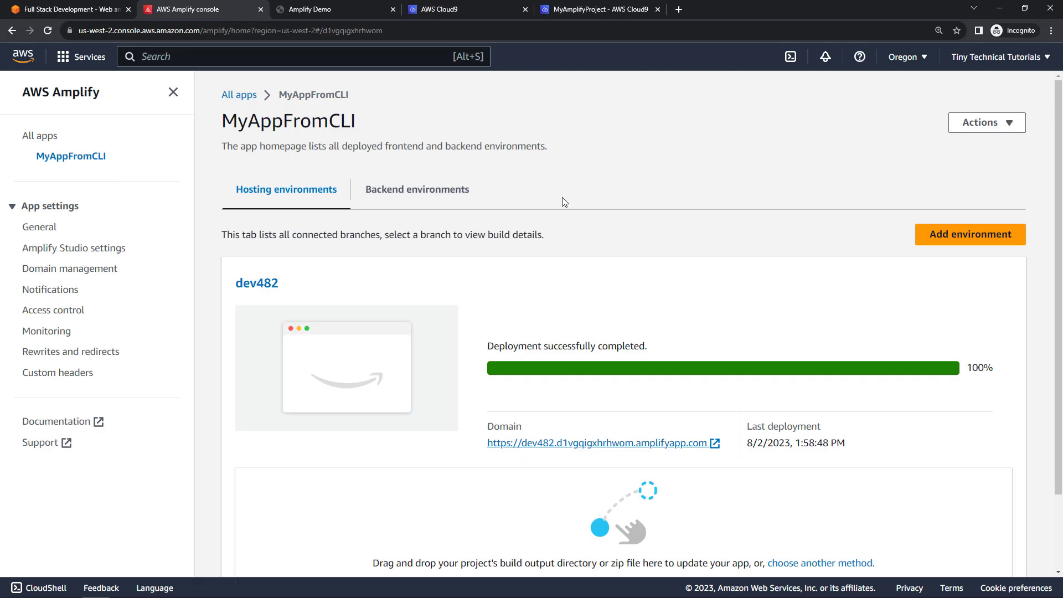
mouse_move(416, 189)
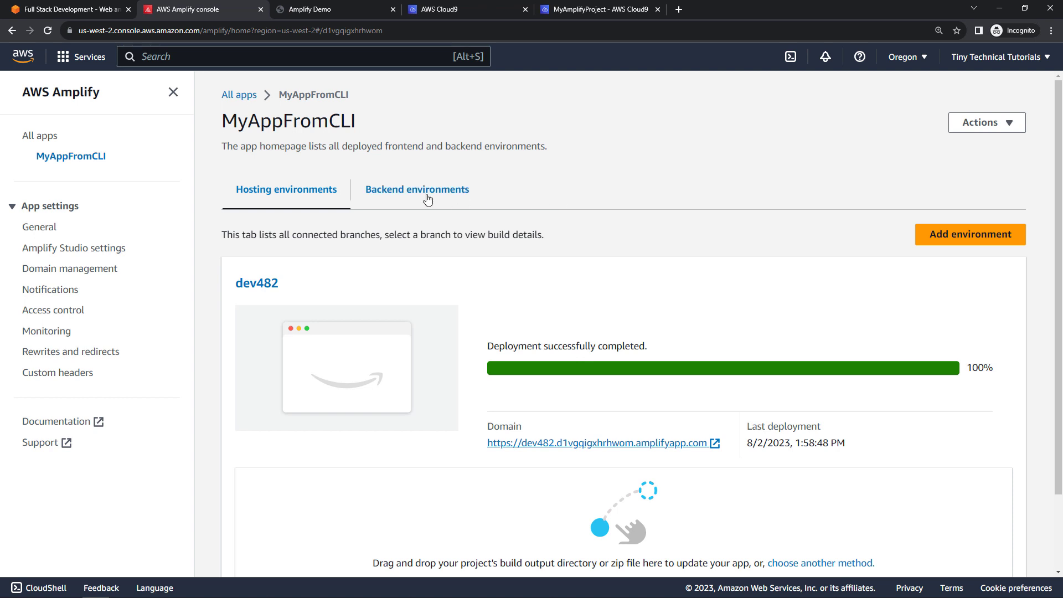
Step: Open the dev backend, review Authentication, and copy the 'amplify add api' command
left_click(416, 189)
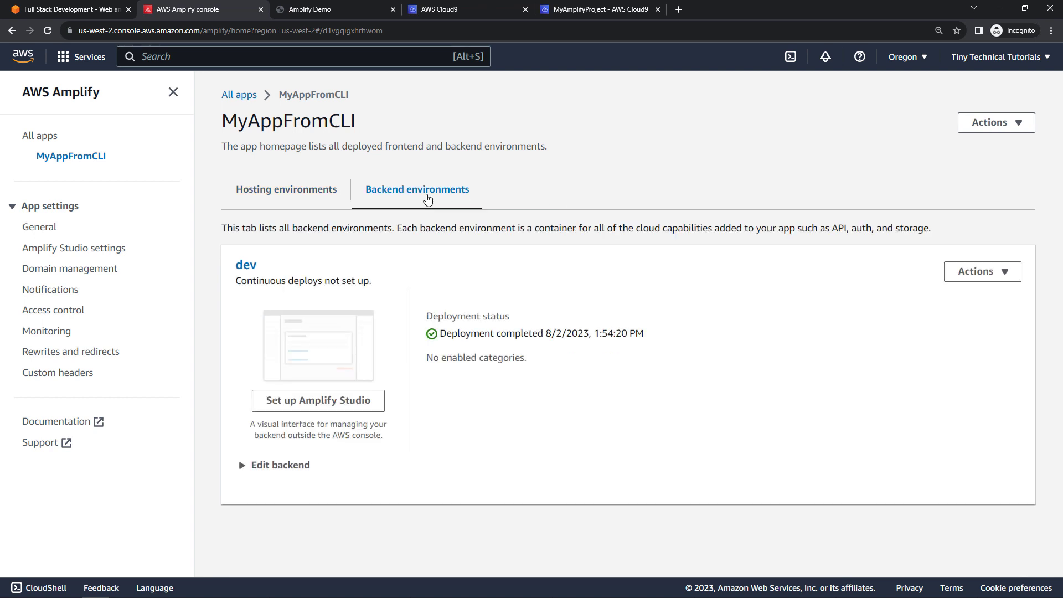
left_click(245, 264)
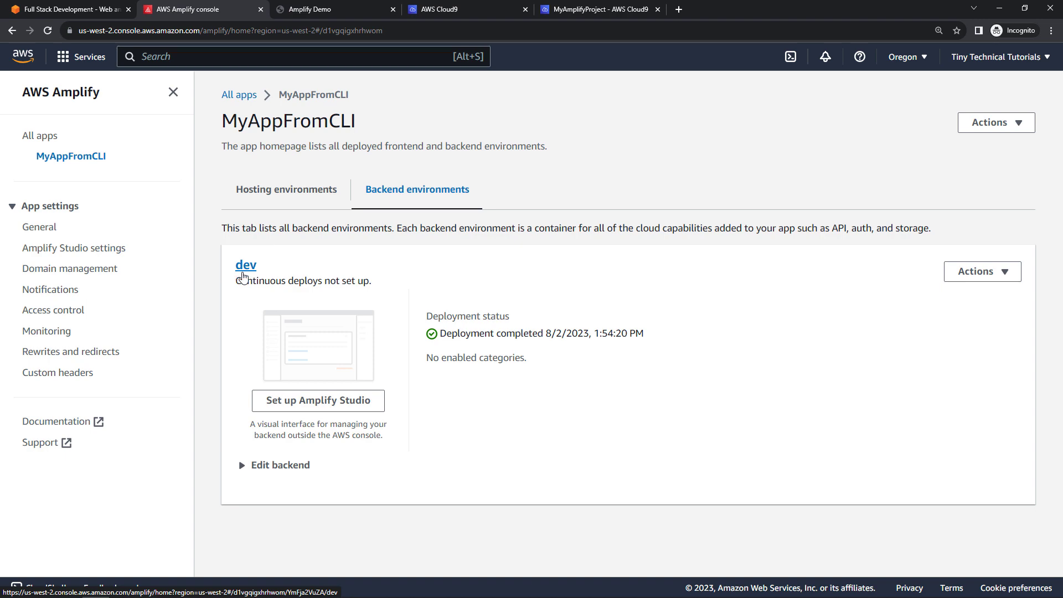
left_click(245, 265)
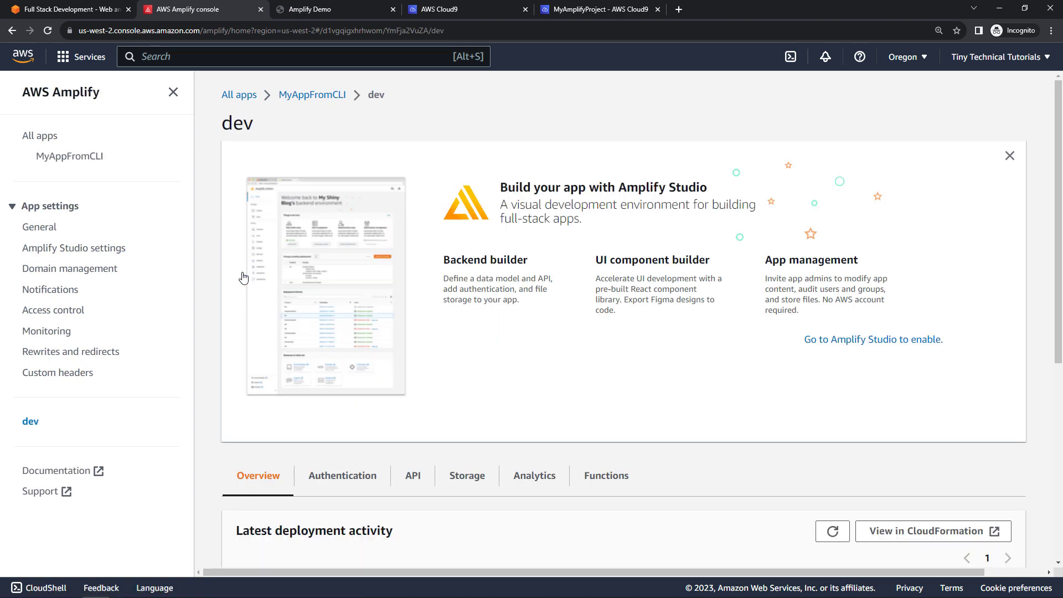
scroll("down", 3)
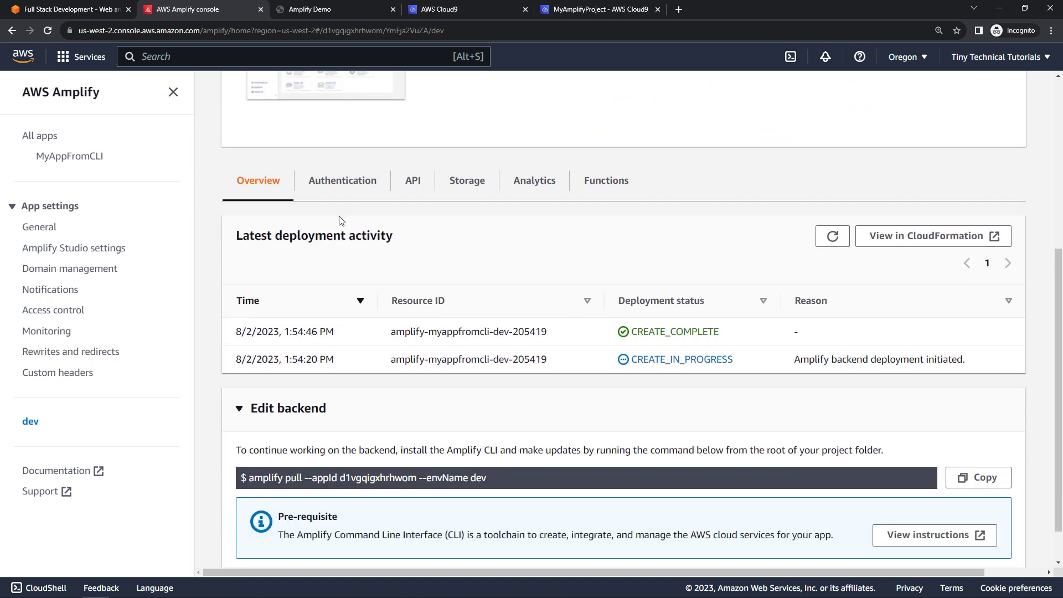
left_click(342, 180)
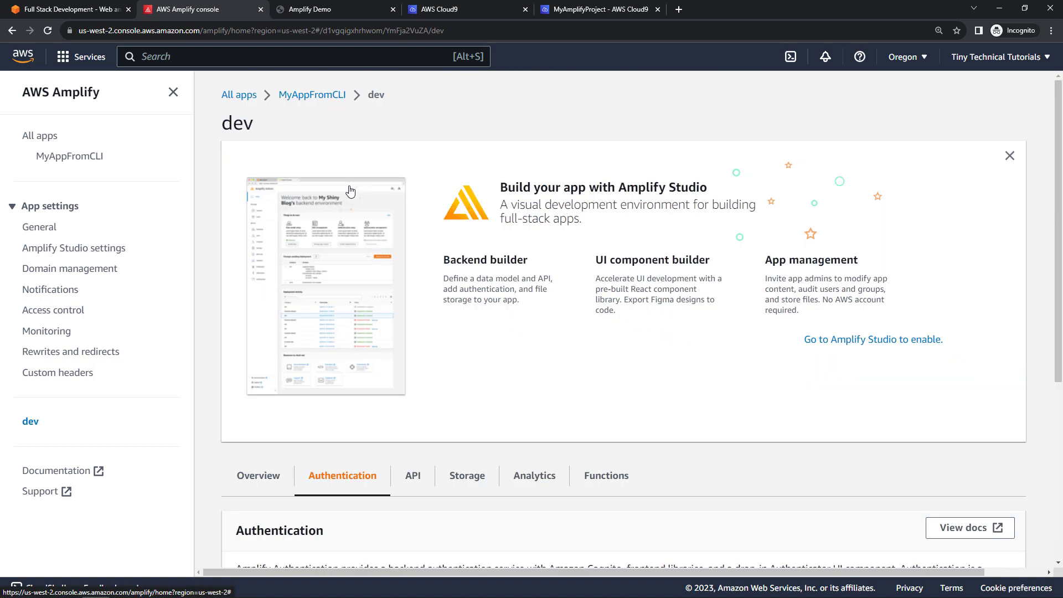
scroll("down", 3)
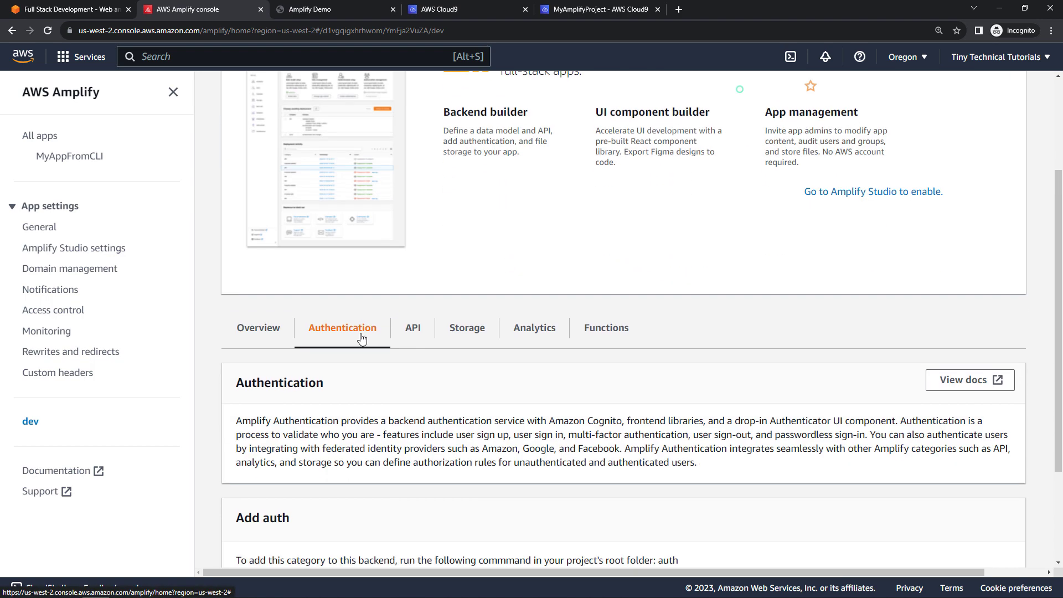
mouse_move(361, 360)
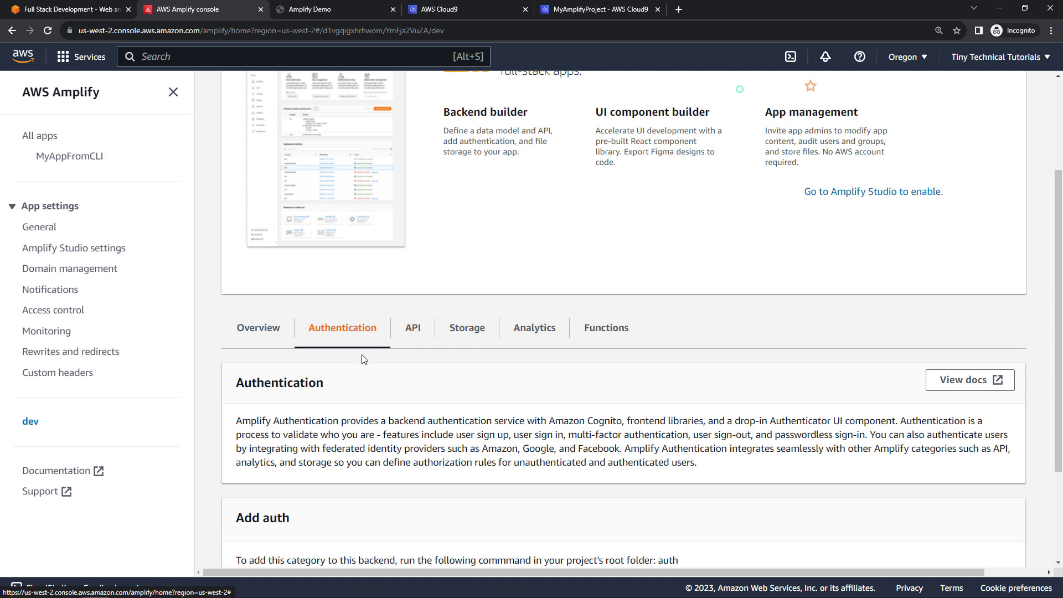
mouse_move(412, 331)
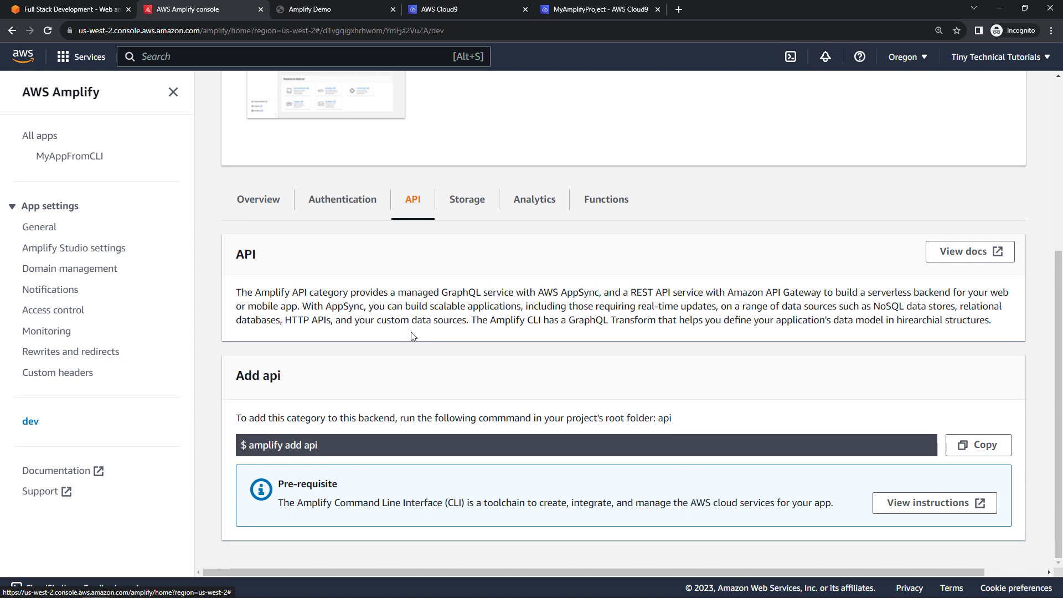
mouse_move(479, 424)
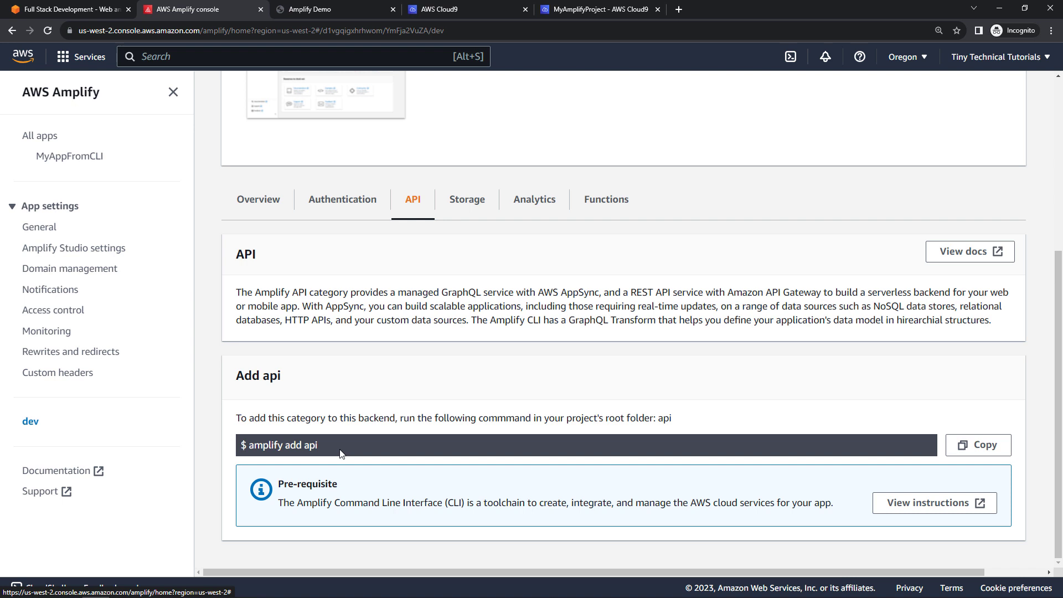
mouse_move(866, 447)
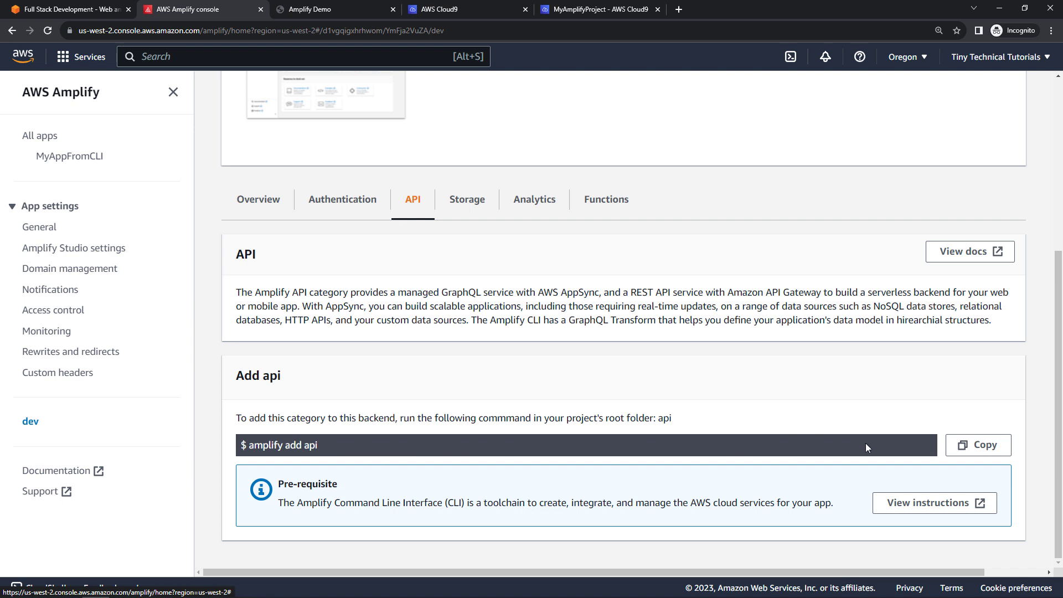
left_click(978, 445)
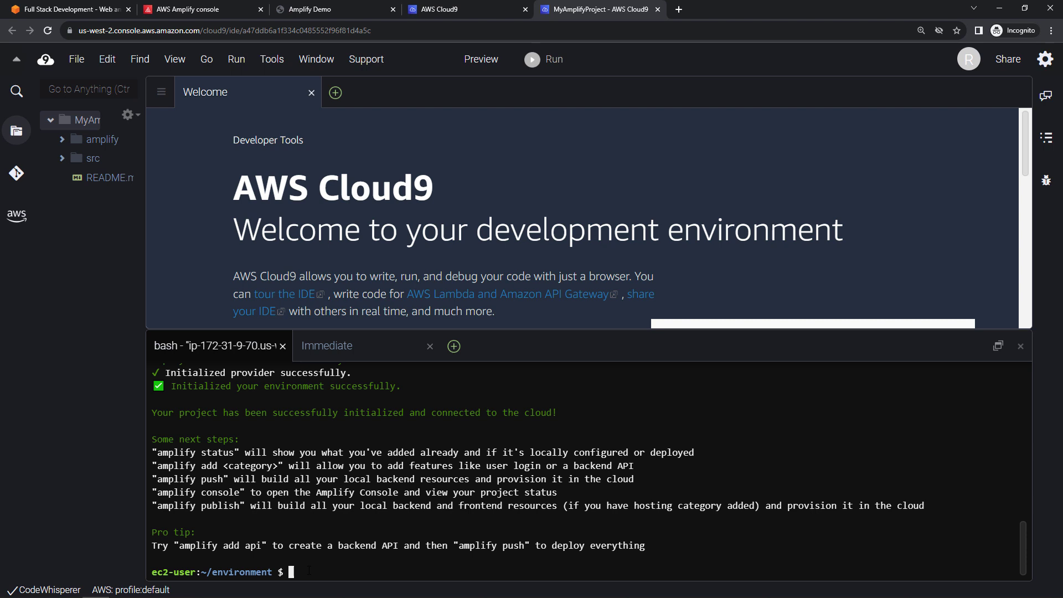
Step: Add REST API MyFirstAPI backed by new NodeJS Lambda MyFirstLambdaFunction, declining remaining options
type("amplify add api")
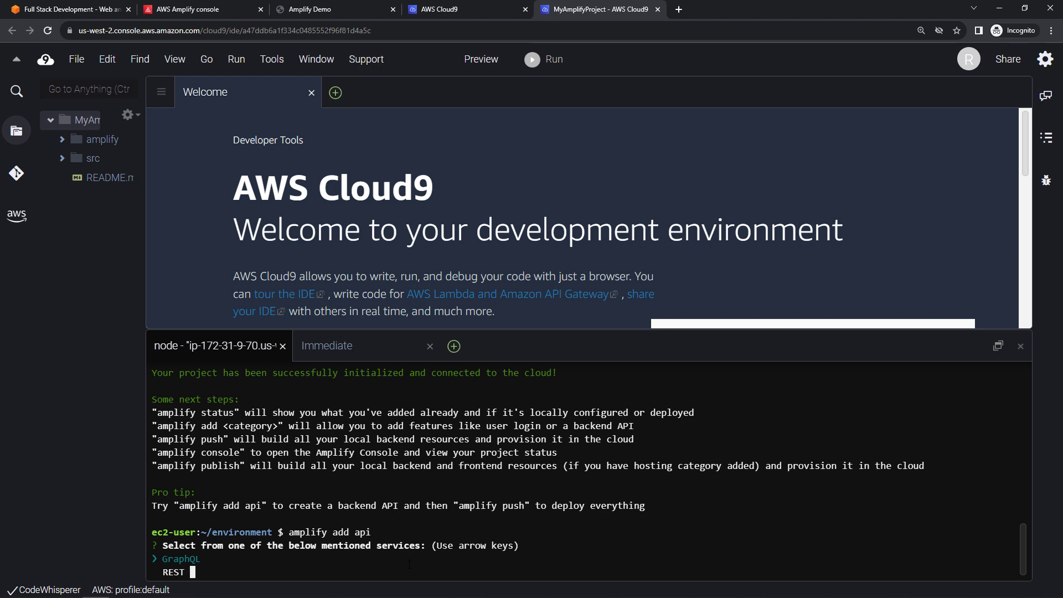
key("Down")
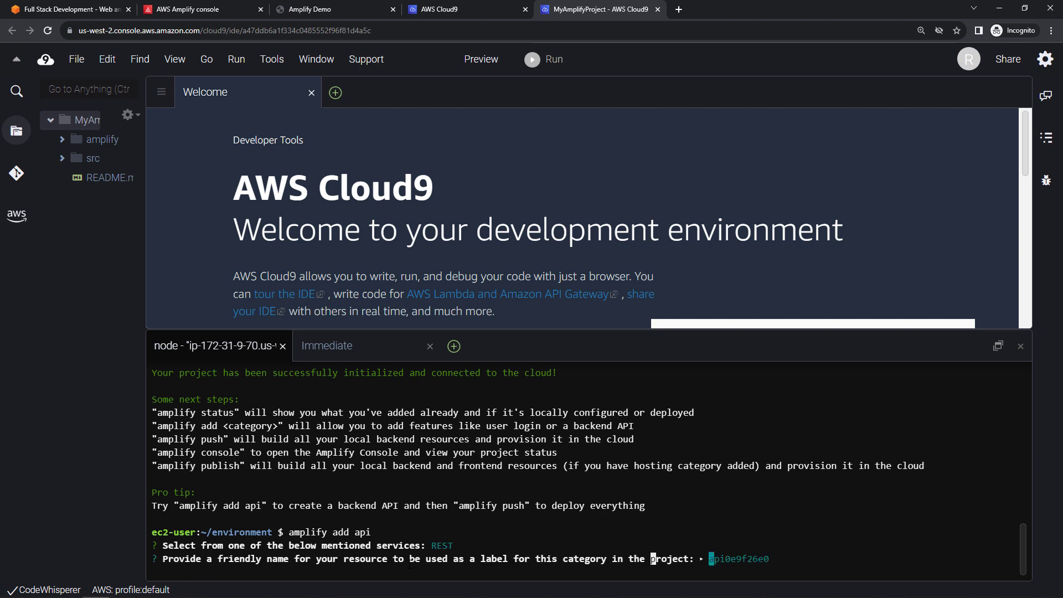
type("M")
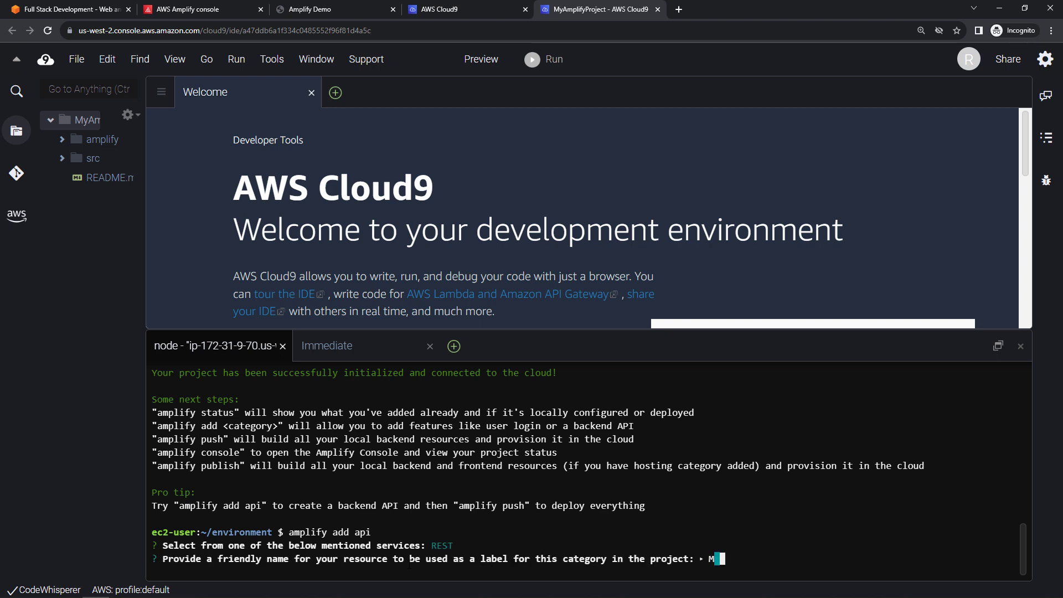
type("yFirstAPI")
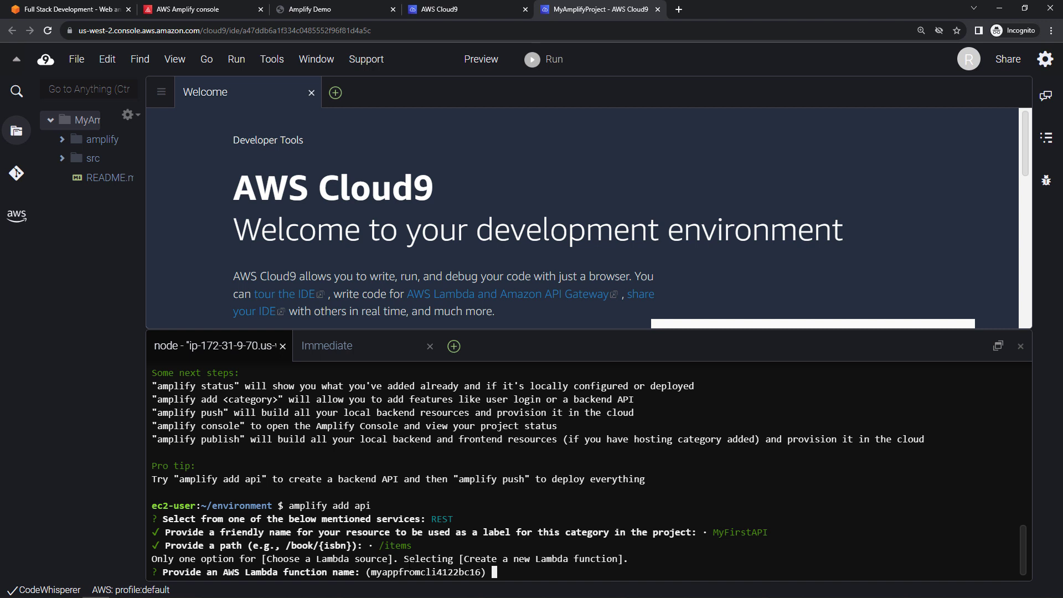
type("MyFirstLambdaFunction")
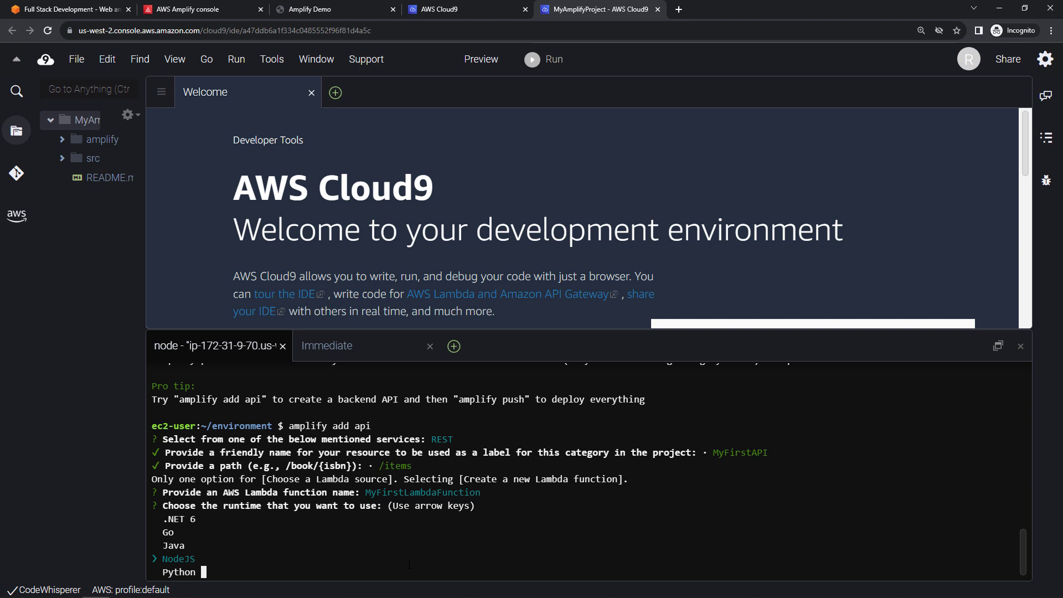
key("enter")
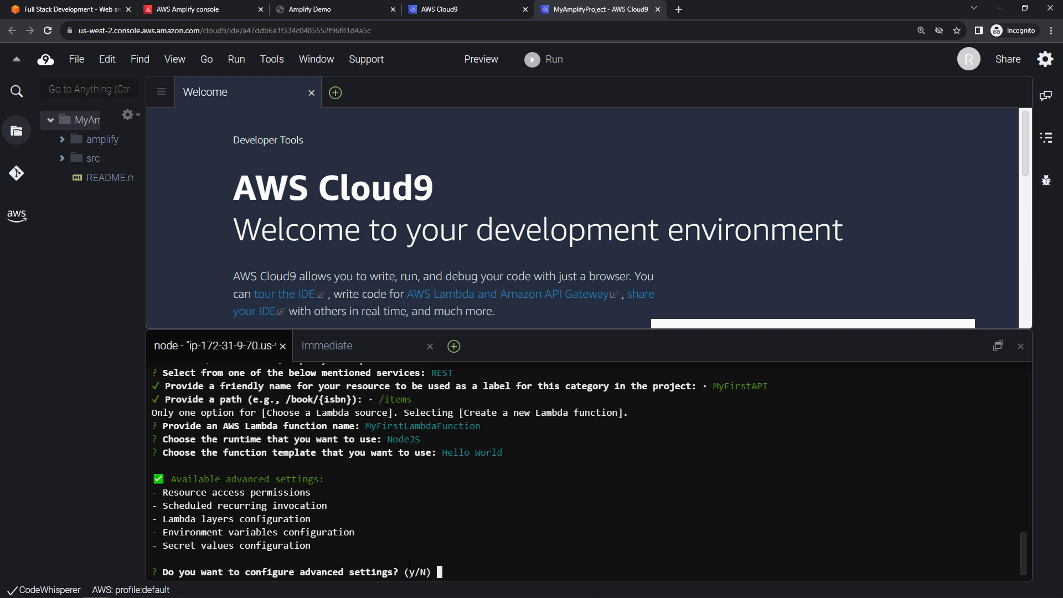
type("n")
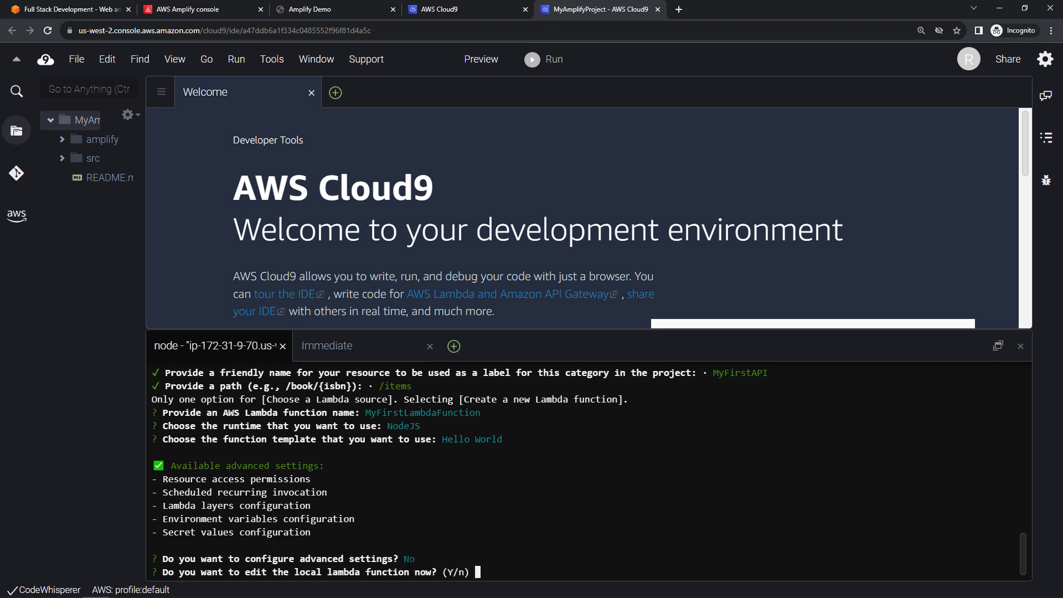
type("n")
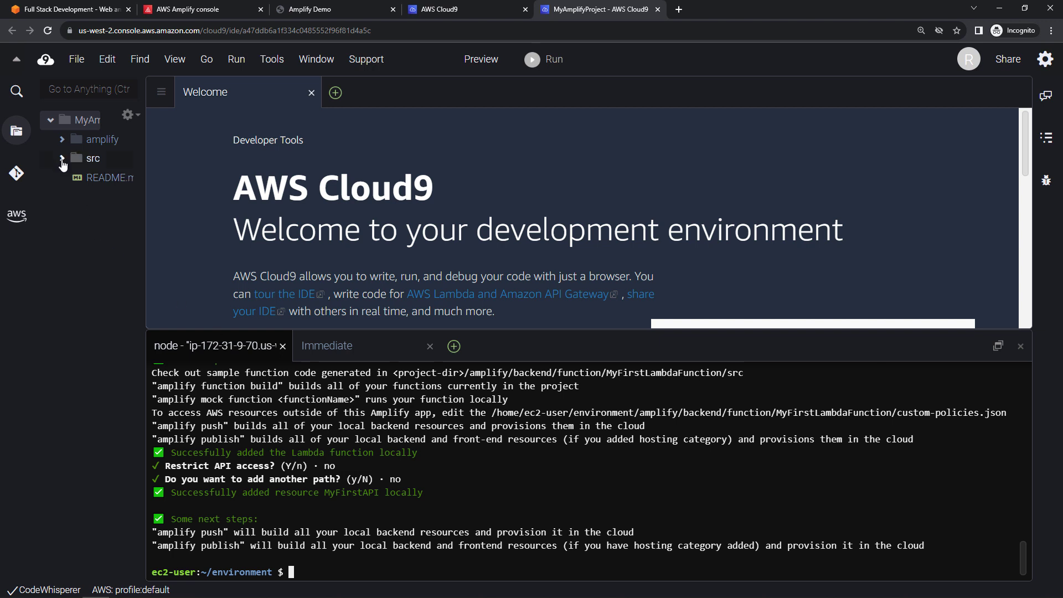
Step: Expand amplify > backend > function > MyFirstLambdaFunction > src in the file tree
left_click(61, 139)
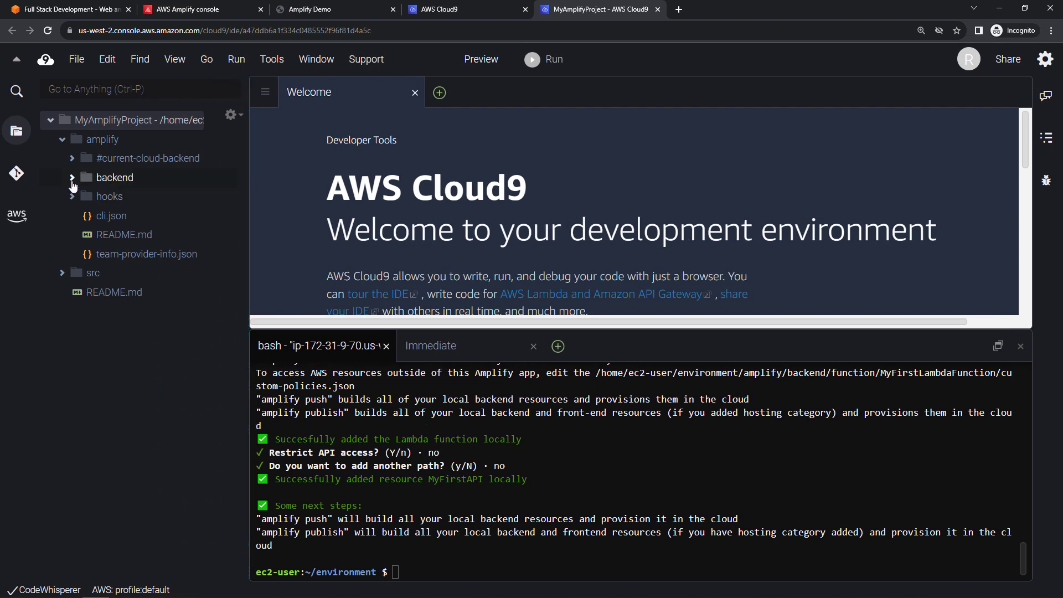
left_click(73, 177)
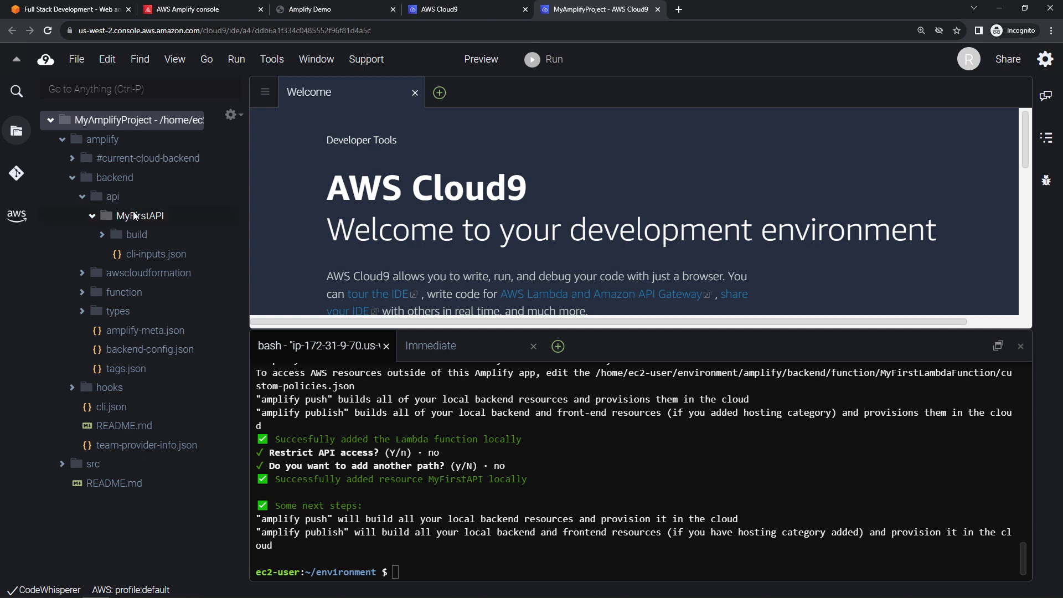
left_click(82, 292)
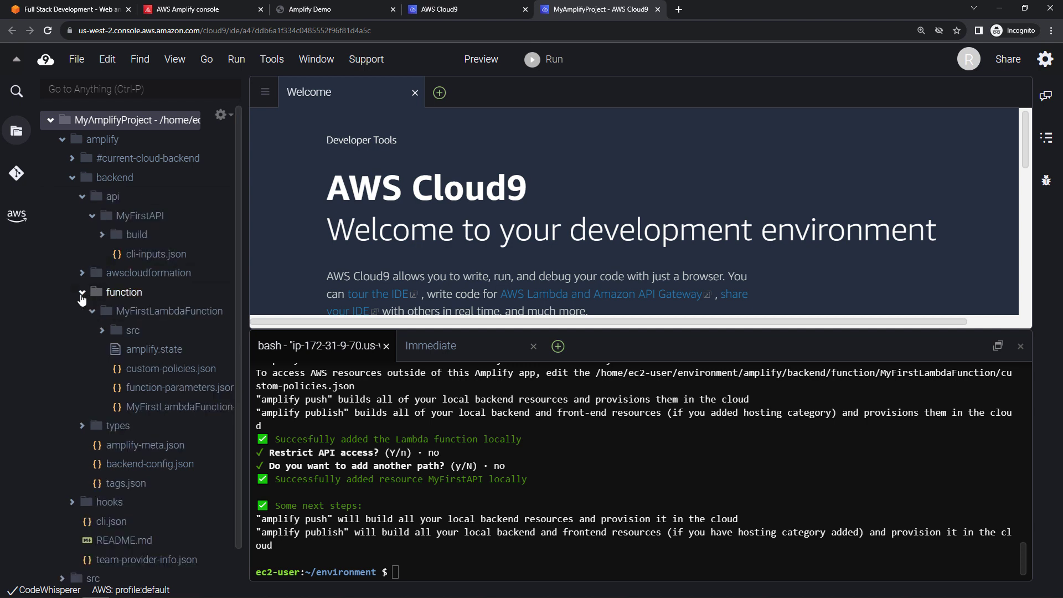
left_click(170, 311)
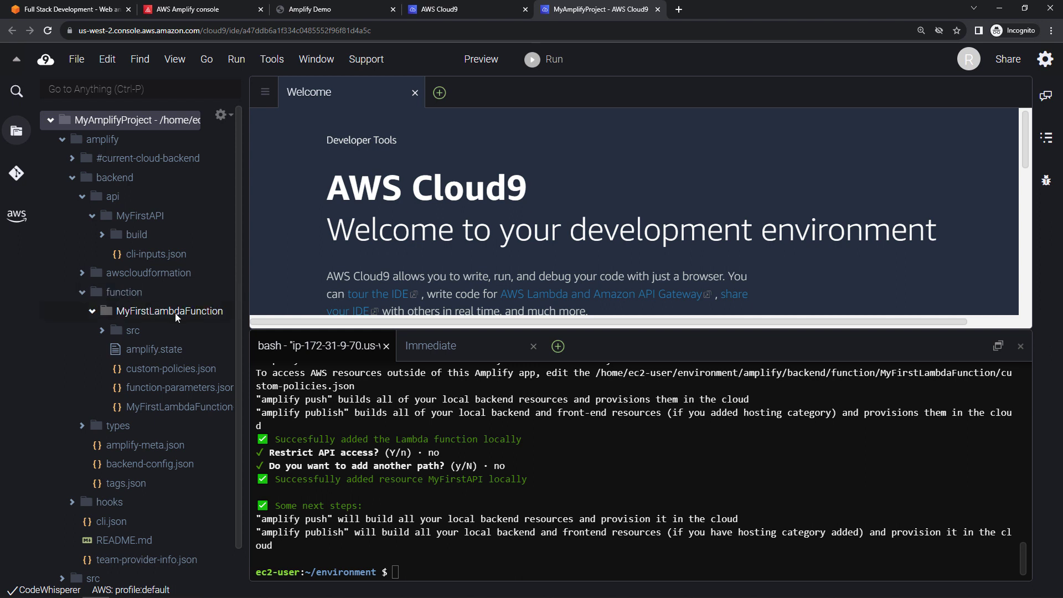
left_click(132, 330)
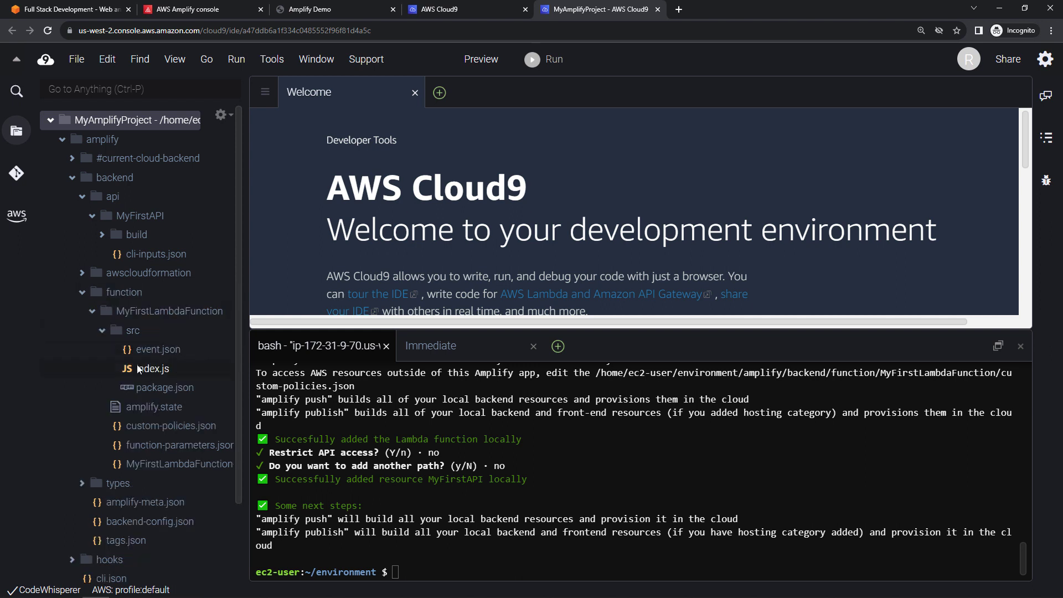
Step: Open MyFirstLambdaFunction's index.js, showing the 'Hello from Lambda!' handler
double_click(153, 368)
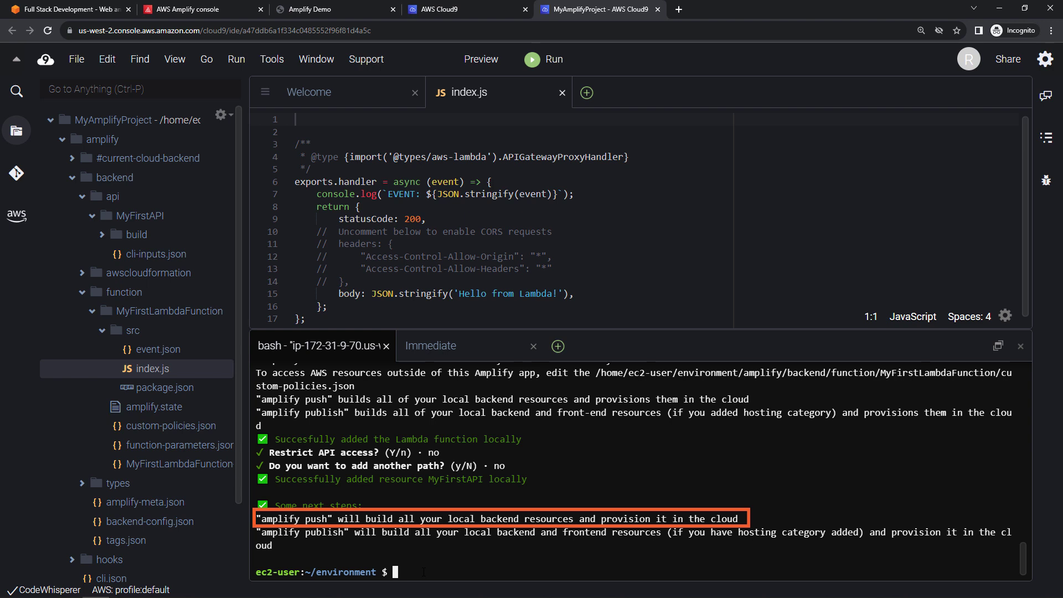
Step: Run amplify push and confirm with yes to deploy to dev
type("amplify push")
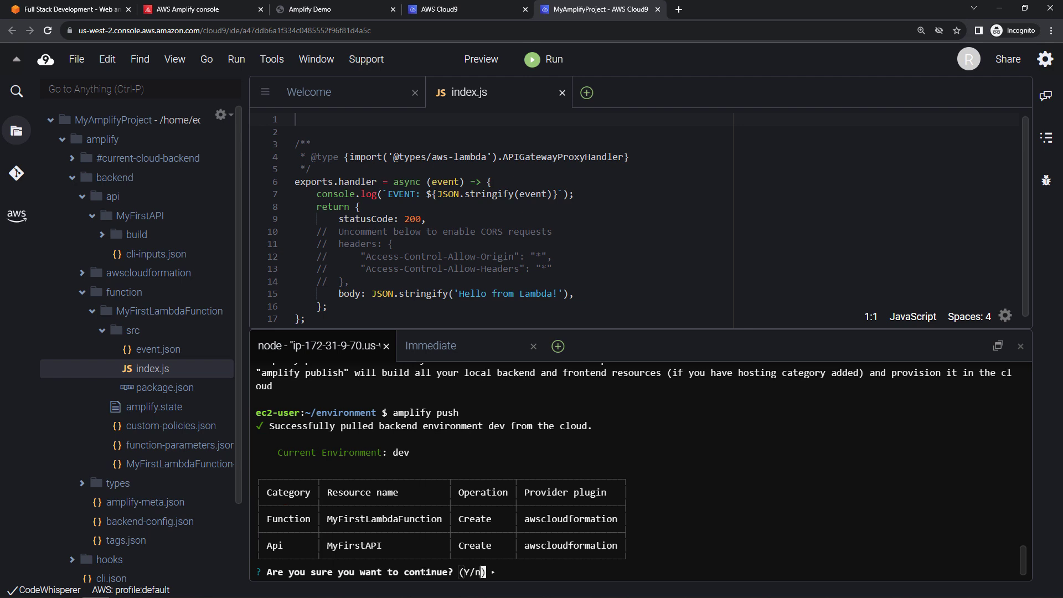
type("yes")
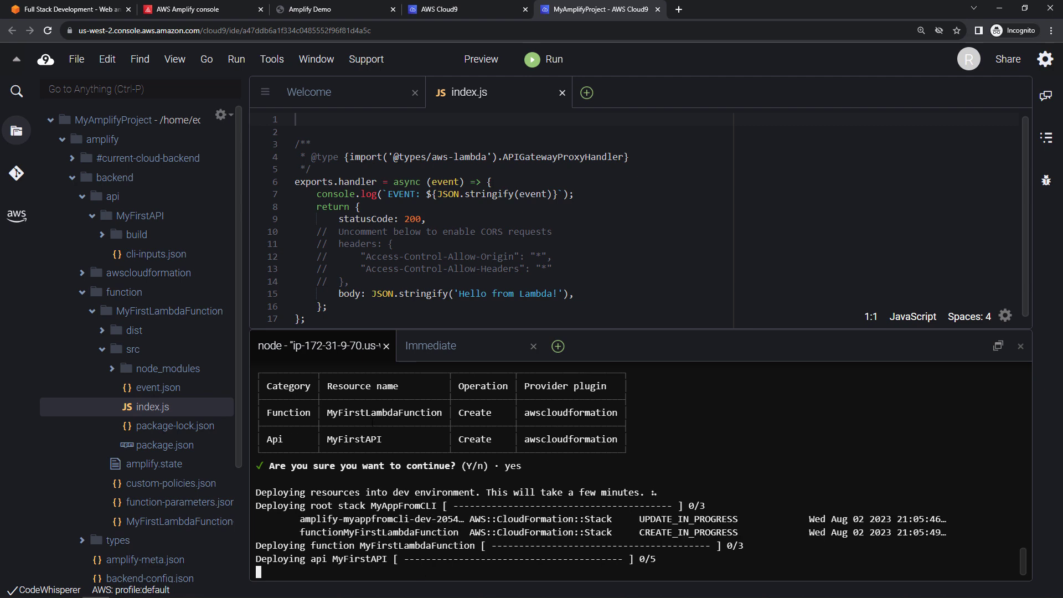
Step: Check the dev backend's in-progress update in Overview, then head to the AWS console home
left_click(196, 9)
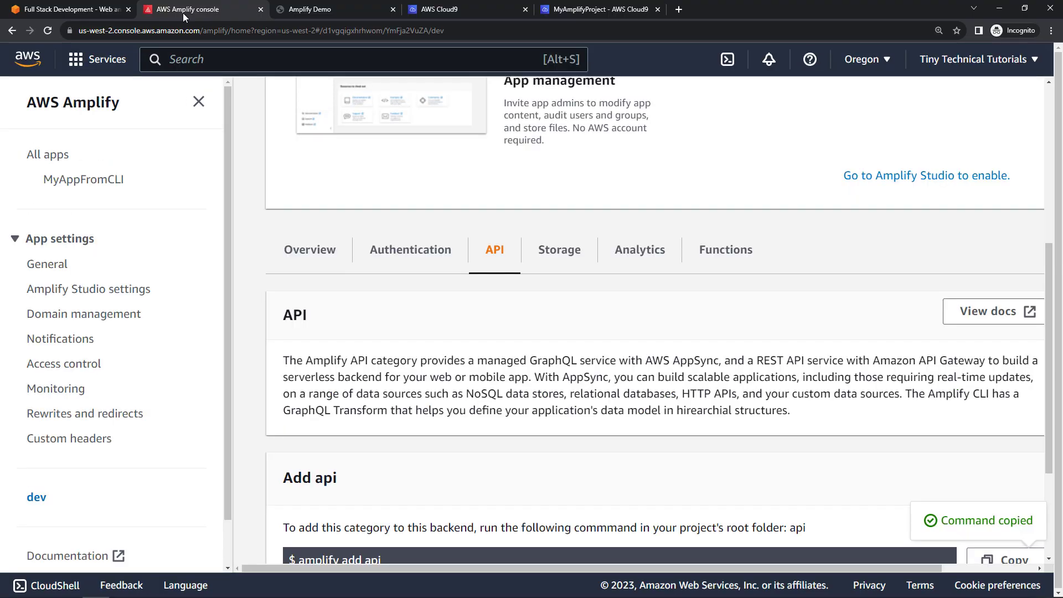
left_click(309, 249)
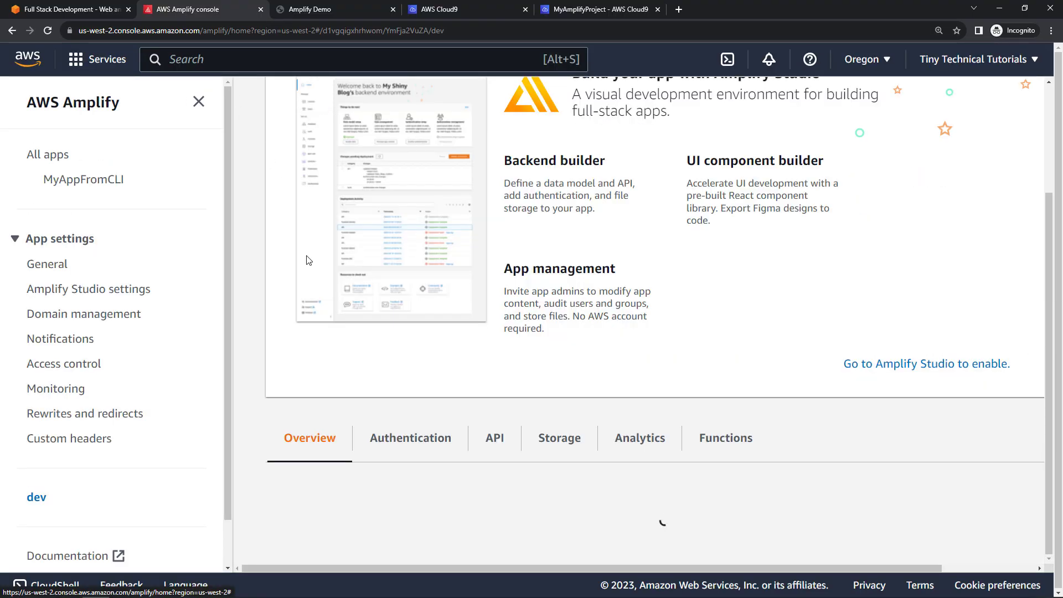
scroll("down", 3)
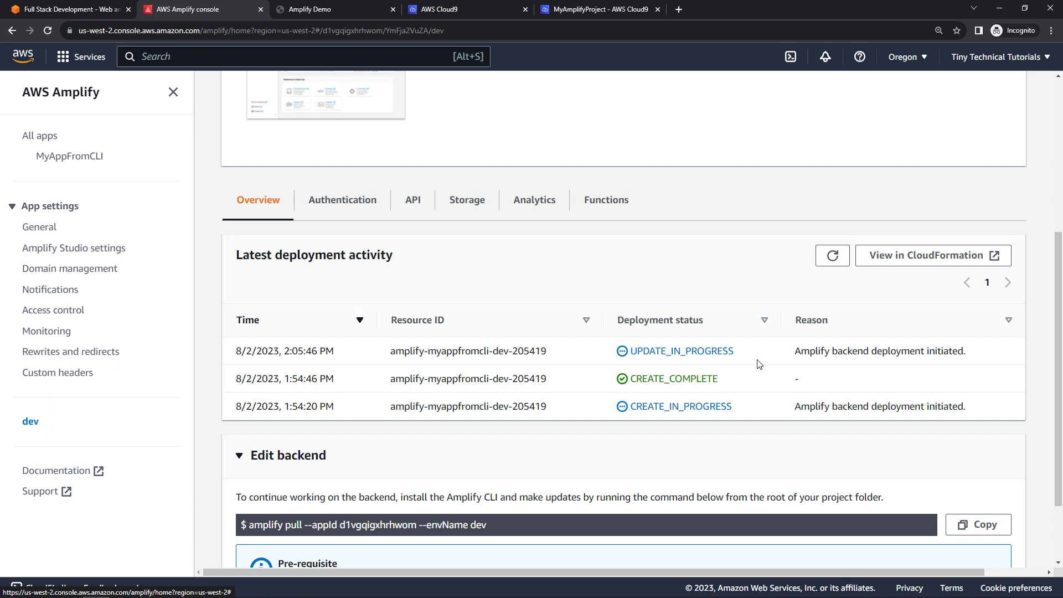
mouse_move(875, 366)
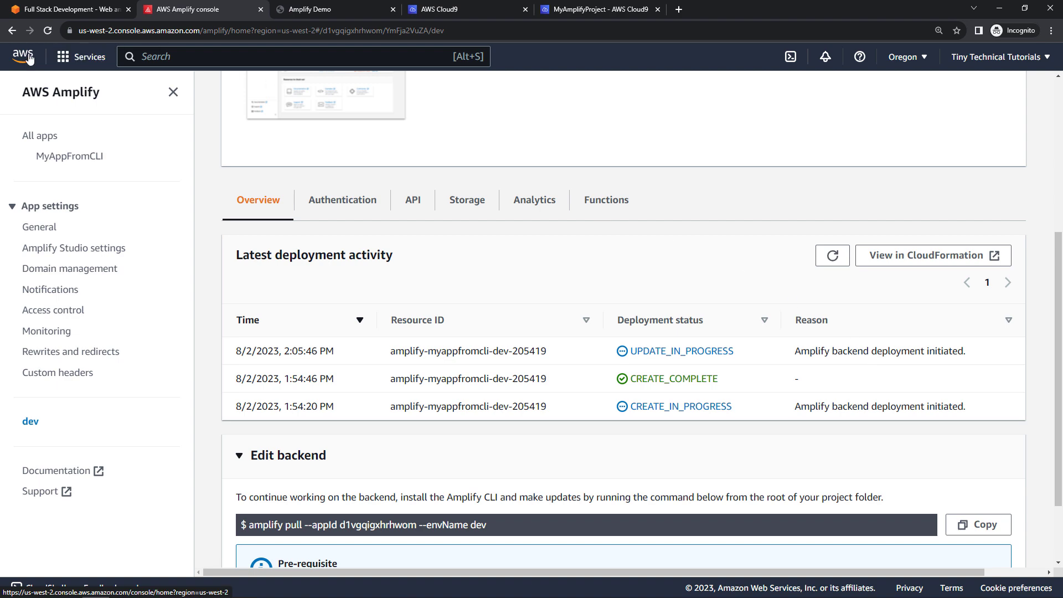
left_click(461, 8)
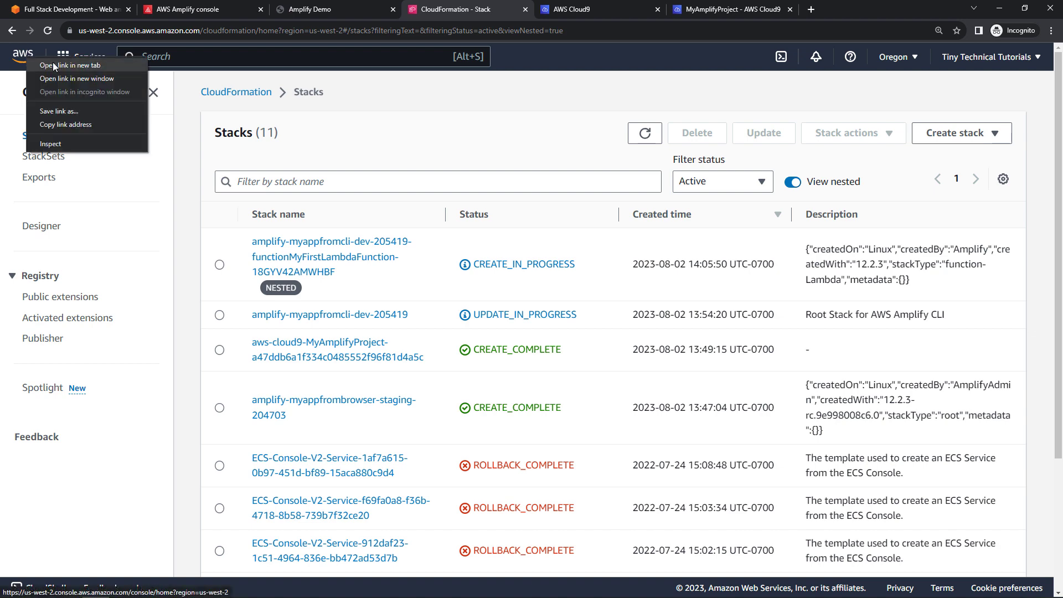
Step: Open the AWS console home in a new tab to reach Lambda Functions
left_click(69, 65)
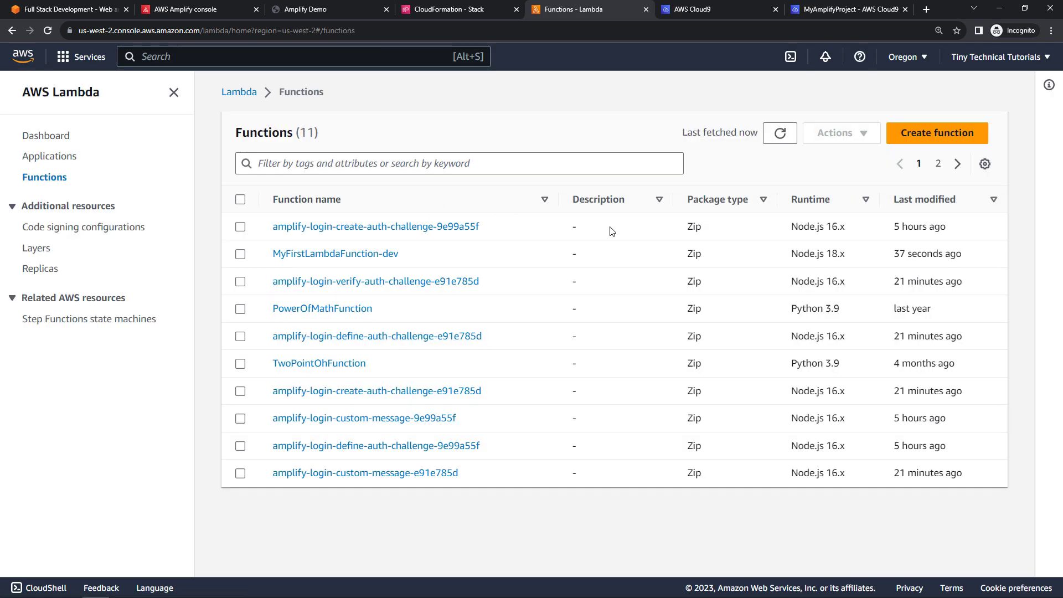
Step: Sort Lambda functions by last modified, then search the console for 'api ga'
left_click(924, 199)
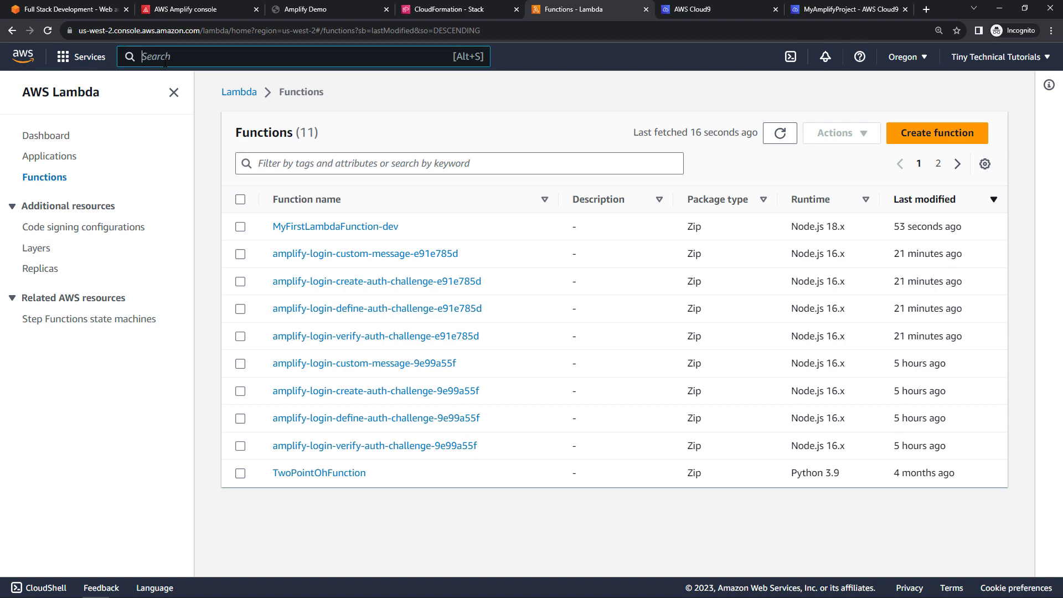
type("api ga")
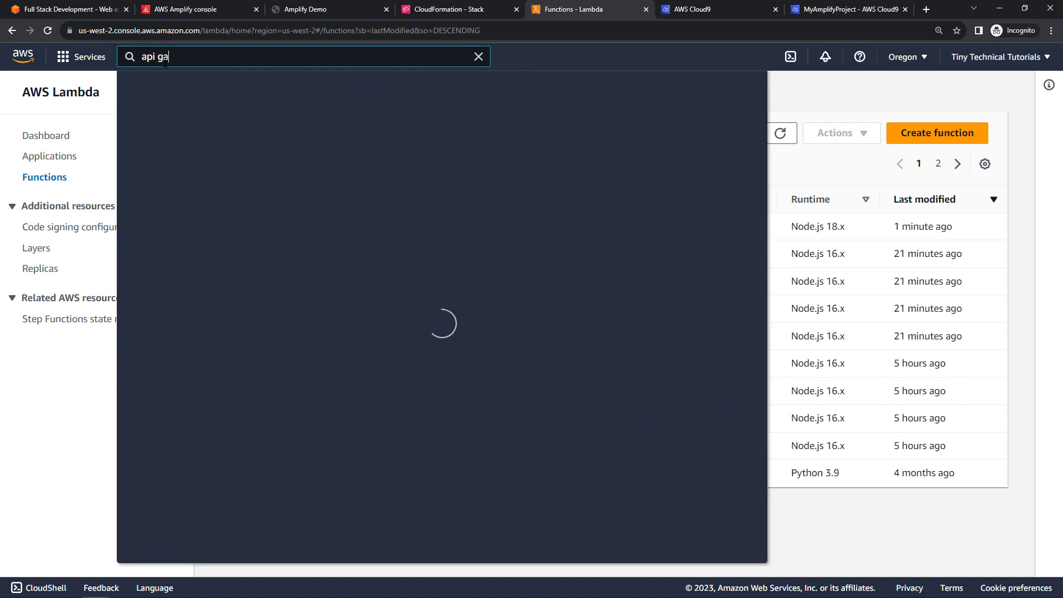
Step: Open API Gateway, select MyFirstAPI, and show the /items resource methods
left_click(363, 189)
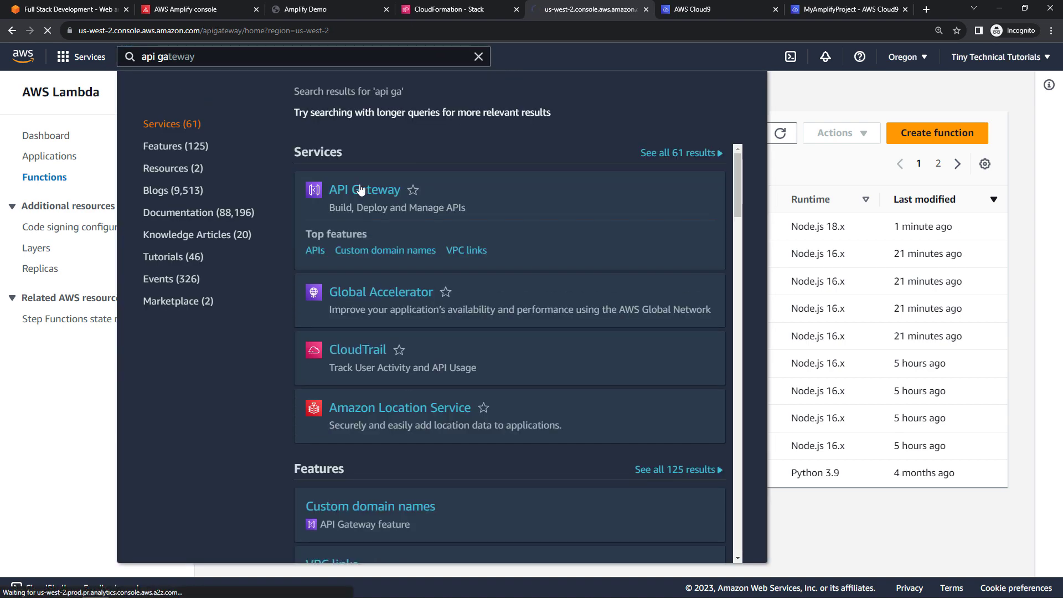
left_click(363, 189)
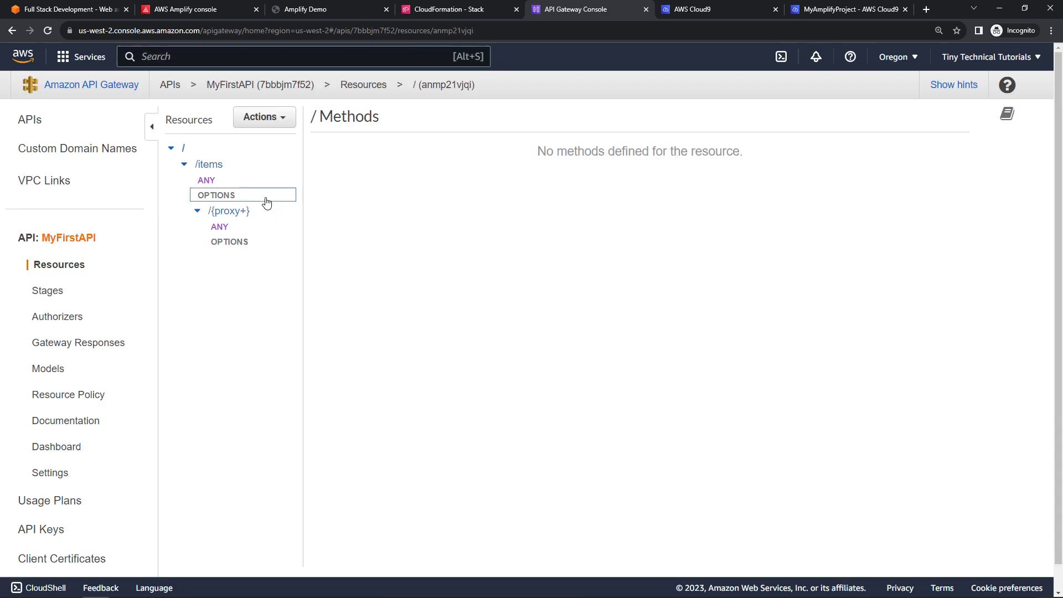
left_click(208, 163)
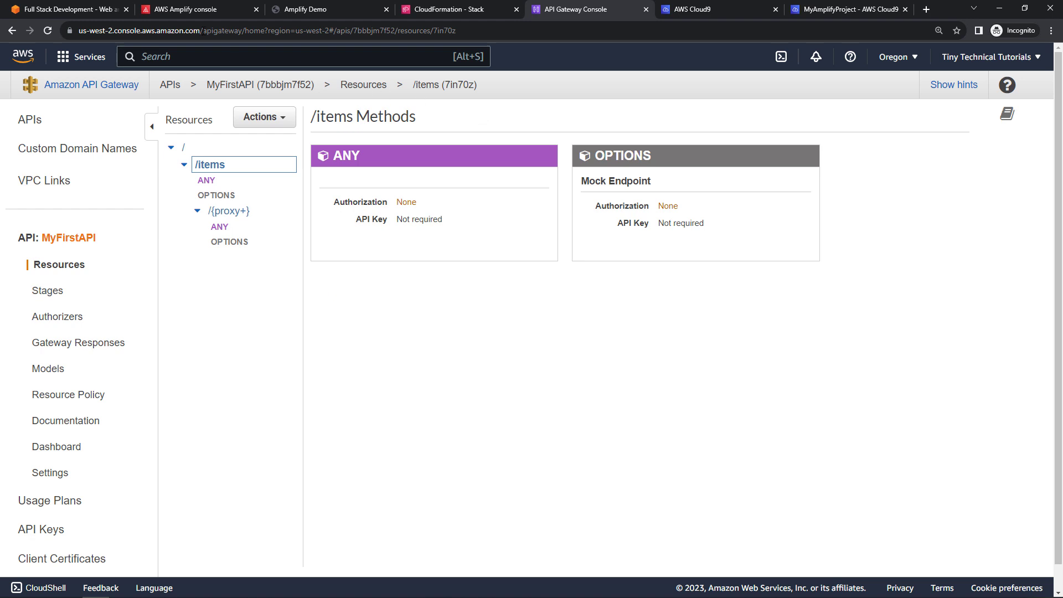
Step: Refresh dev deployment activity to see Functions and API added, then browse Authentication and Storage
left_click(196, 9)
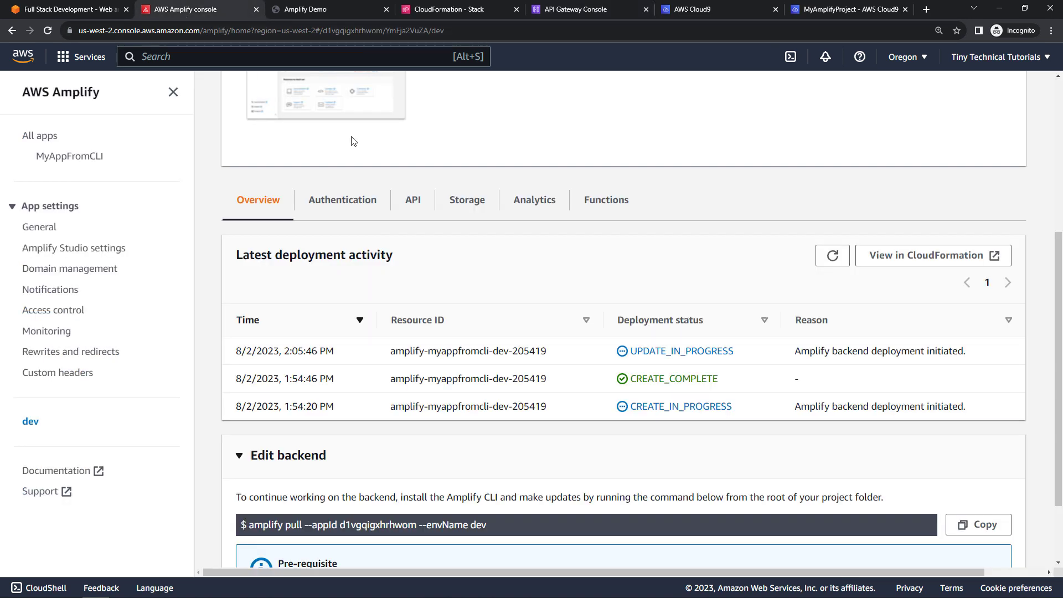
left_click(831, 256)
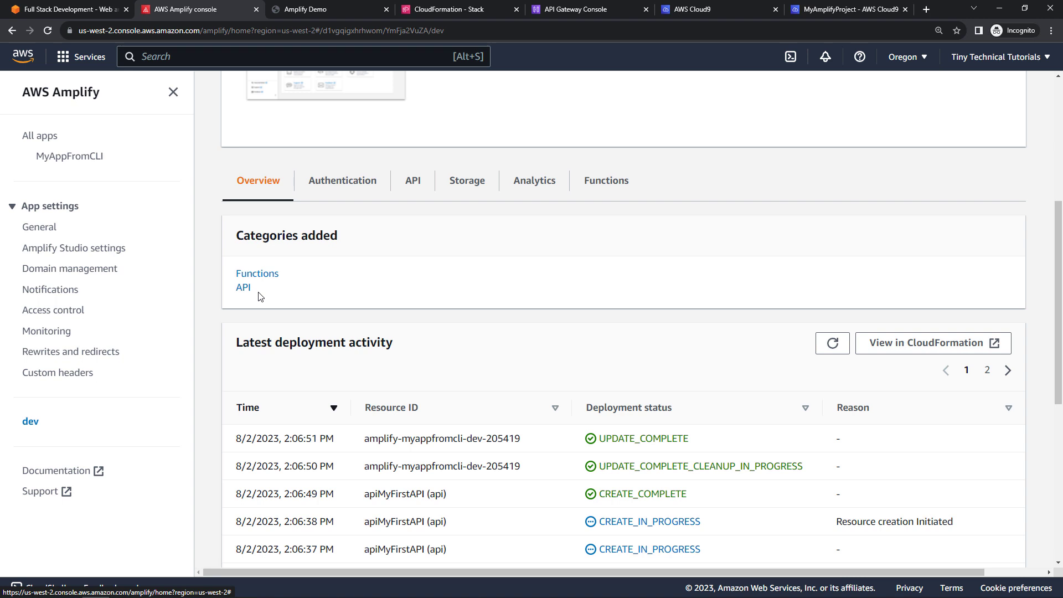
mouse_move(342, 180)
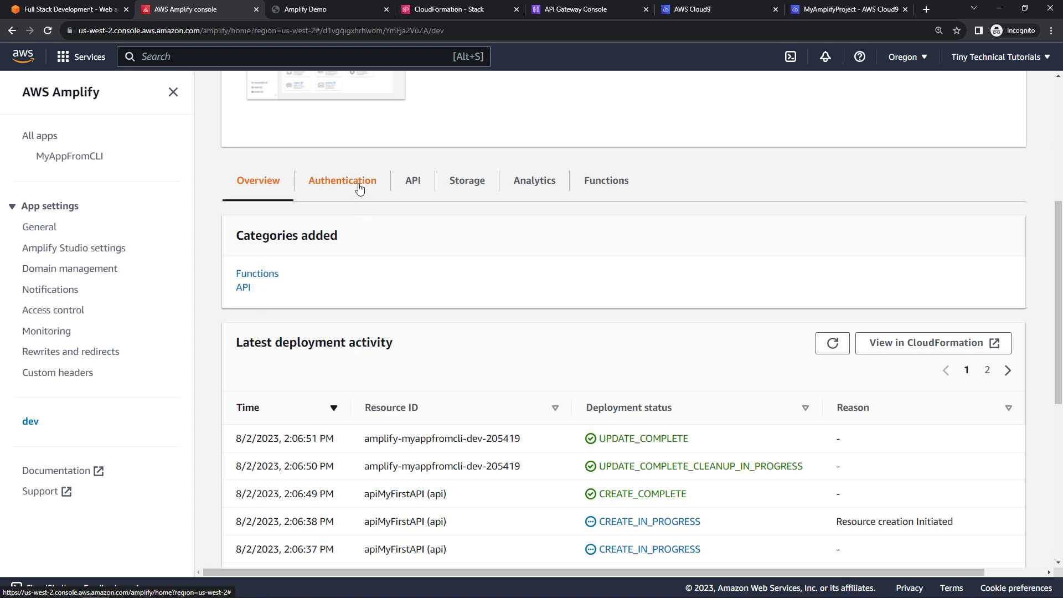
left_click(342, 180)
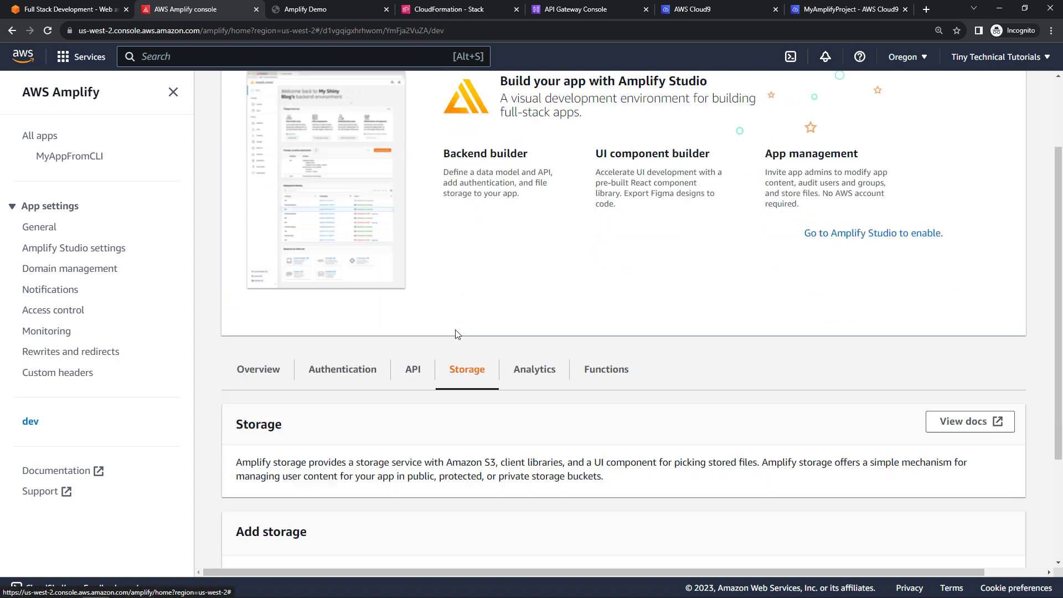
scroll("down", 3)
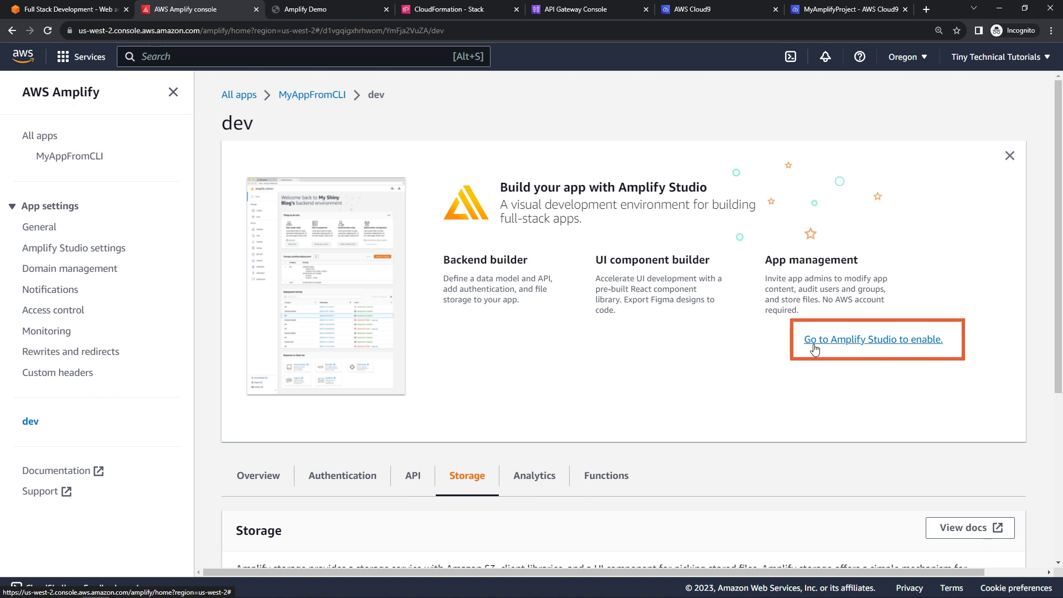
Step: Turn on the Enable Amplify Studio toggle for MyAppFromCLI and dismiss the success banner
left_click(872, 339)
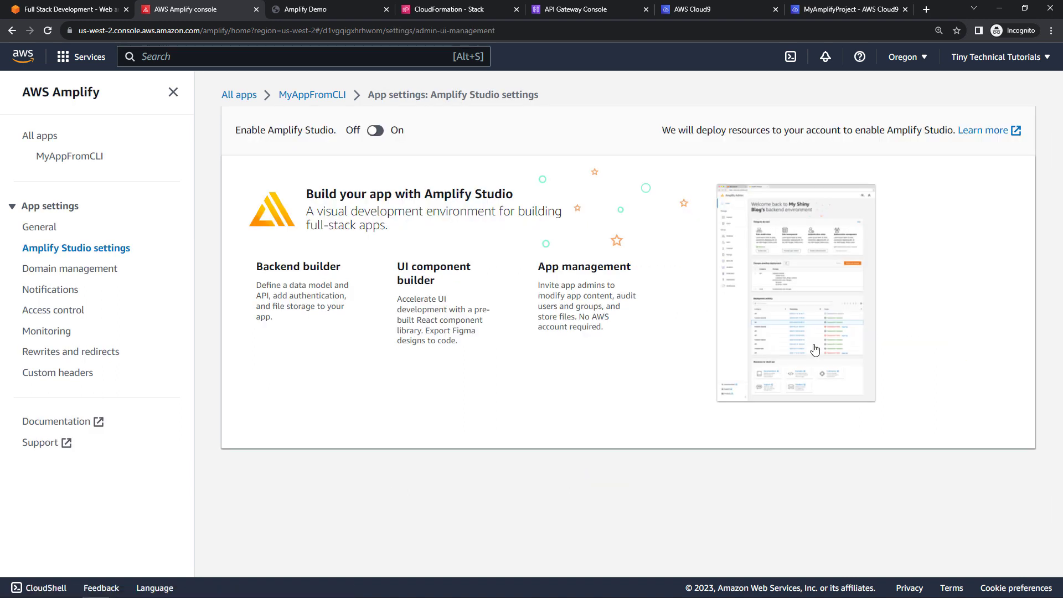
left_click(374, 130)
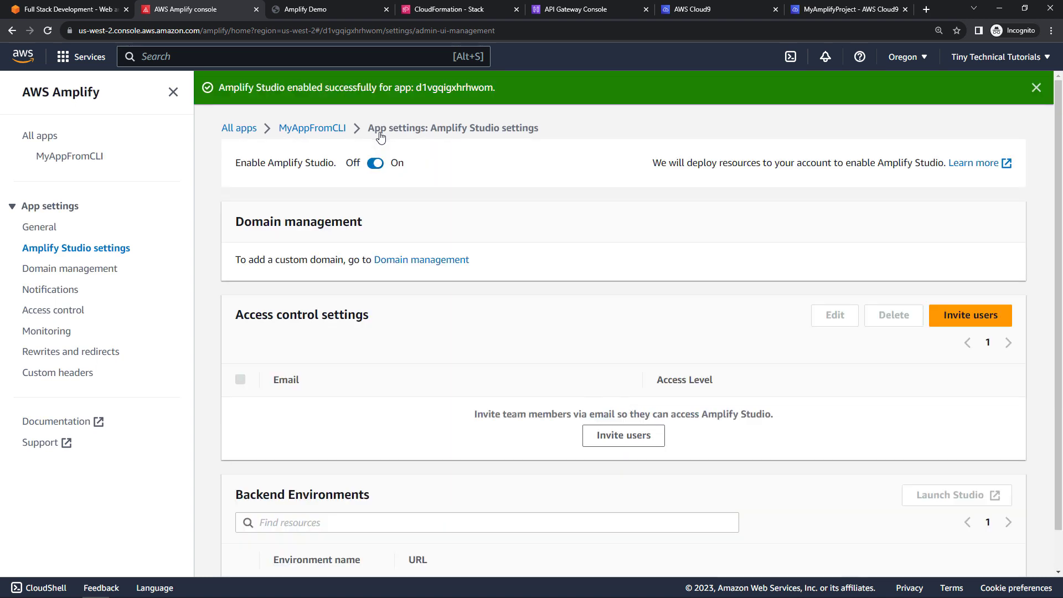
left_click(1036, 87)
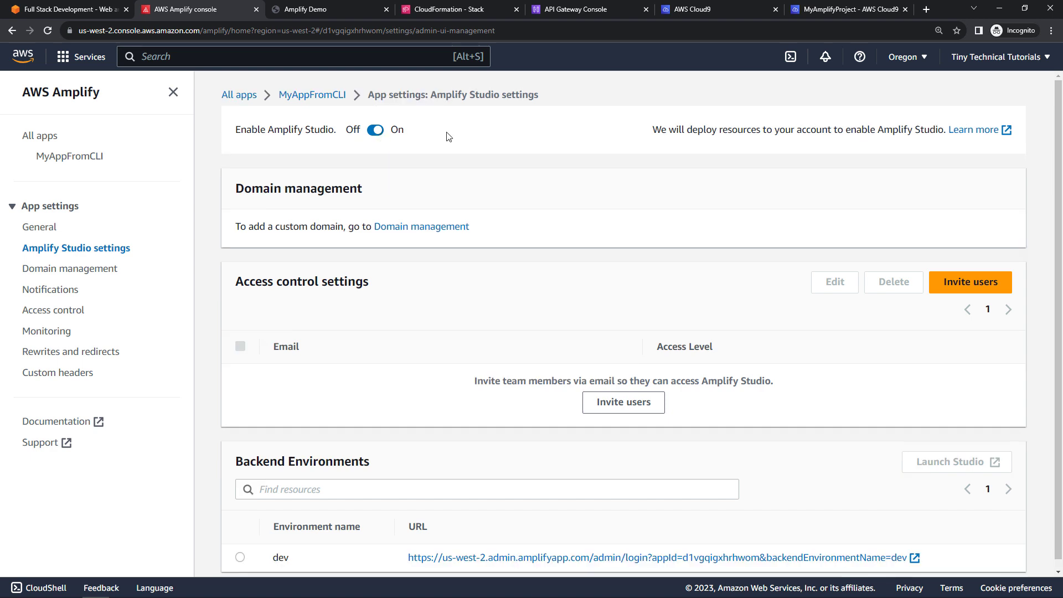
mouse_move(312, 94)
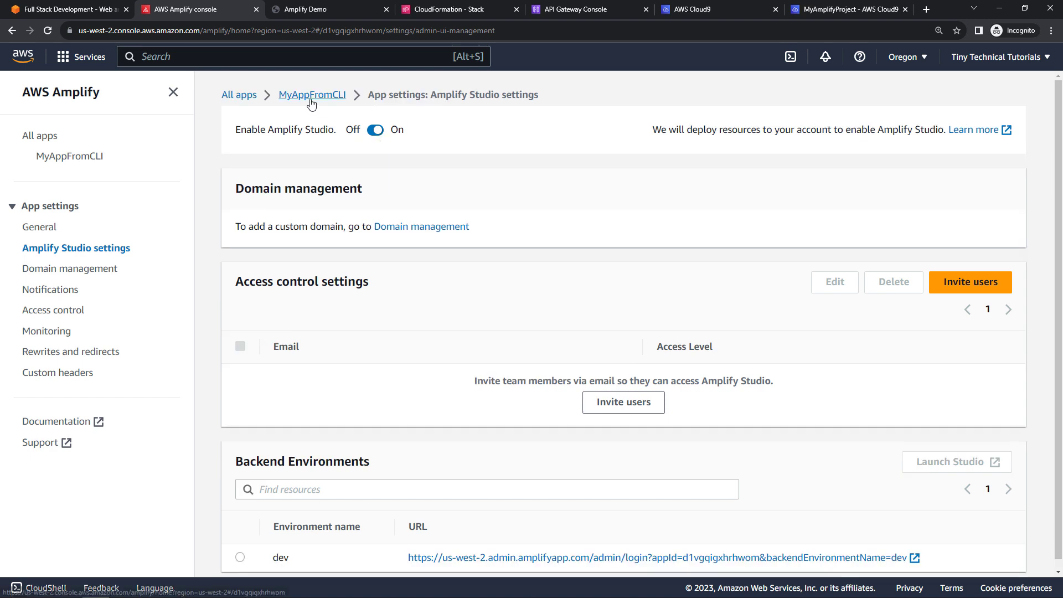
Step: From MyAppFromCLI's Backend environments, launch Amplify Studio for the dev environment
left_click(311, 94)
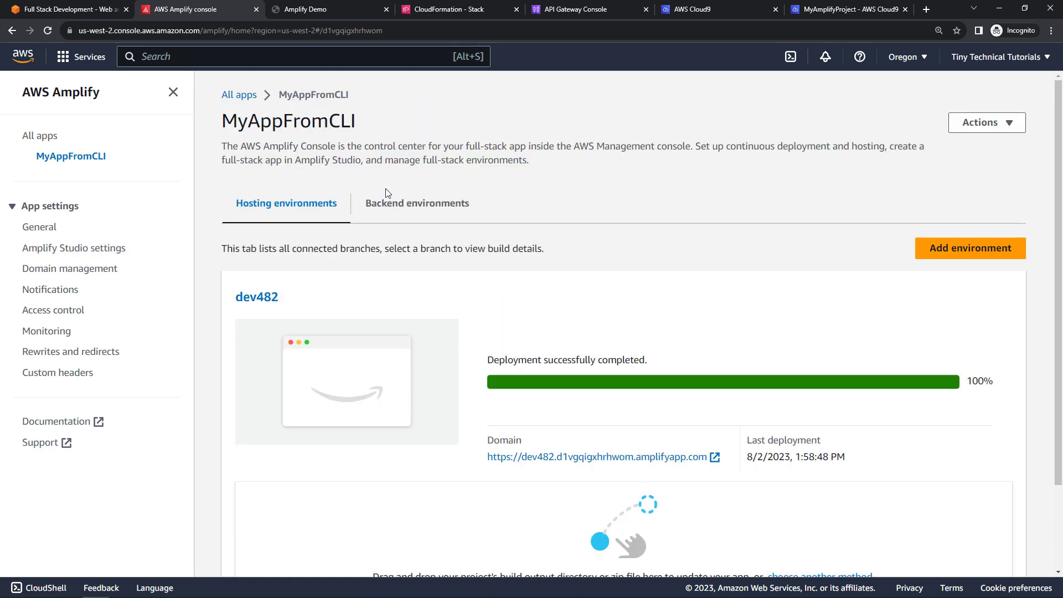
left_click(417, 203)
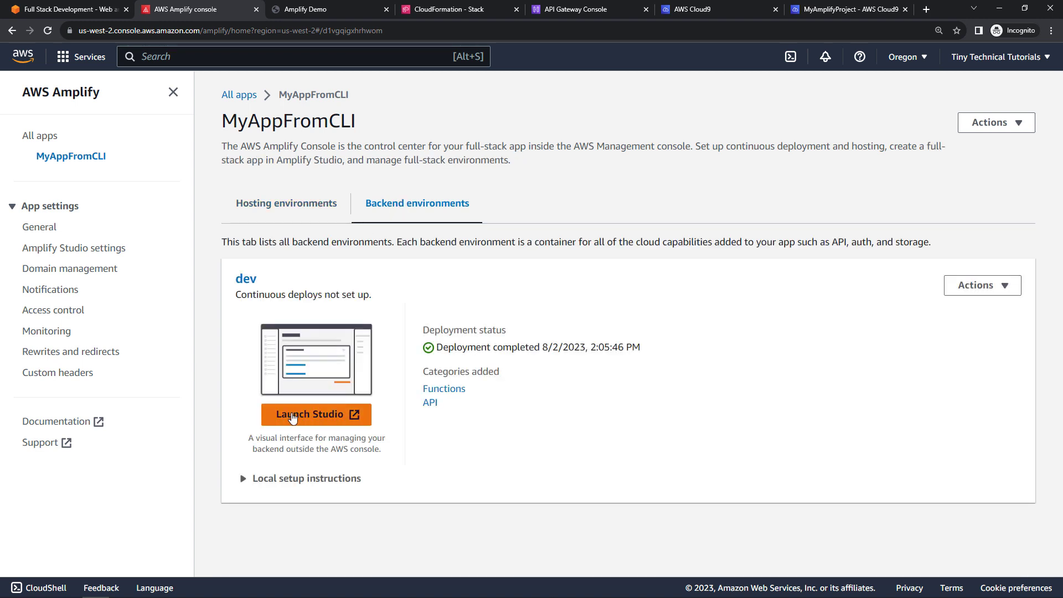
left_click(315, 414)
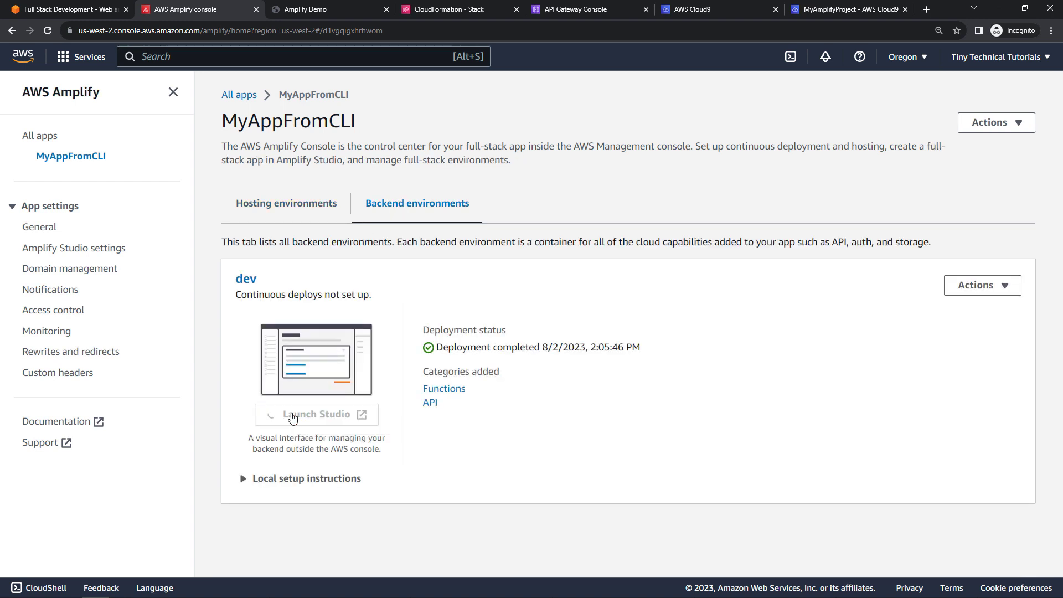
left_click(316, 414)
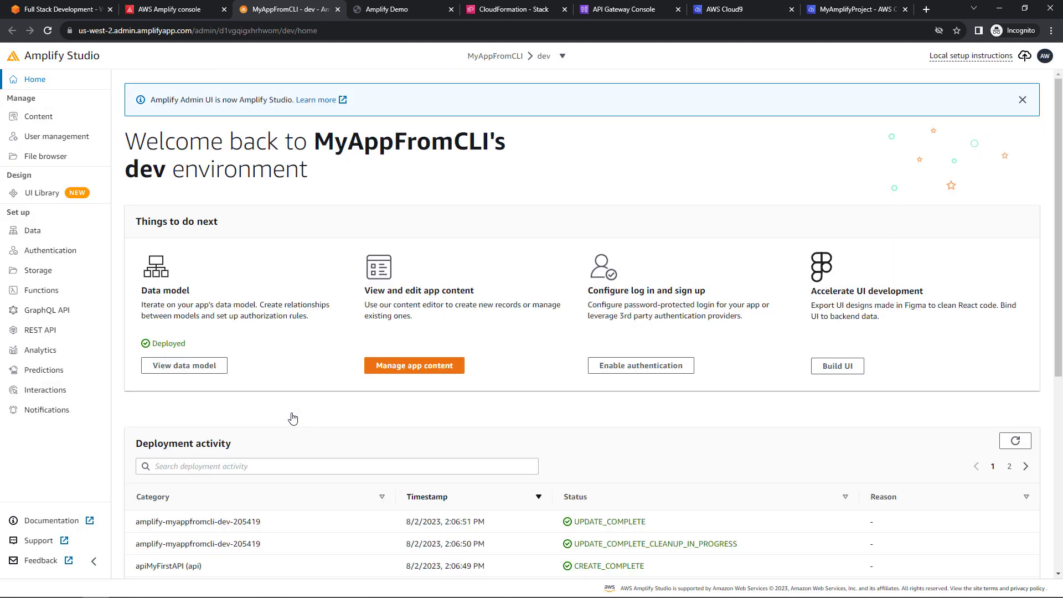
mouse_move(67, 239)
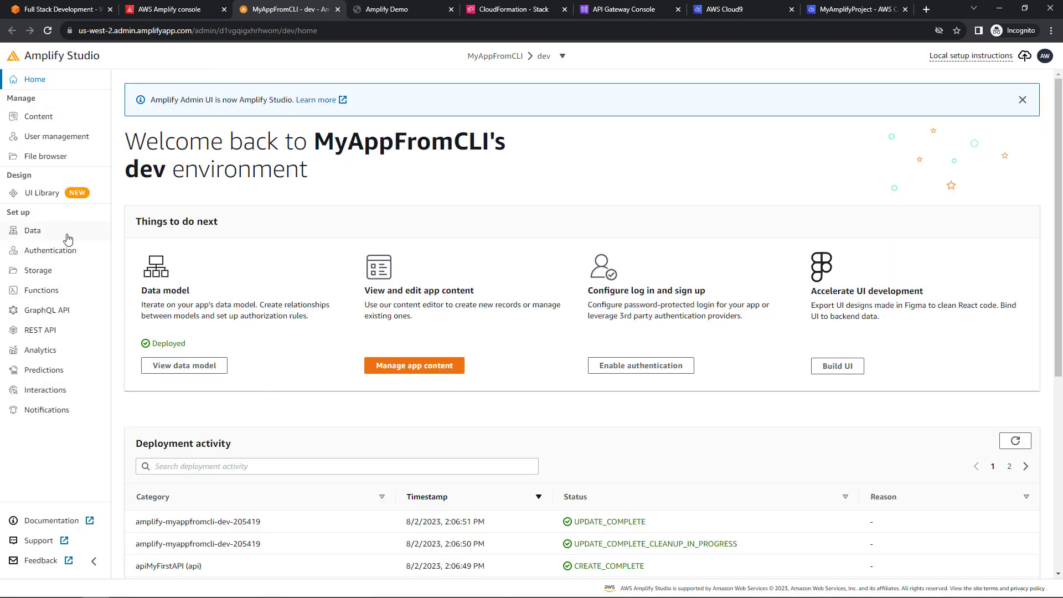
mouse_move(32, 229)
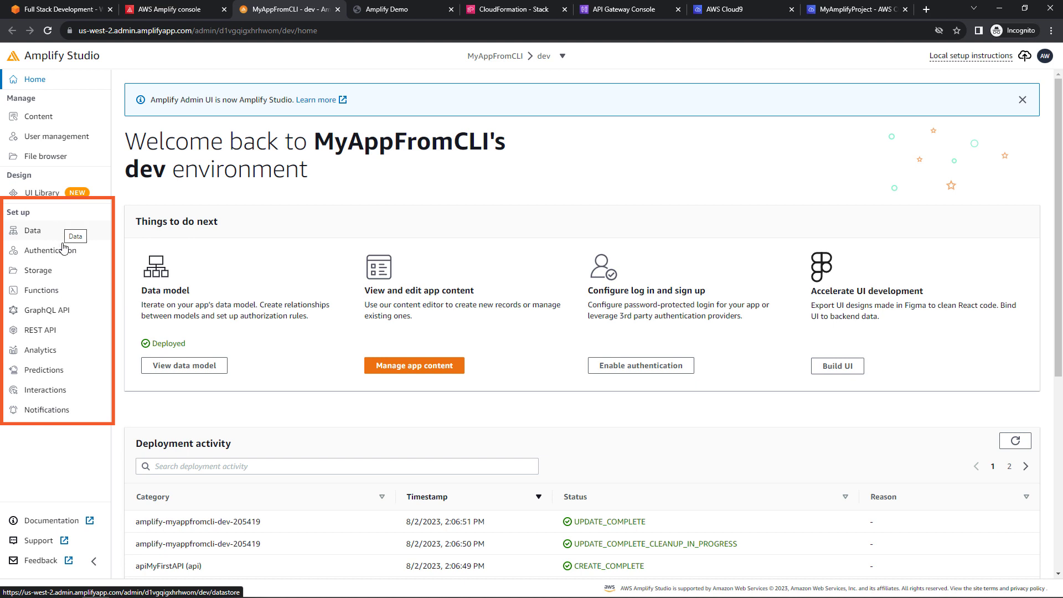
mouse_move(51, 251)
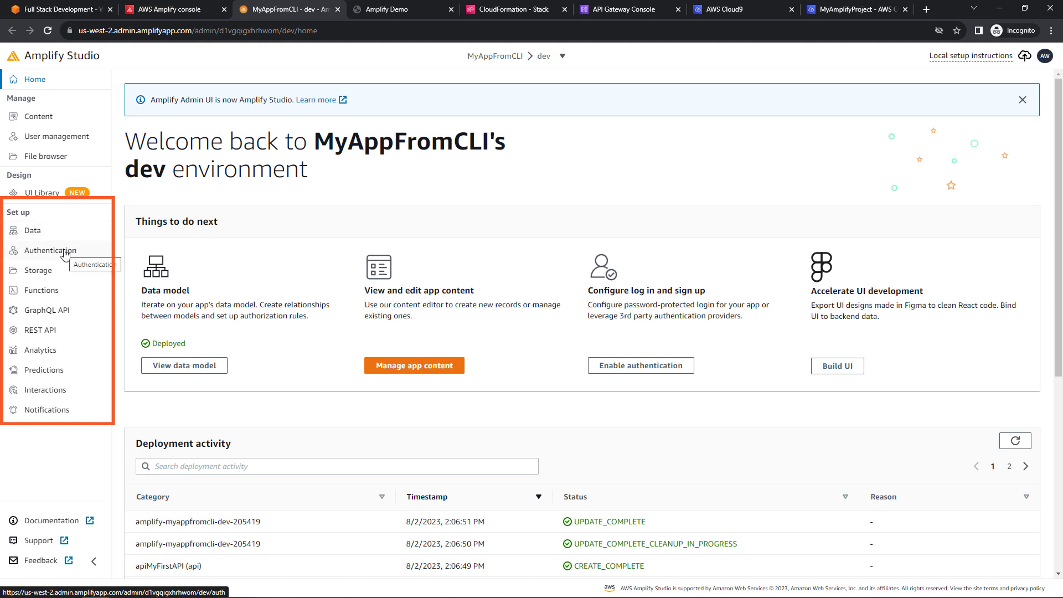
mouse_move(83, 438)
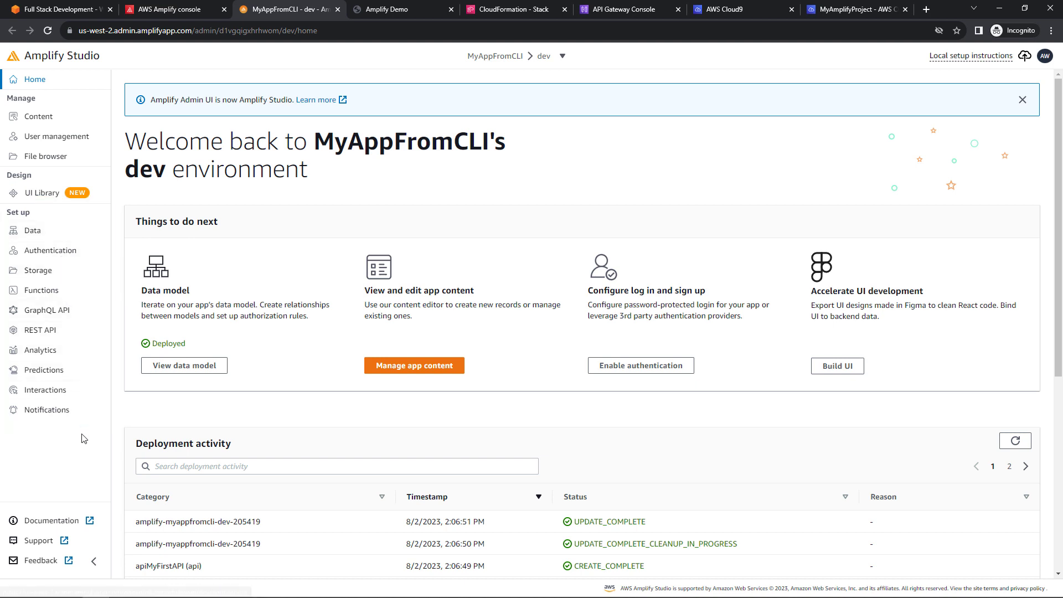
Step: Browse the dev environment's UI Library in Studio, then return to the Amplify console tab
left_click(42, 193)
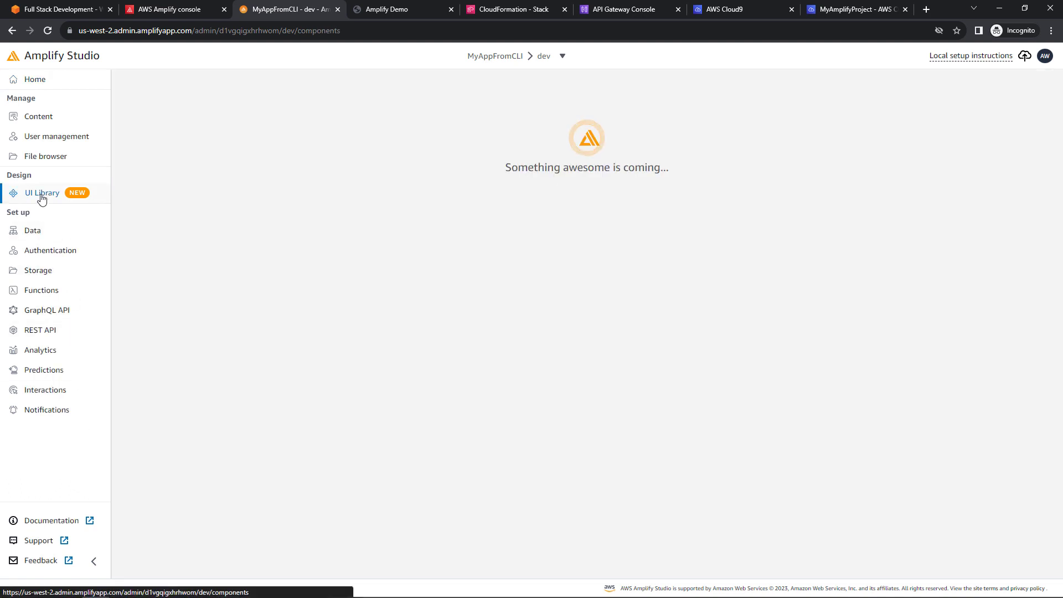
left_click(41, 193)
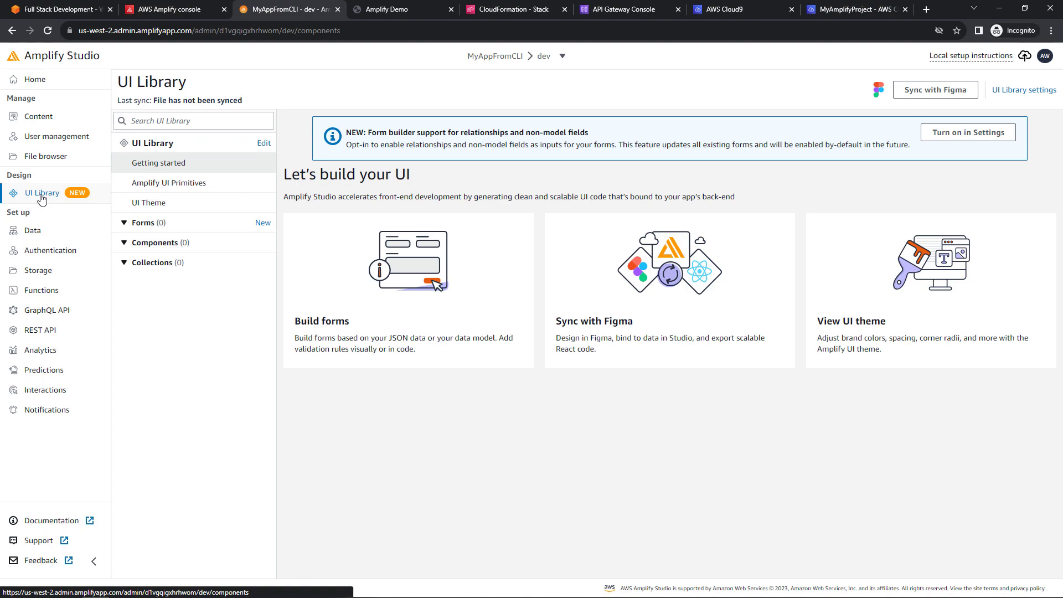
left_click(164, 9)
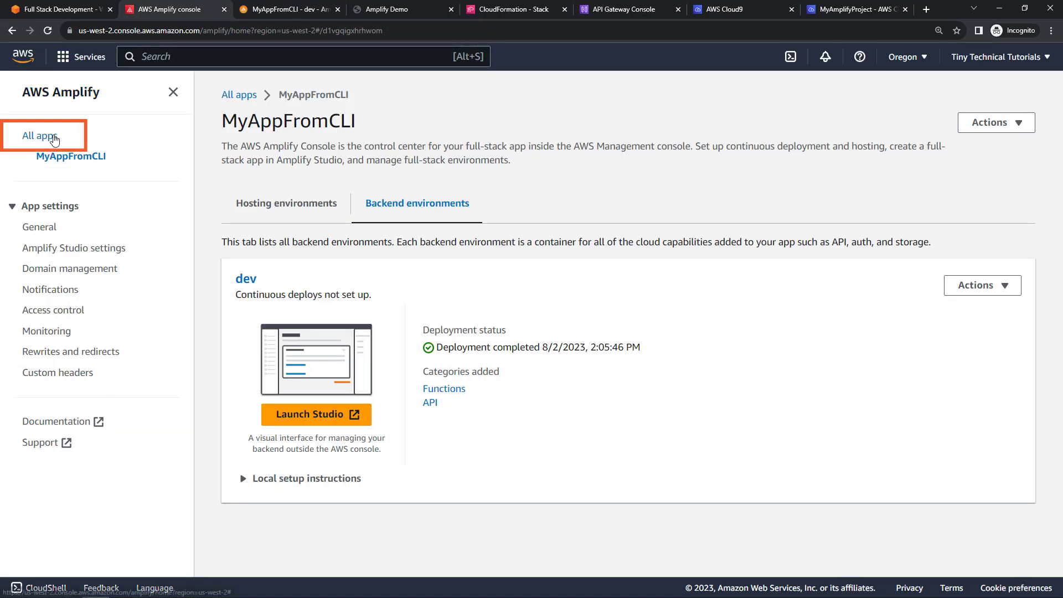
Step: Delete the MyAppFromBrowser app, confirming with the word 'delete'
left_click(38, 135)
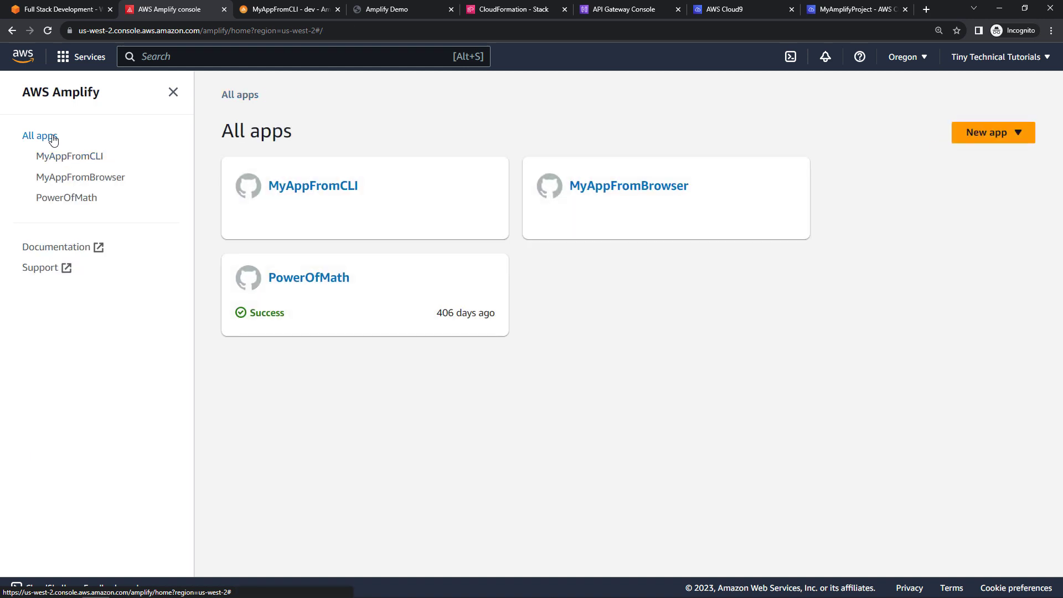
left_click(627, 186)
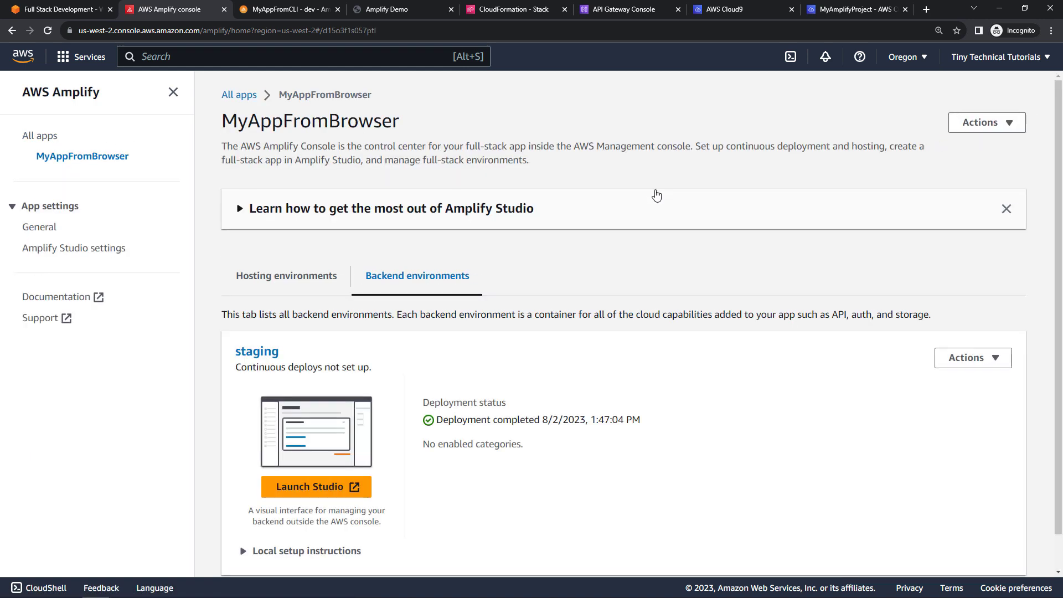
mouse_move(986, 123)
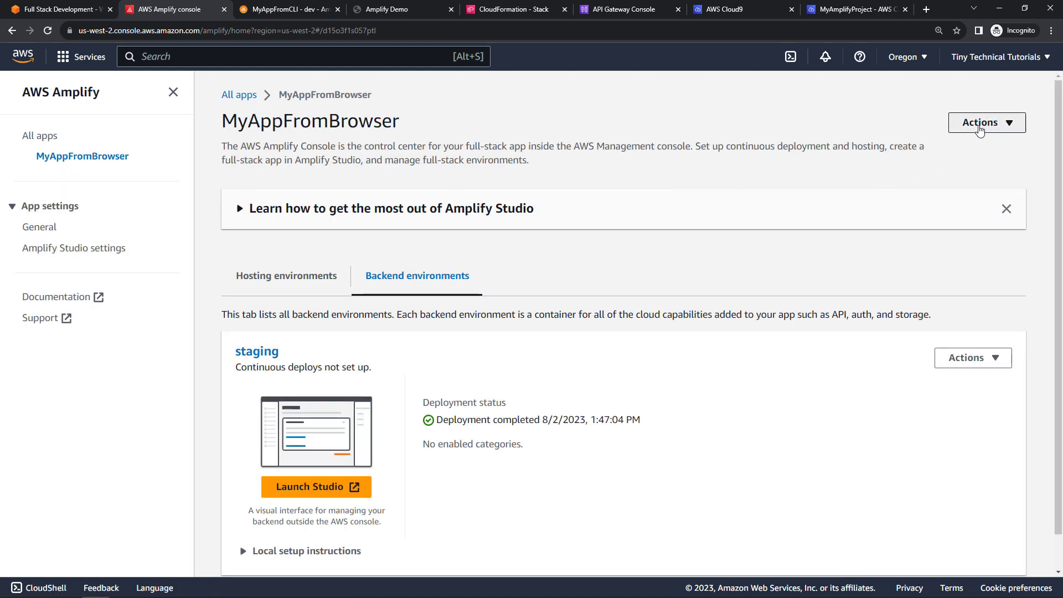
left_click(985, 123)
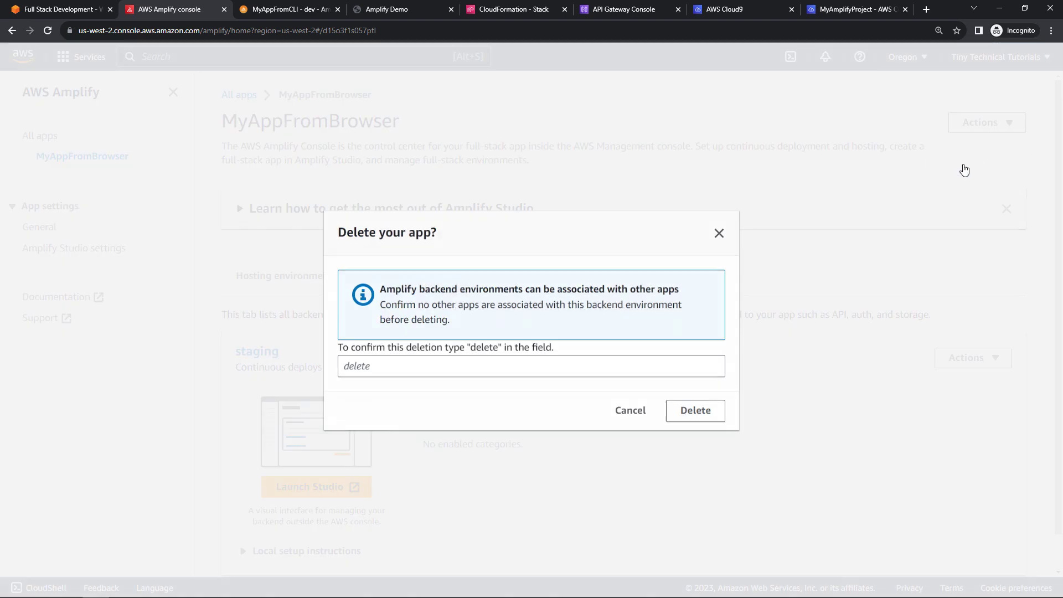
type("delete")
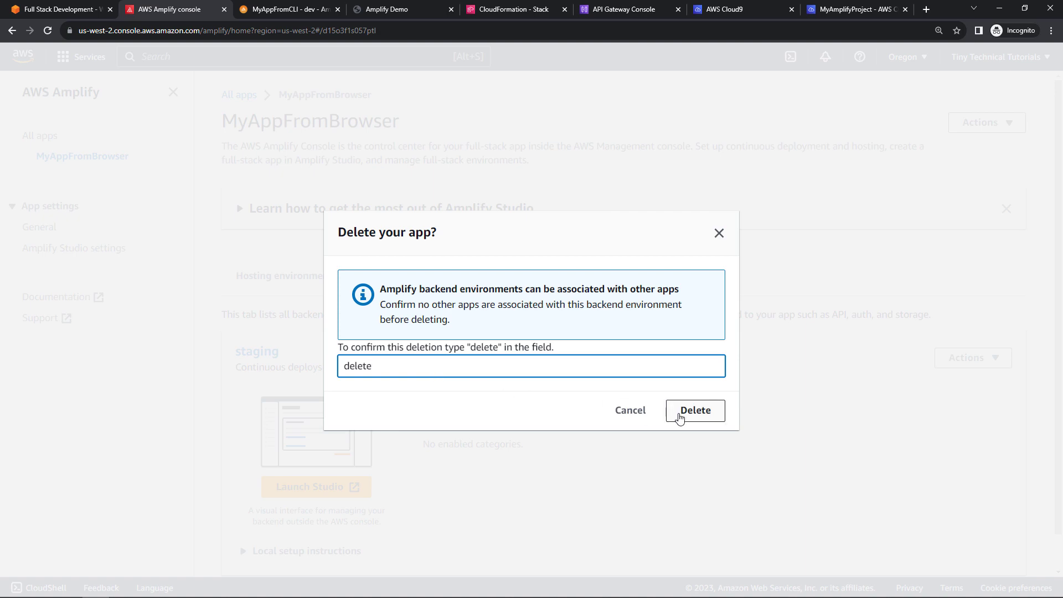
left_click(694, 410)
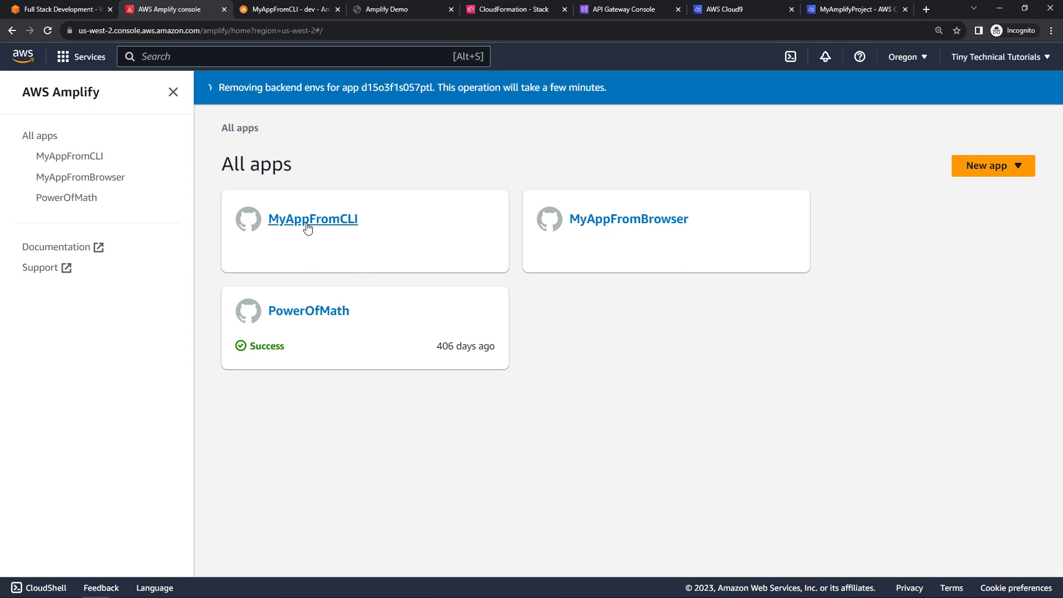
Step: Delete the MyAppFromCLI app and its backend environments via Actions > Delete app
left_click(313, 218)
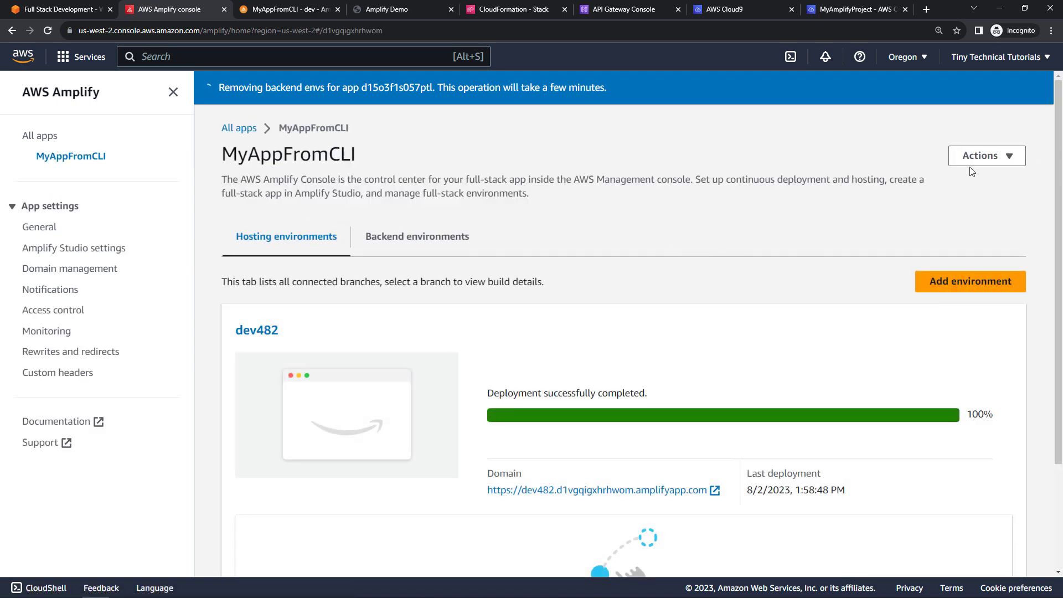
left_click(980, 155)
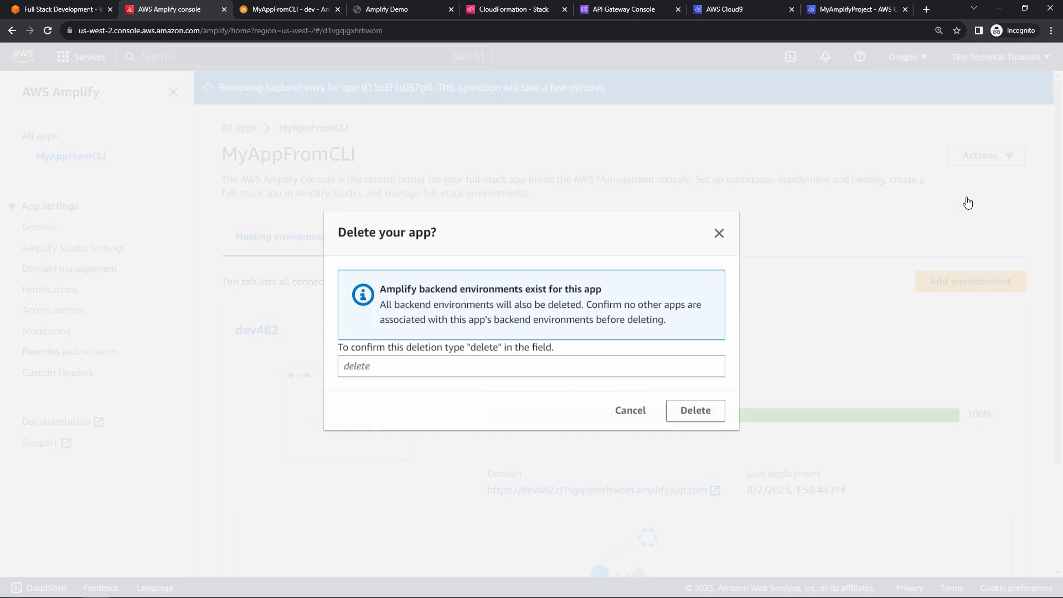
left_click(694, 410)
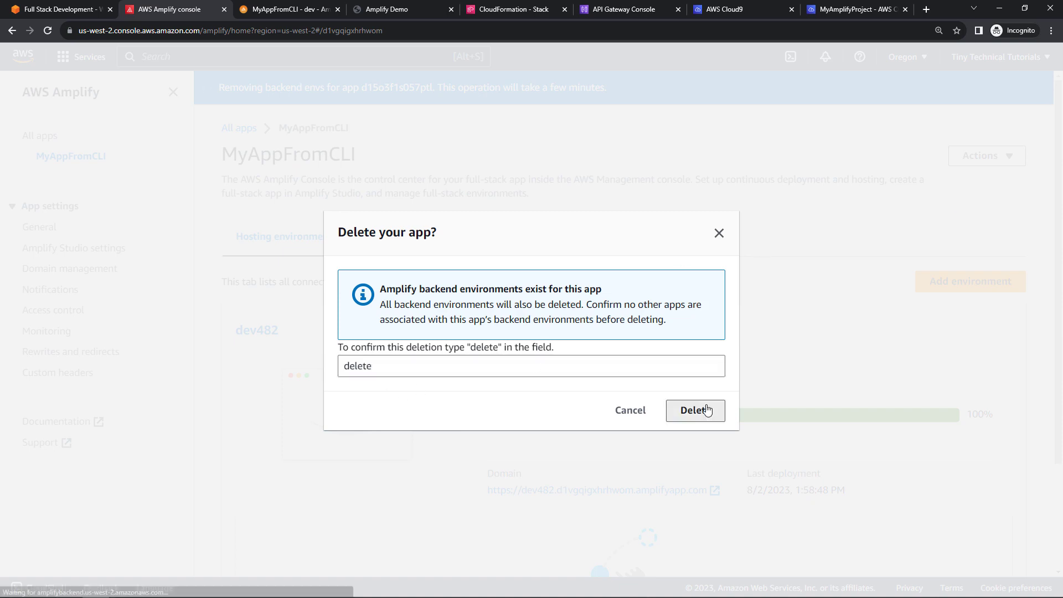
left_click(694, 410)
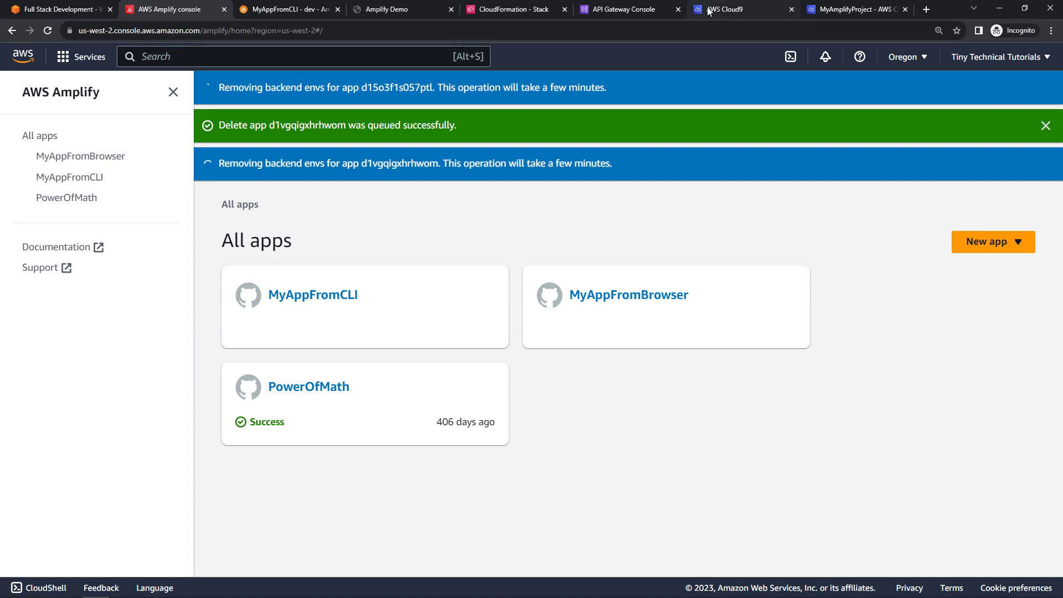
Step: Permanently delete the MyAmplifyProject Cloud9 environment, confirming with 'Delete'
left_click(725, 9)
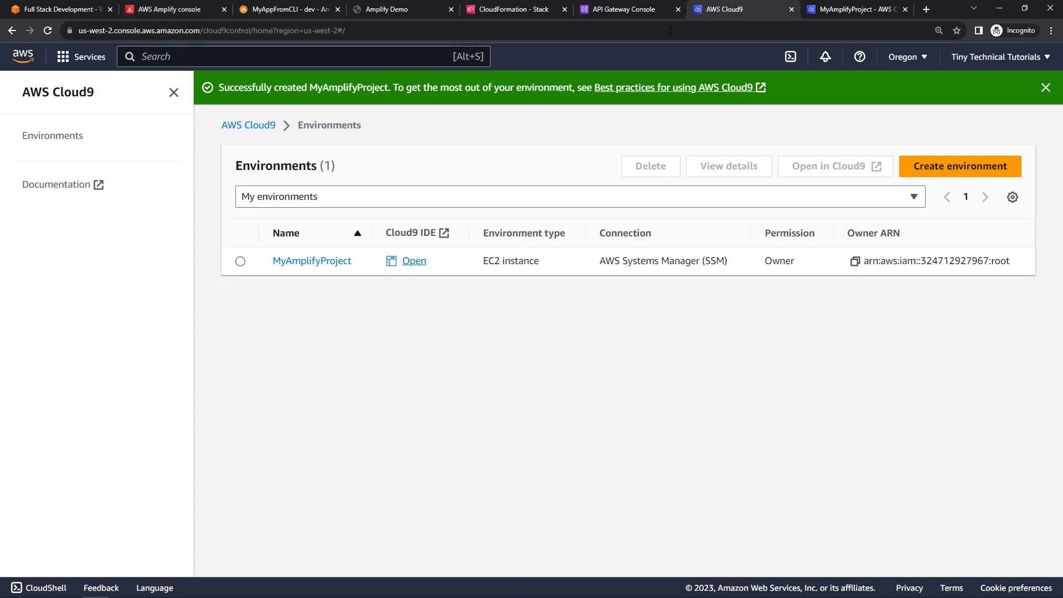
left_click(239, 260)
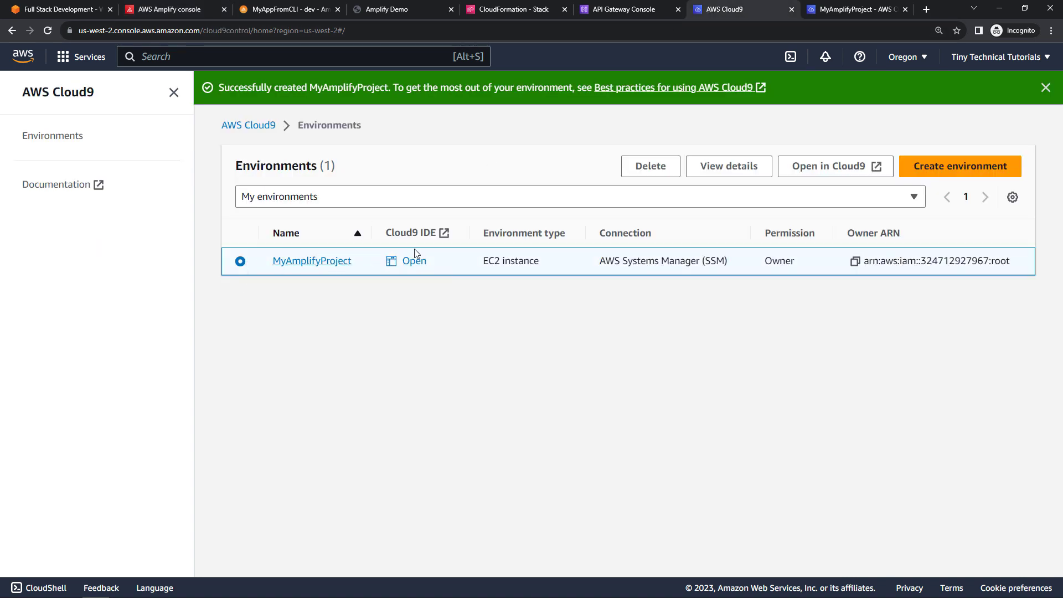
left_click(649, 166)
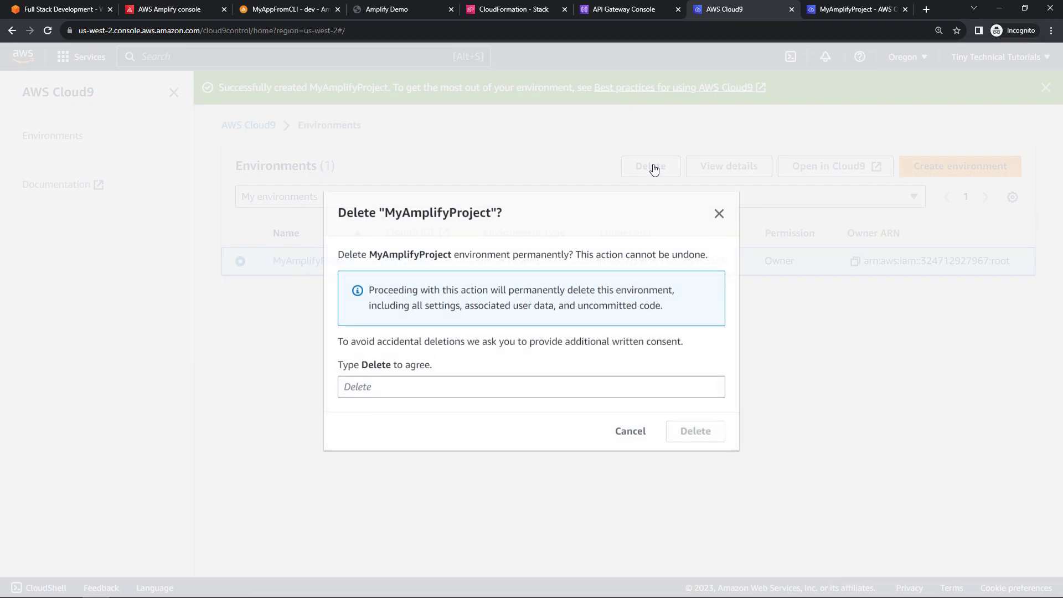
type("Delete")
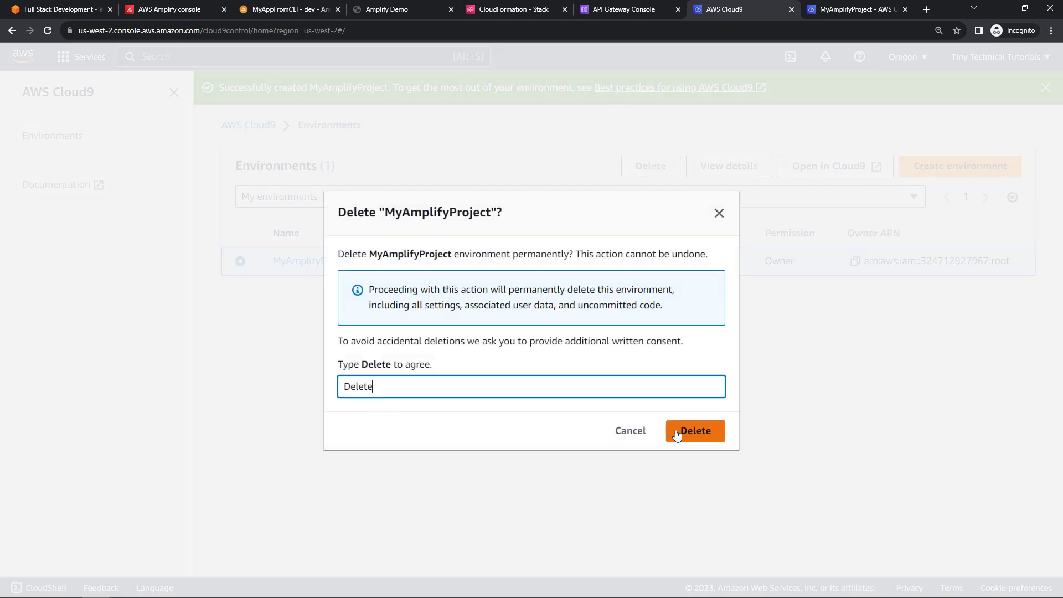
left_click(694, 431)
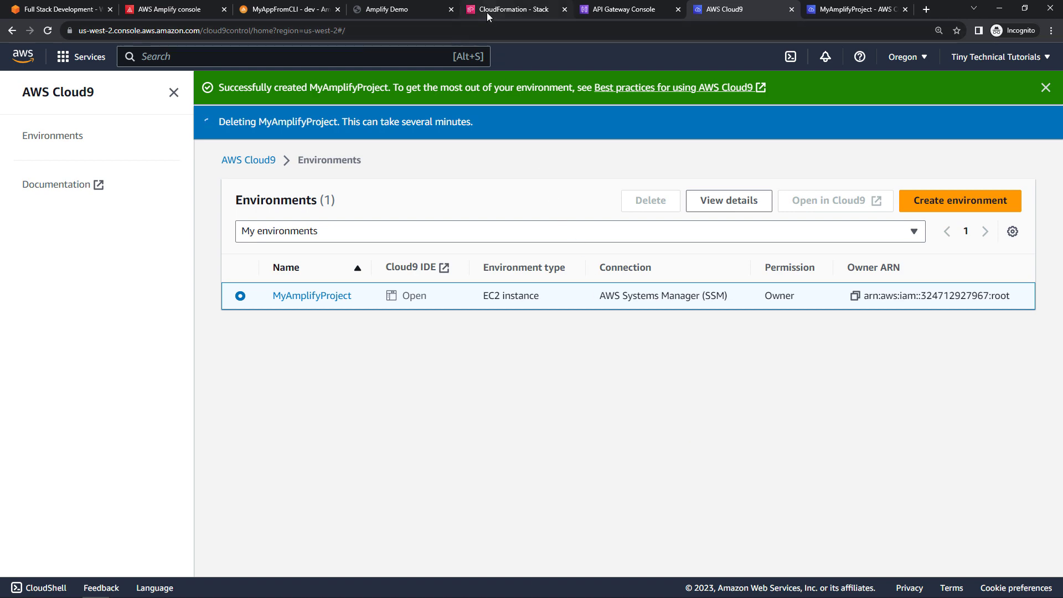
Step: Refresh the CloudFormation stacks list to see the MyAppFromCLI and Cloud9 stacks deleting
left_click(515, 8)
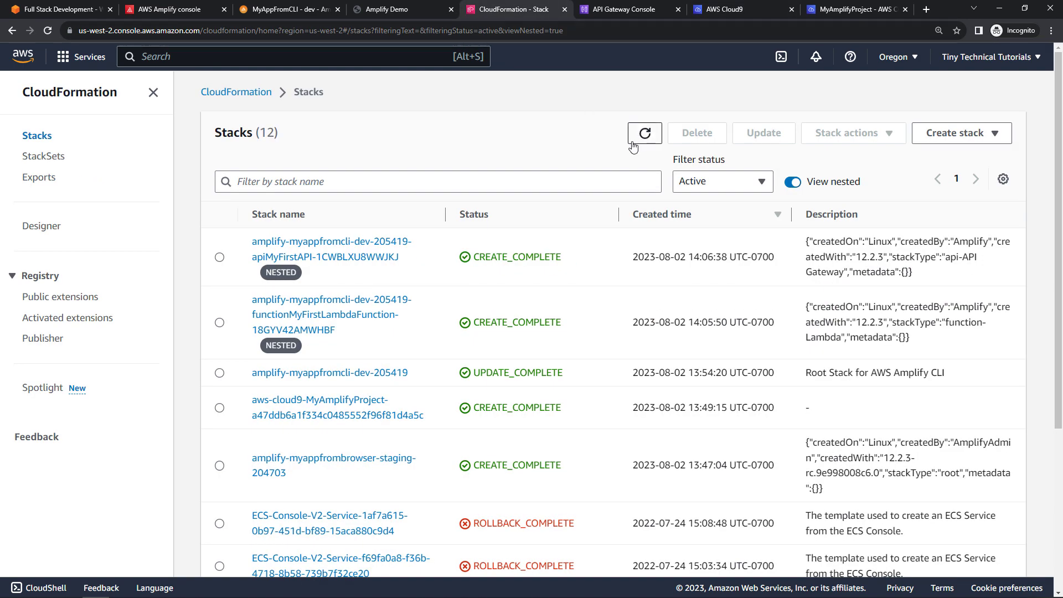
left_click(643, 132)
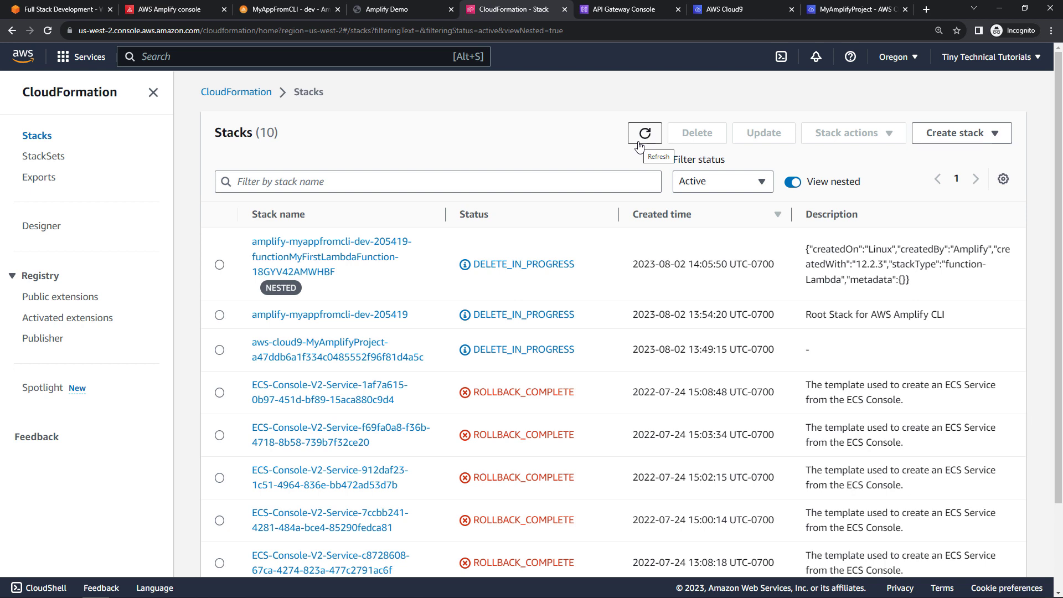
mouse_move(599, 355)
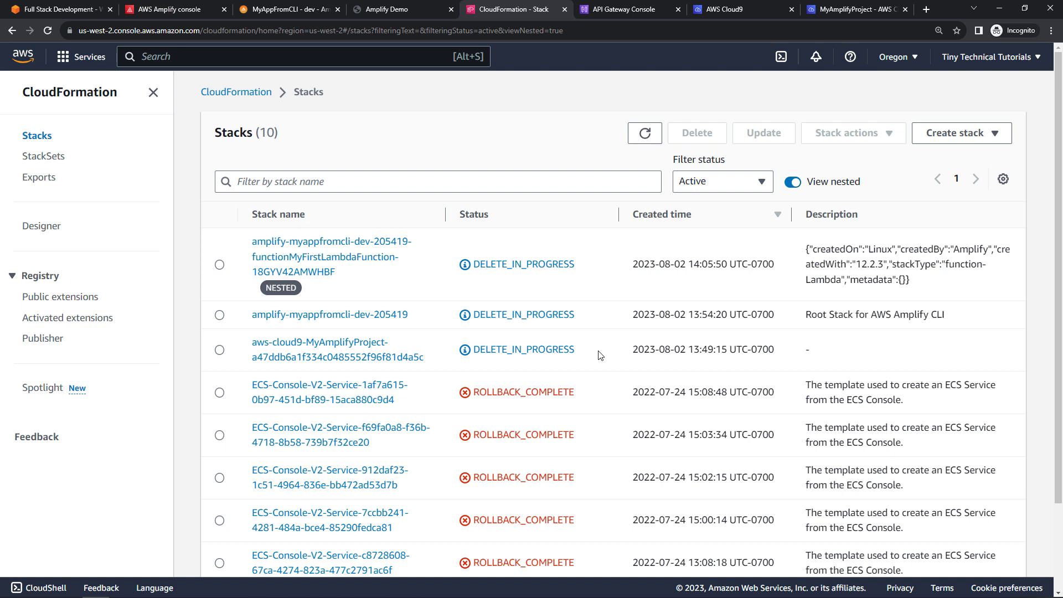
mouse_move(529, 148)
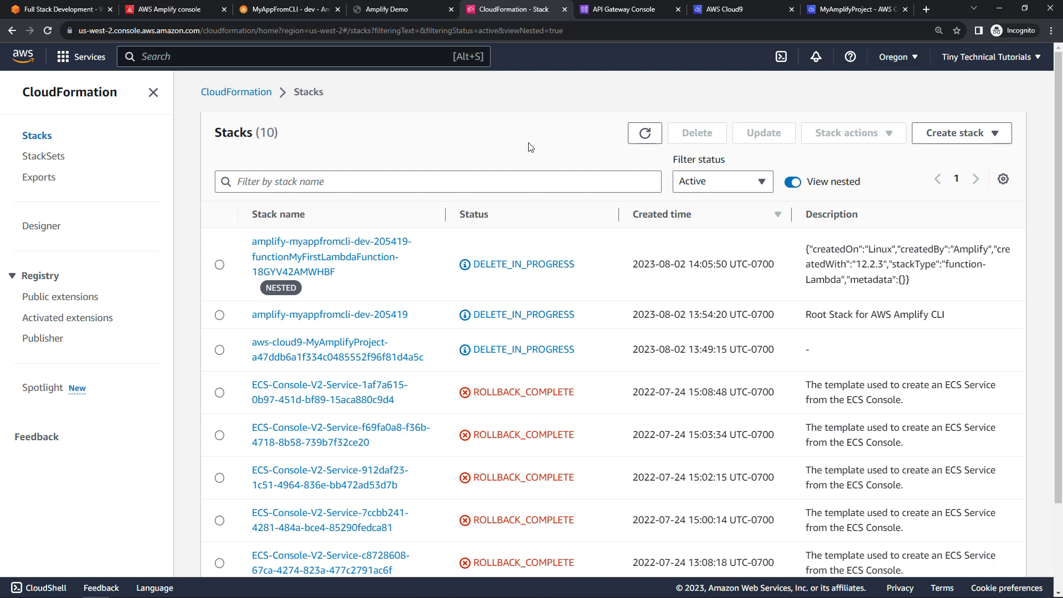
mouse_move(580, 62)
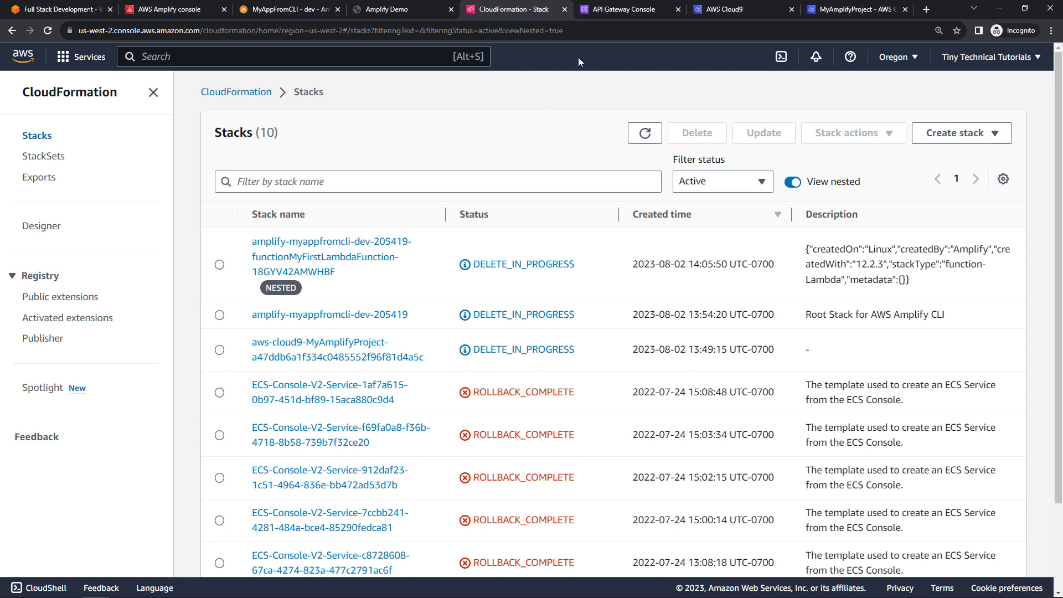
Step: Sort Lambda functions by last modified, newest first, then return to the Amplify apps list
left_click(620, 8)
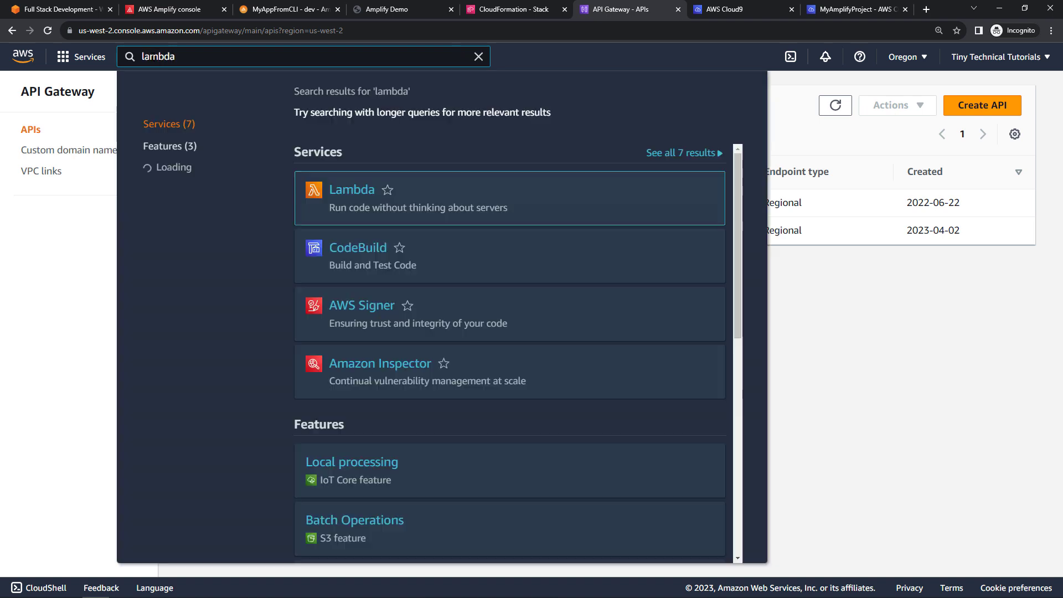
left_click(351, 190)
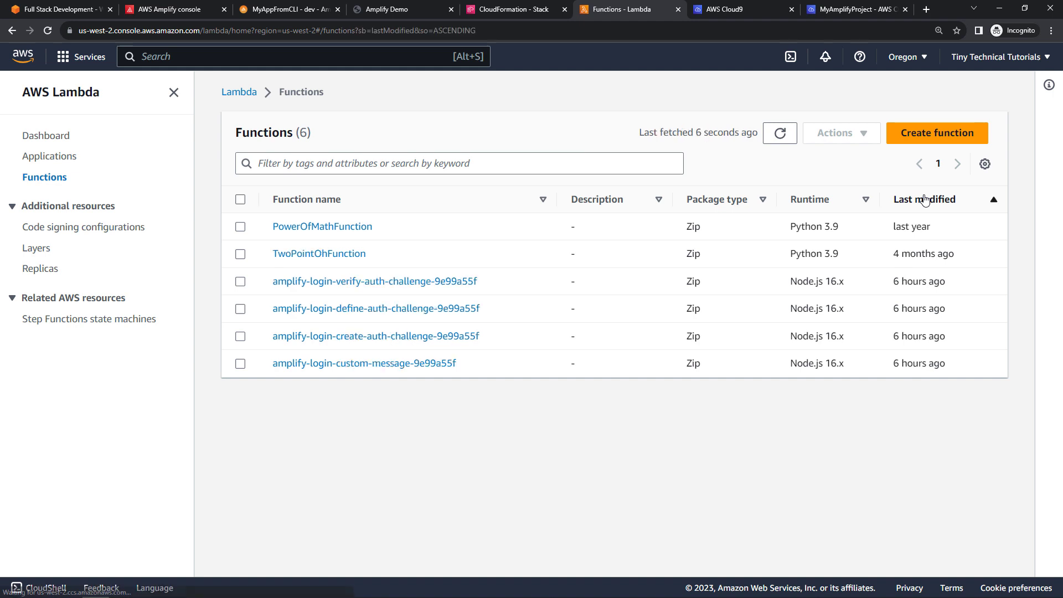
left_click(924, 198)
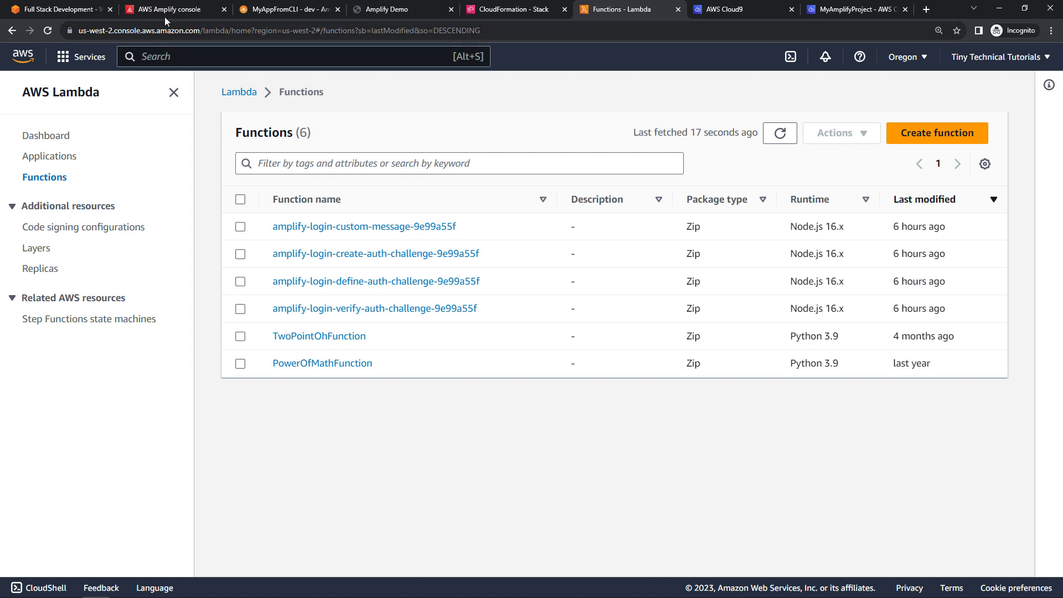
left_click(170, 9)
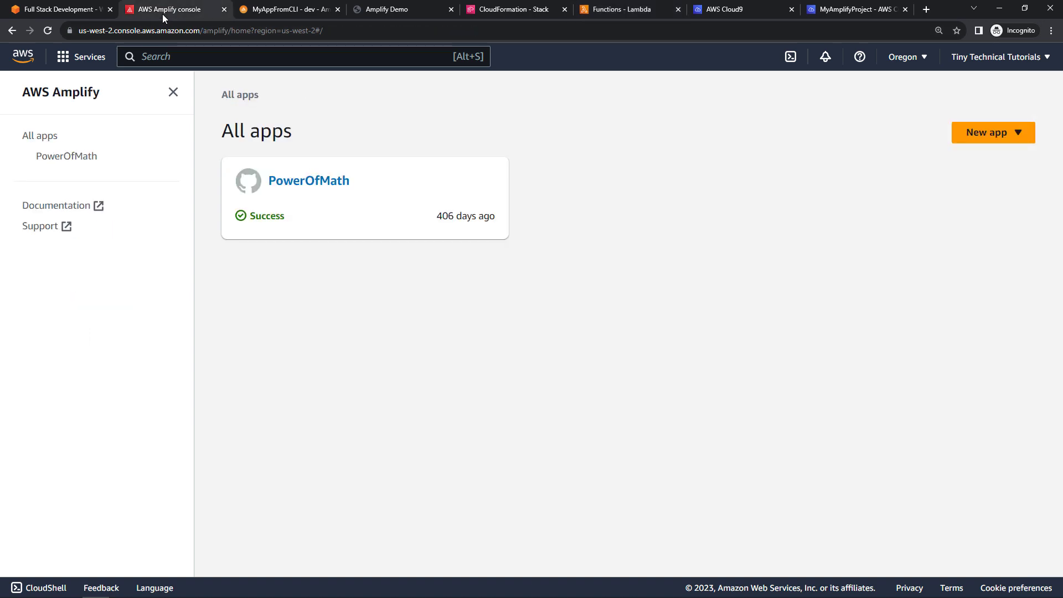